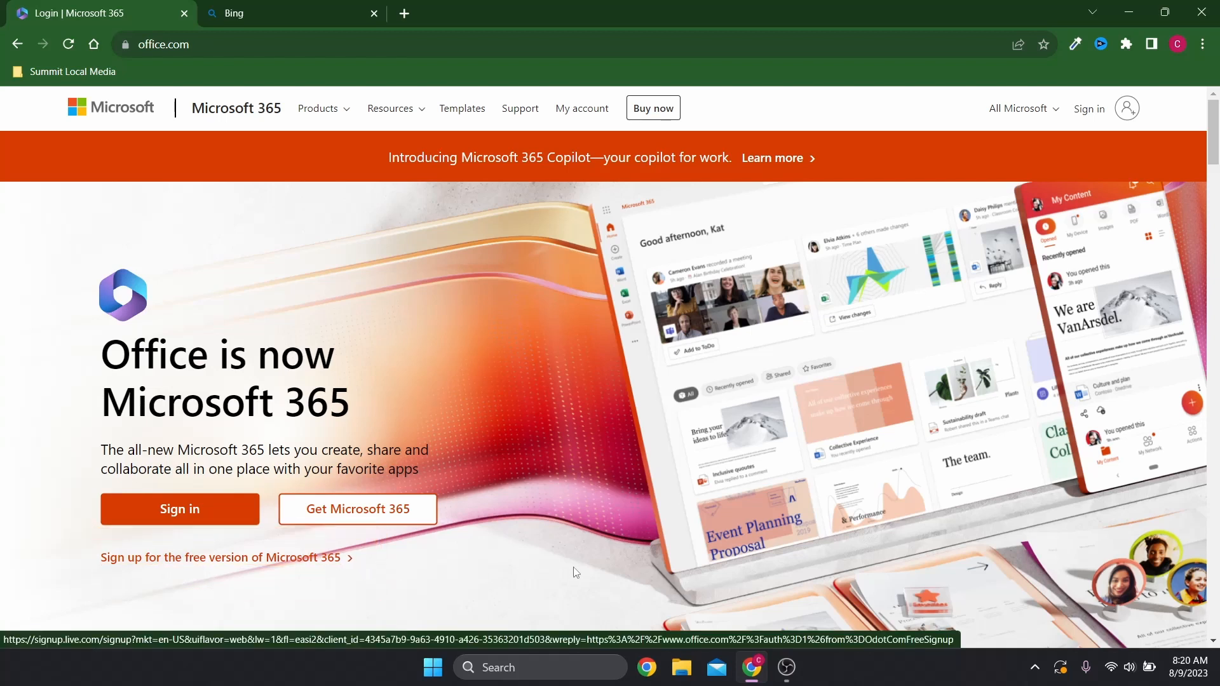
# - Visit the Microsoft Forms product page, close it, and sign in to Microsoft 365 from office.com
pyautogui.click(293, 13)
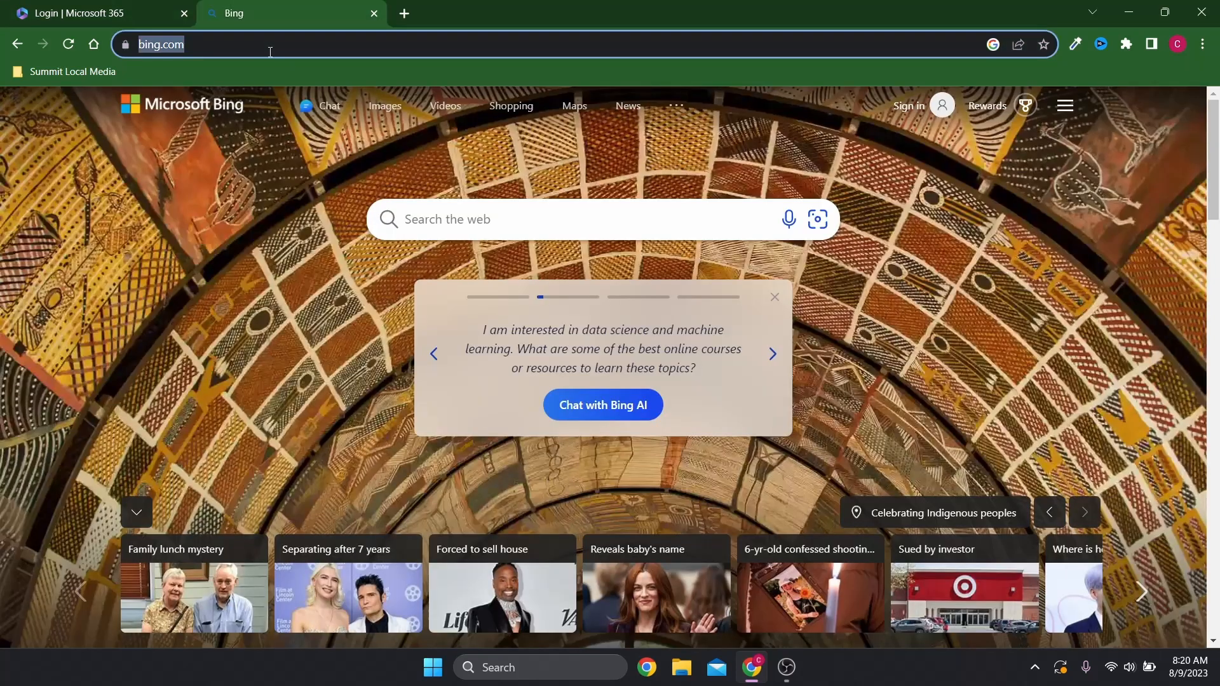
pyautogui.write('microsoft.com/en-us/microsoft-365/online-surveys-polls-quizzes')
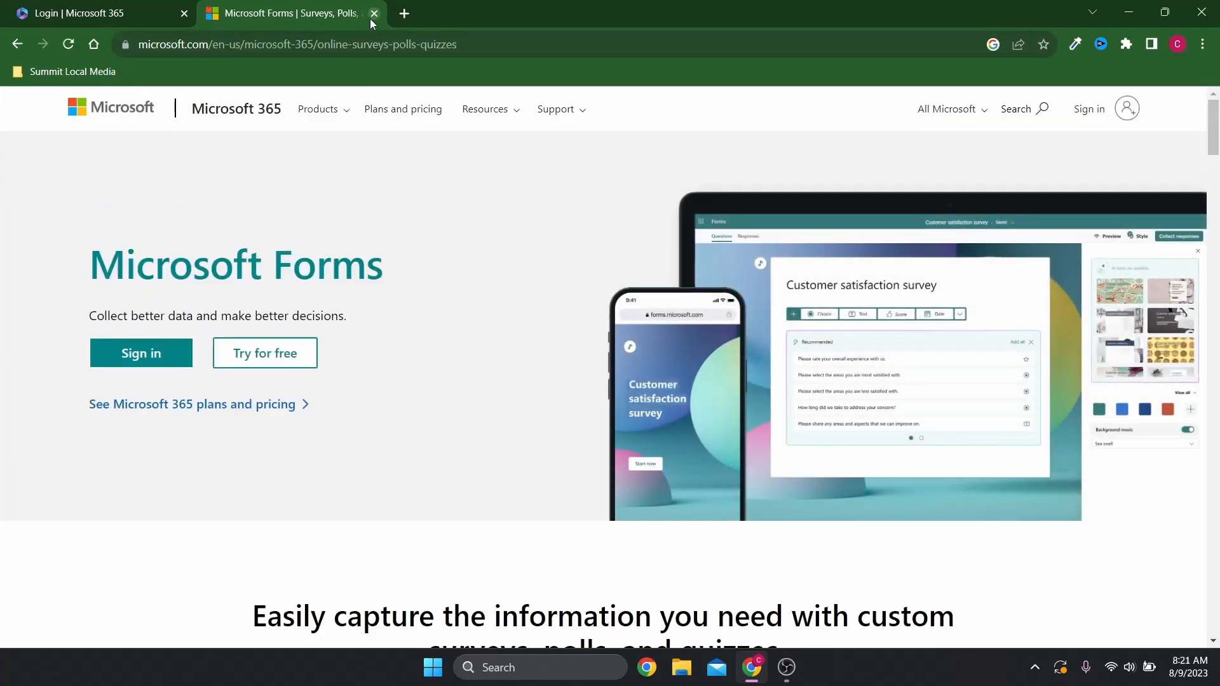
pyautogui.click(374, 12)
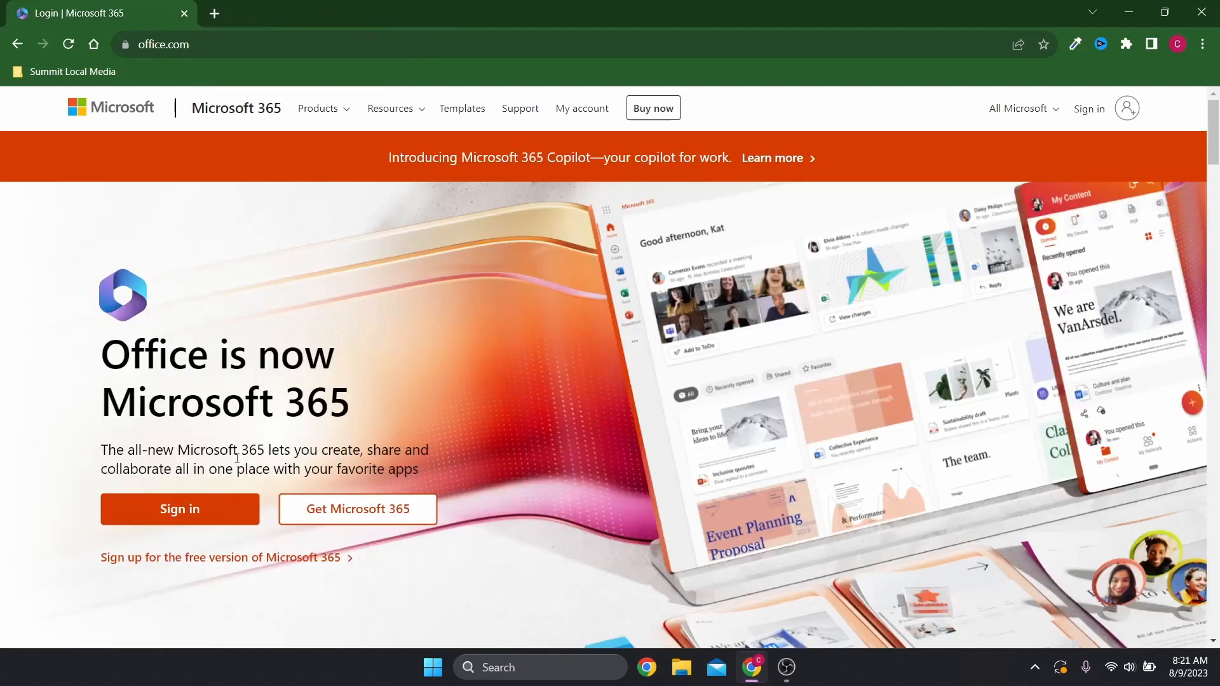
pyautogui.click(180, 509)
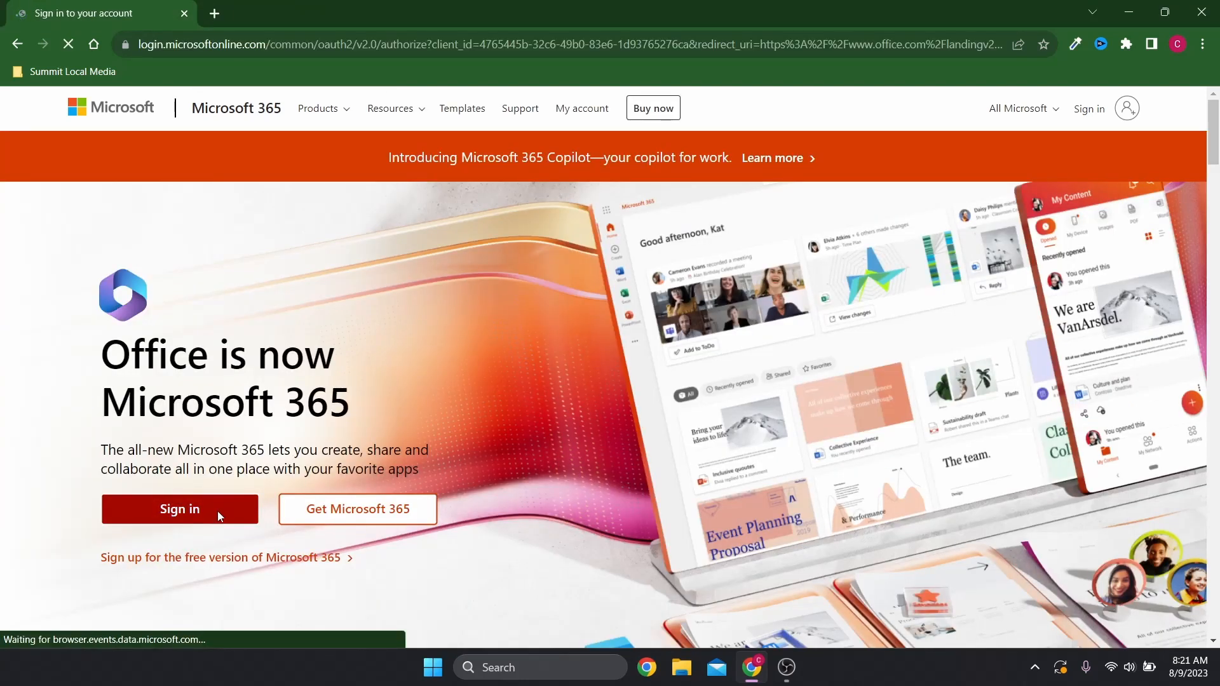
pyautogui.click(179, 508)
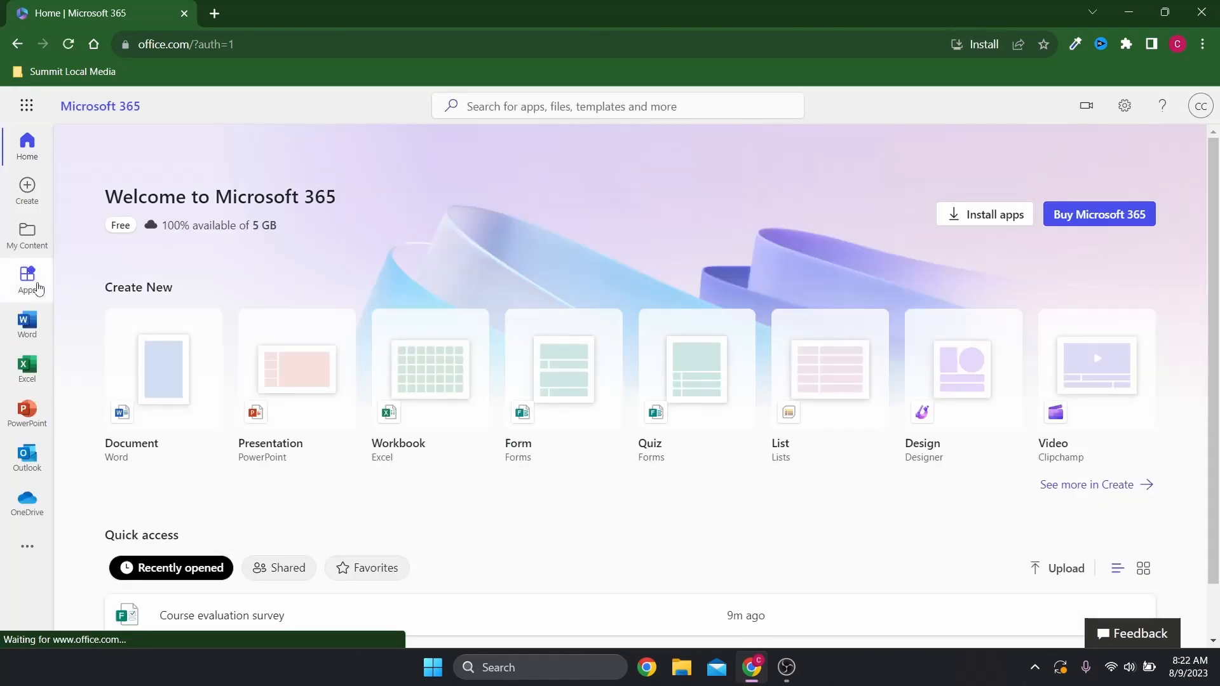
# - Launch Forms from the Microsoft 365 Apps list
pyautogui.click(27, 279)
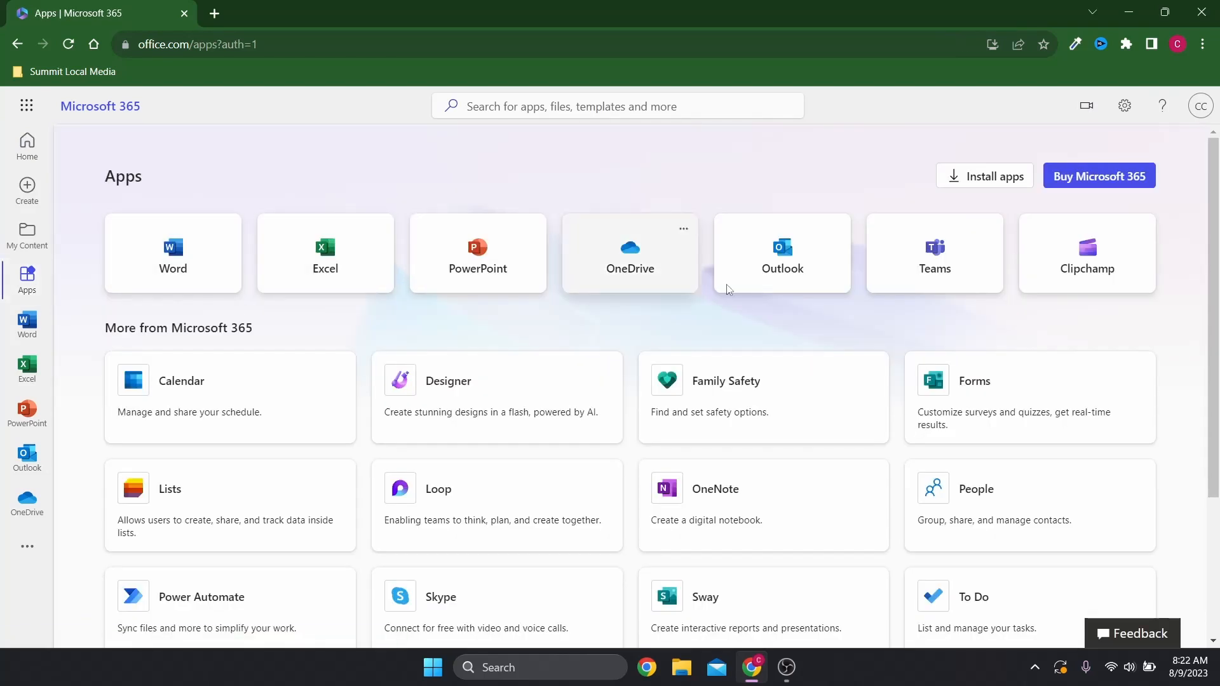
pyautogui.moveTo(965, 393)
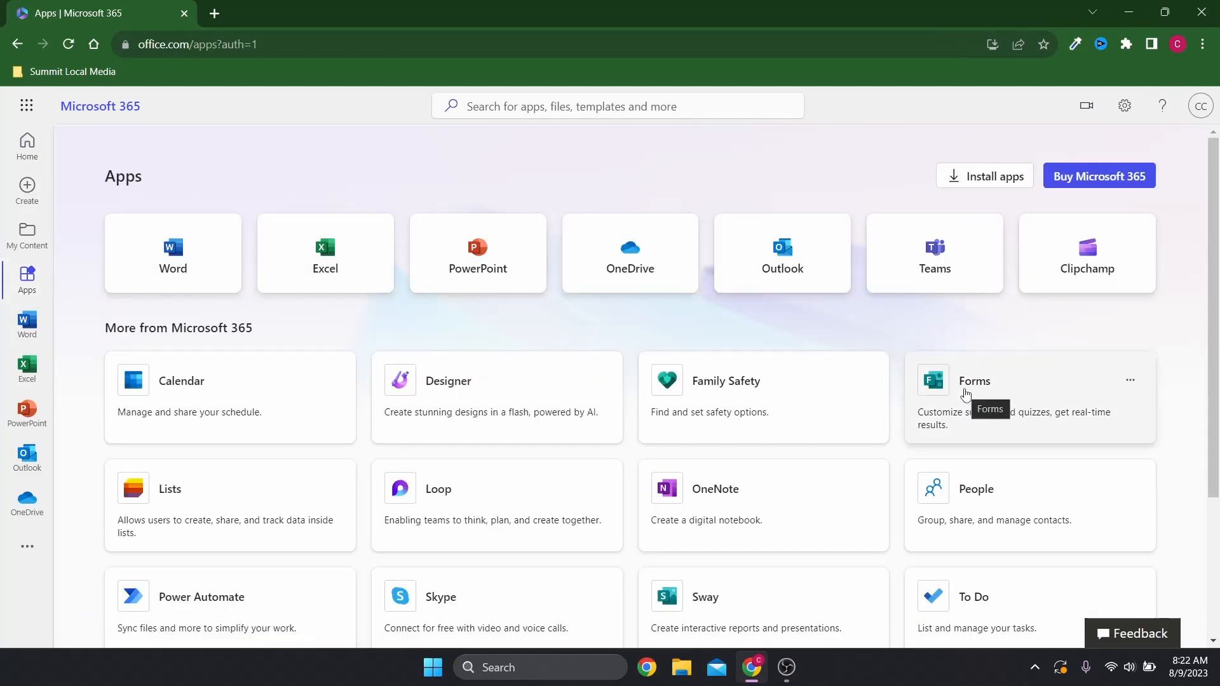
pyautogui.click(974, 381)
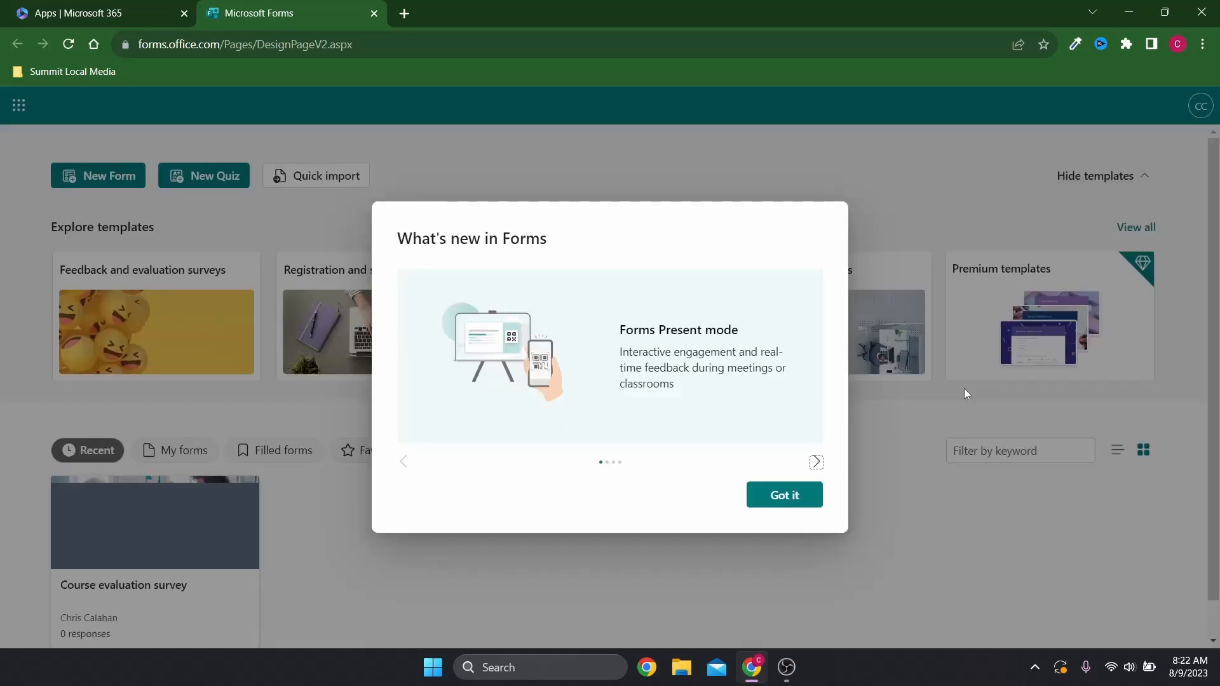
# - Dismiss the What's new in Forms announcement with Got it
pyautogui.click(784, 494)
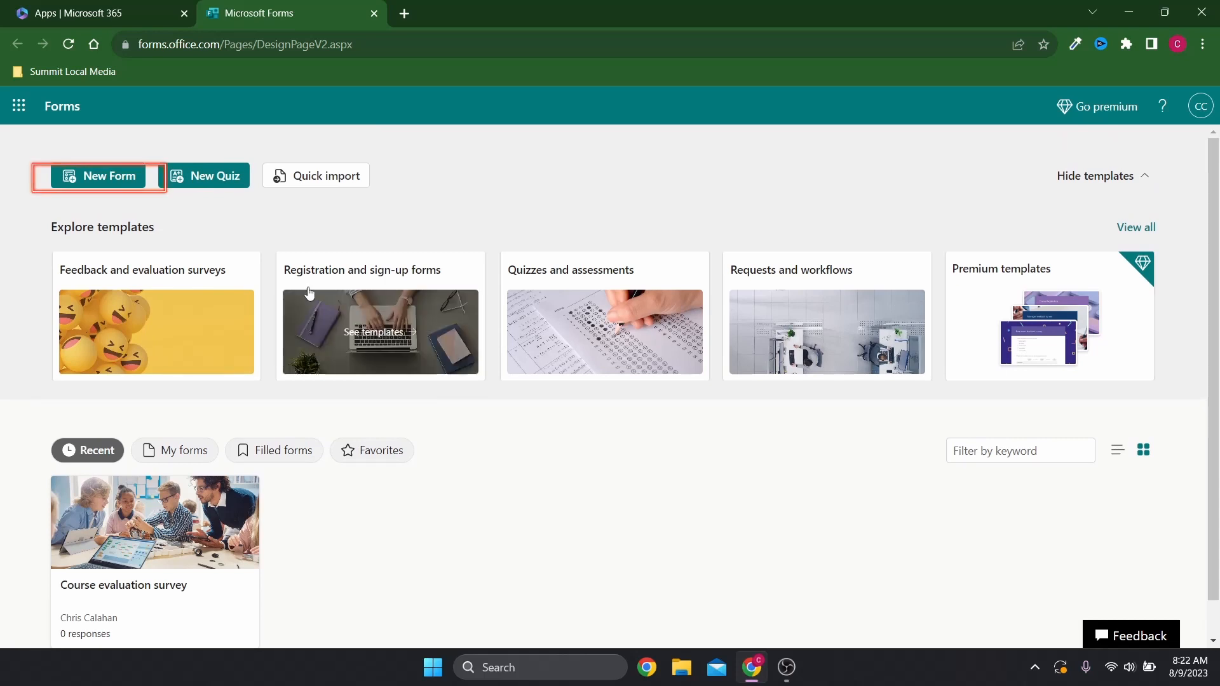
pyautogui.moveTo(122, 186)
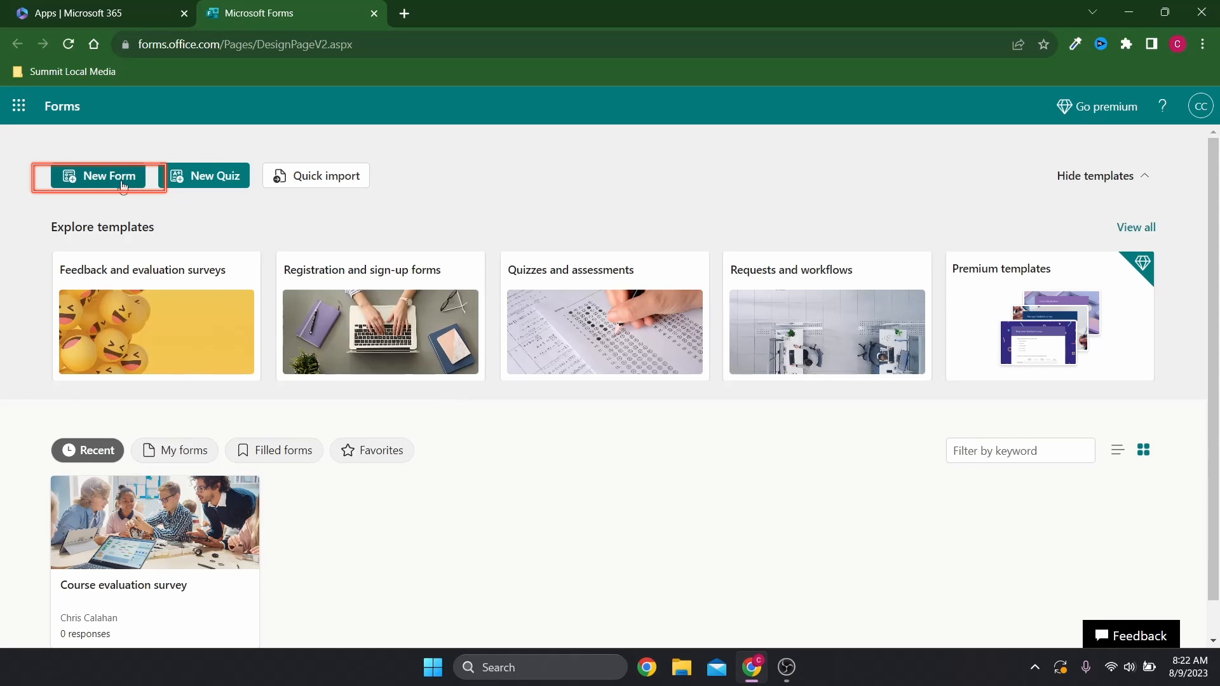
pyautogui.moveTo(230, 193)
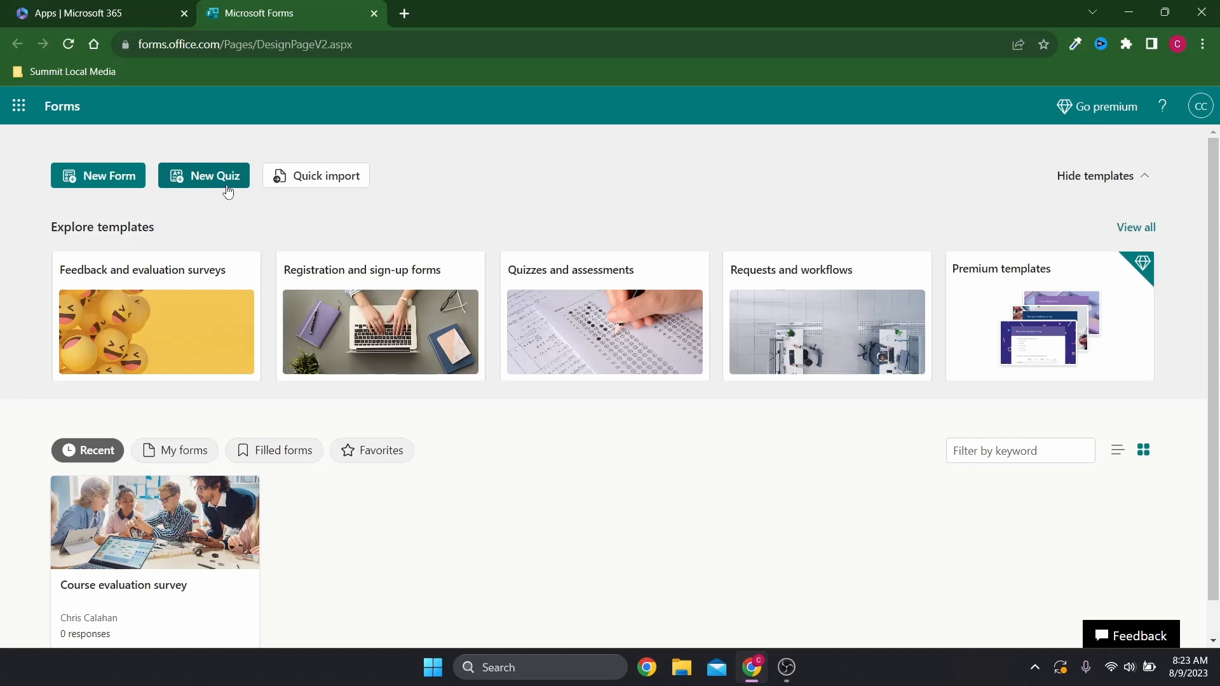
pyautogui.moveTo(272, 238)
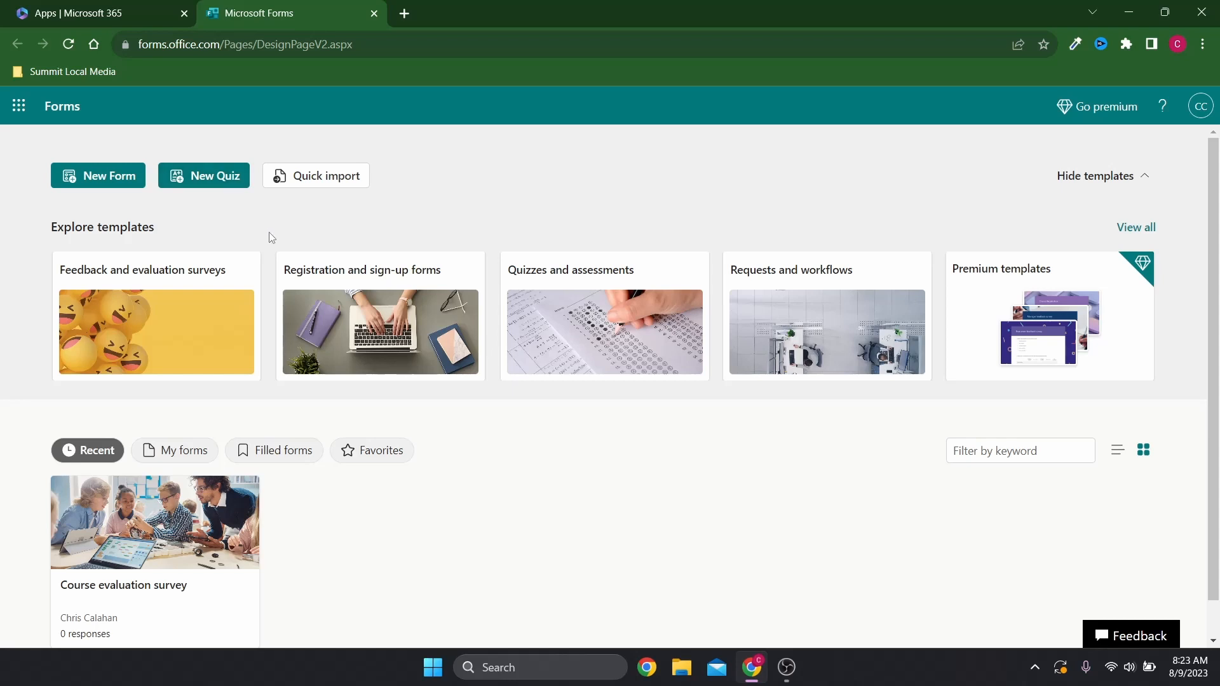
# - Browse the template gallery, preview the Birthday party invitation, then start a blank New Form
pyautogui.click(1135, 227)
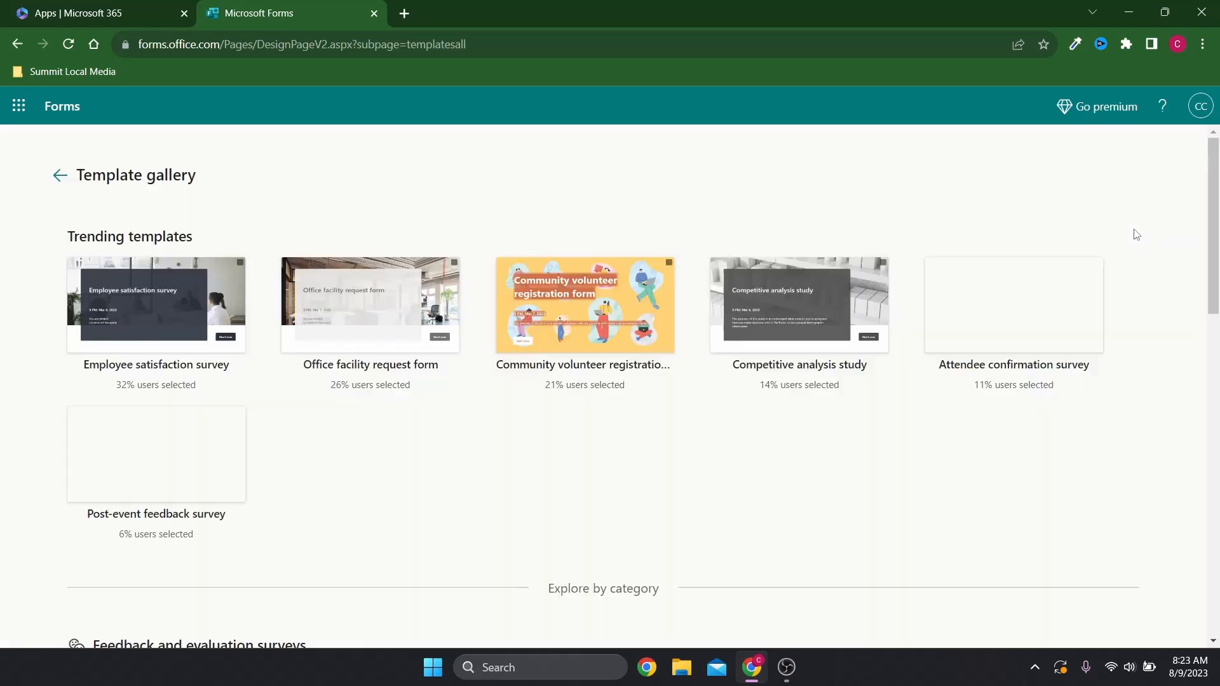
pyautogui.scroll(-3)
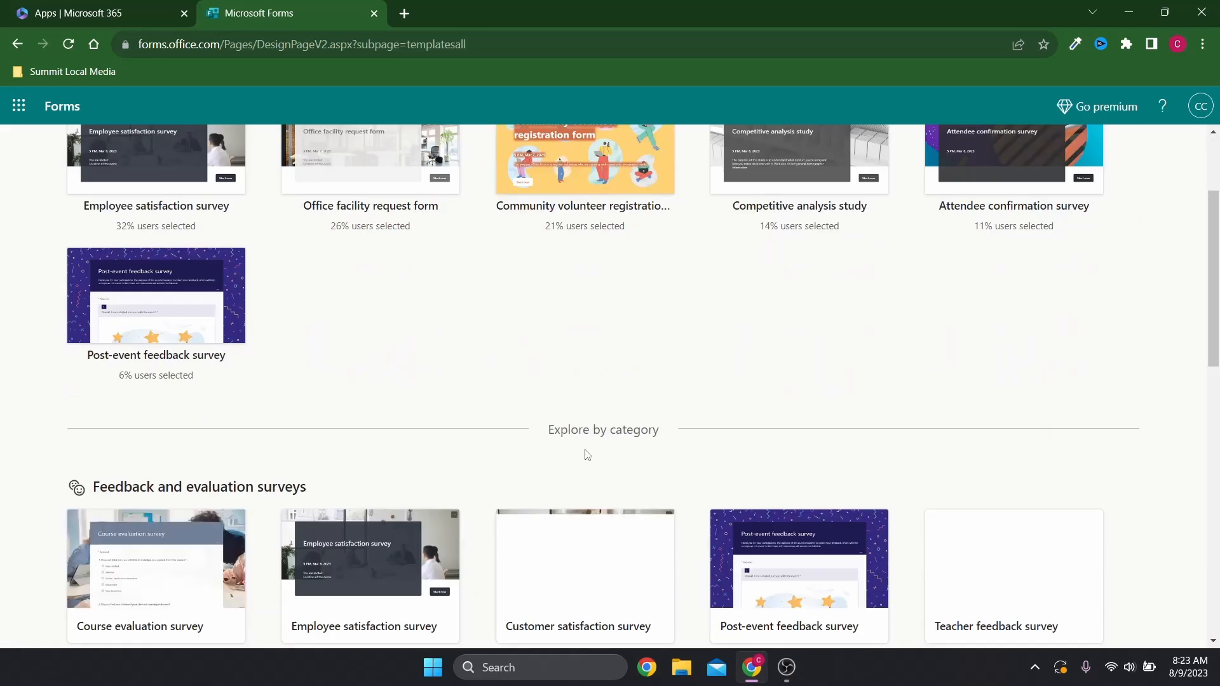
pyautogui.scroll(-3)
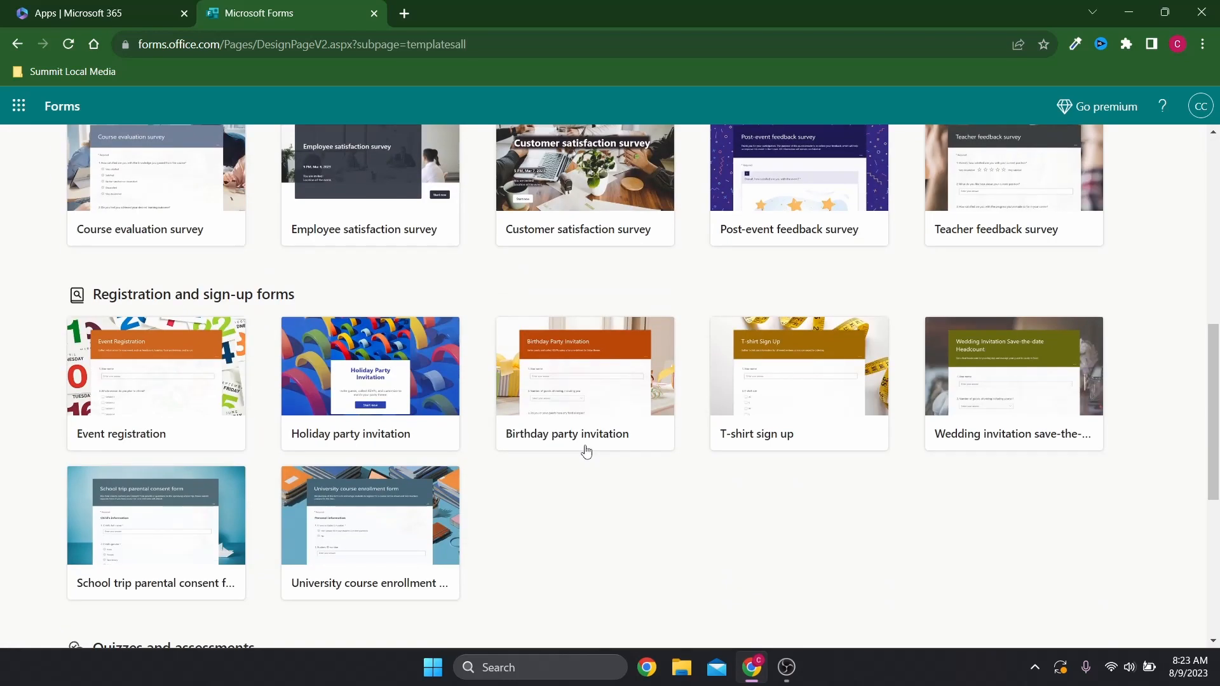
pyautogui.click(585, 366)
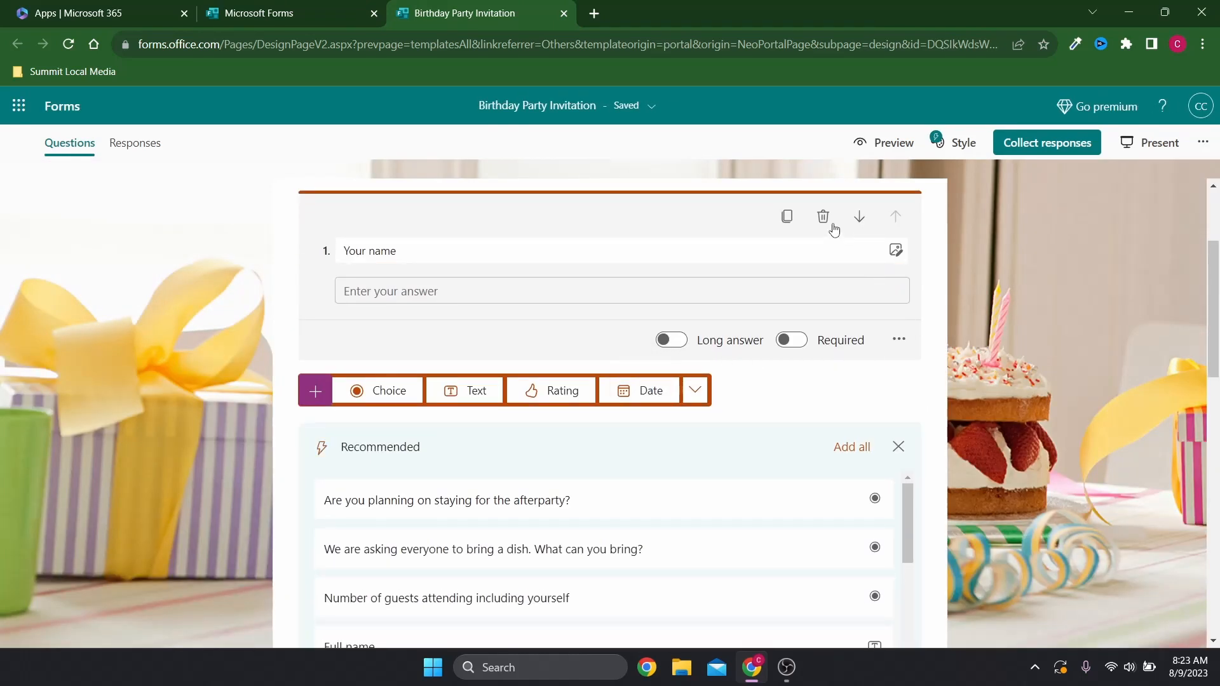
pyautogui.click(898, 339)
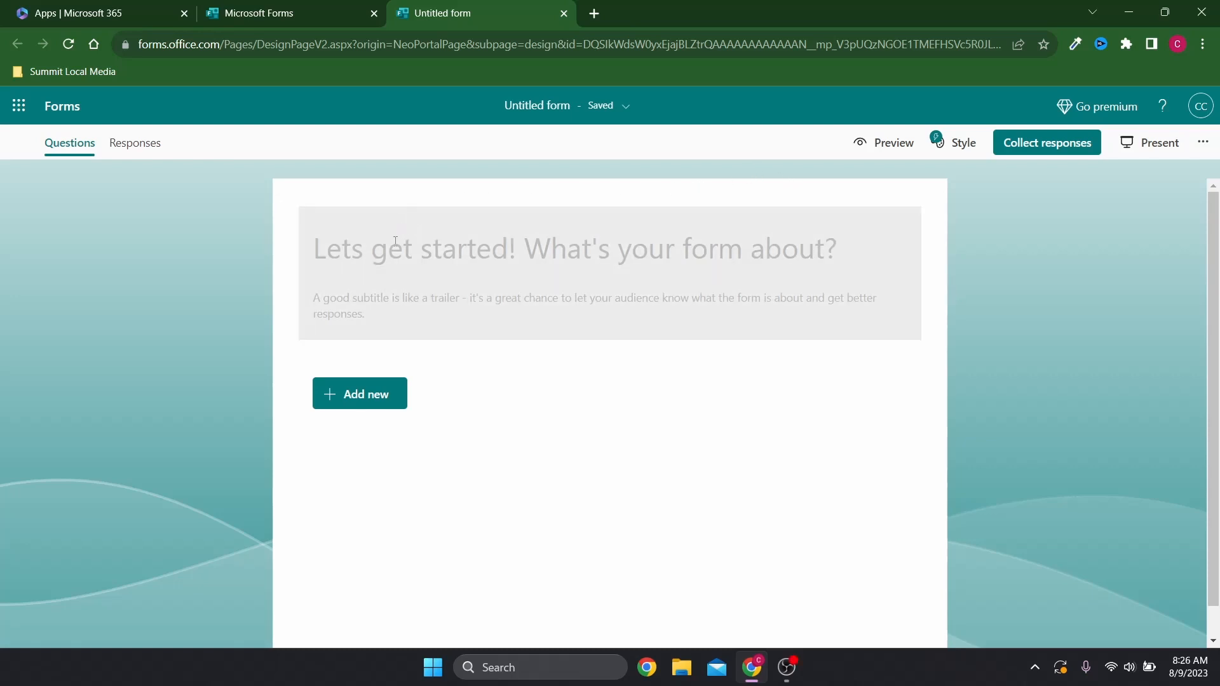
# - Name the form 'Sheet Skunk Excel Survey' and start adding a title picture
pyautogui.write('Sheet Skunk Excel Survey')
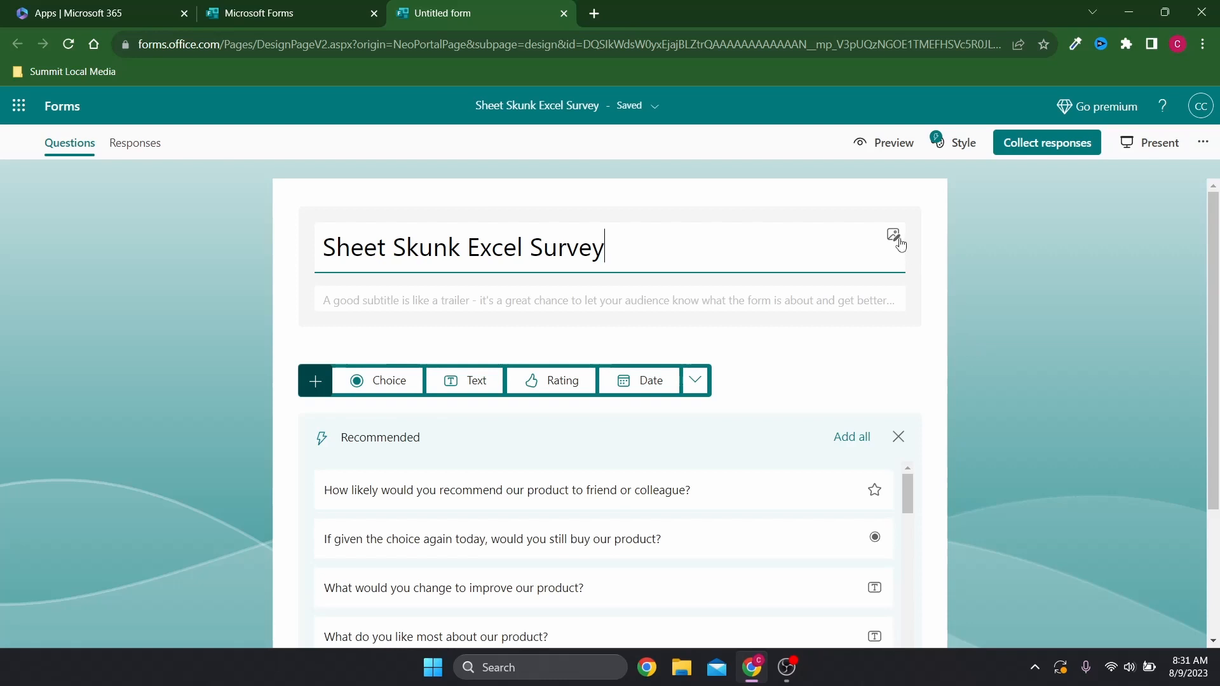
pyautogui.click(894, 234)
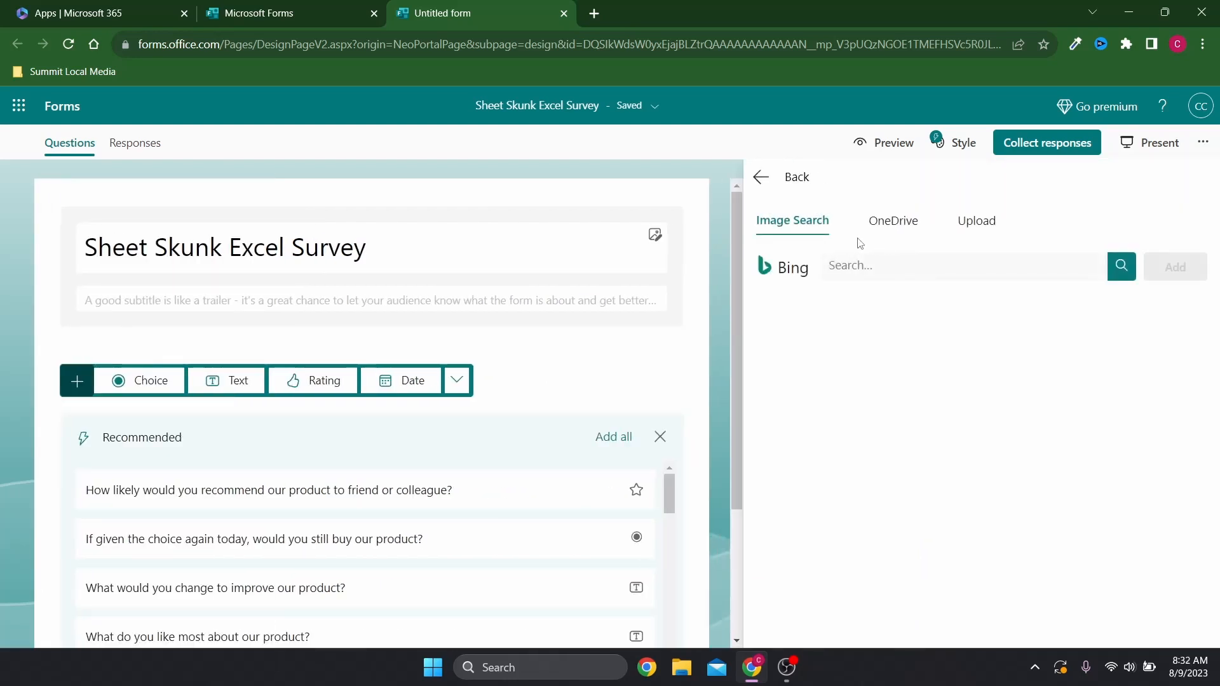
# - Search Bing images for 'excel' and add an Excel logo beside the form title
pyautogui.click(961, 266)
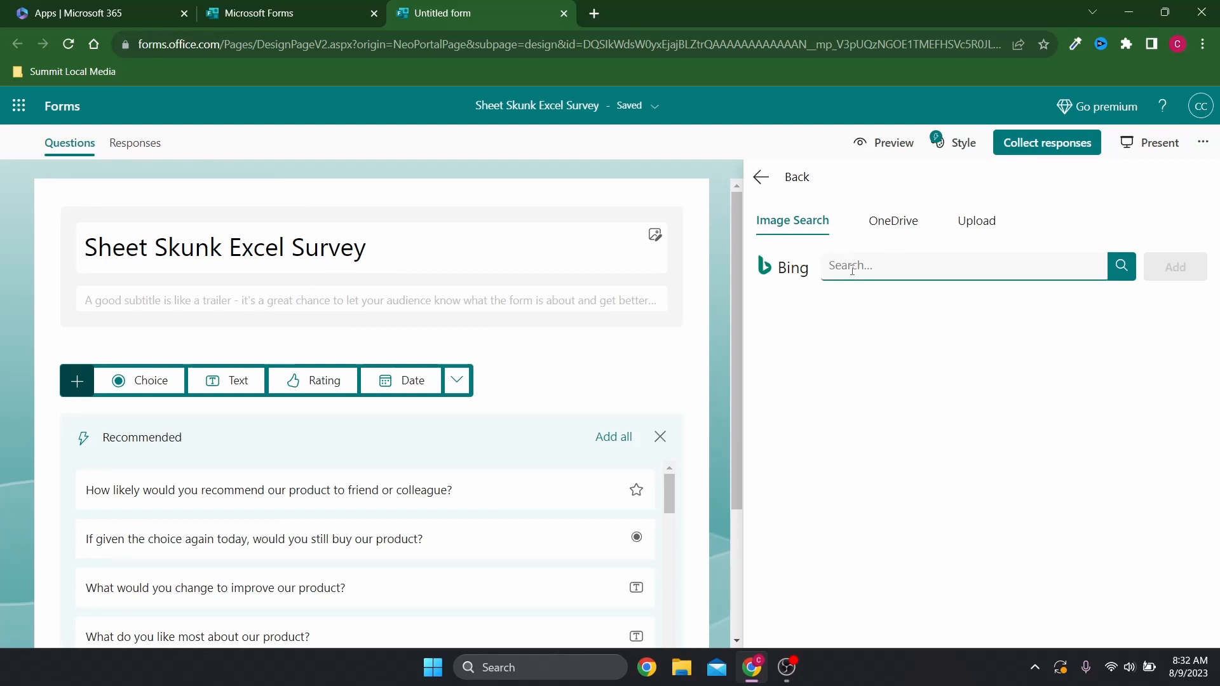
pyautogui.write('excel')
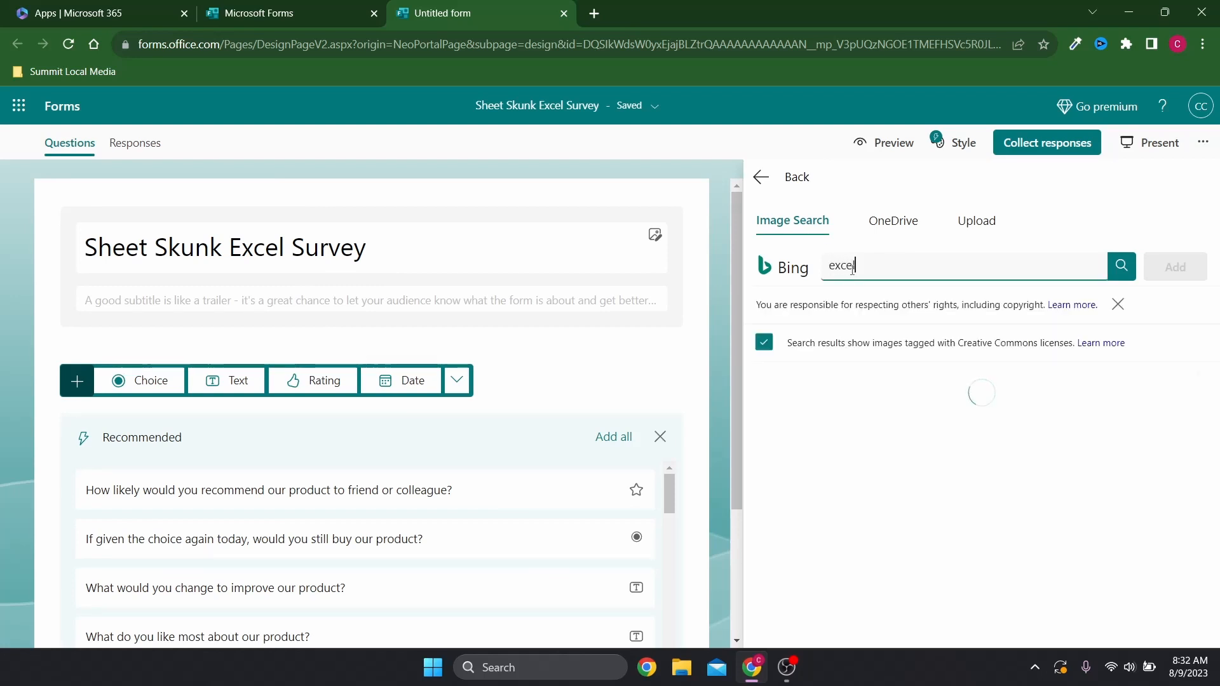
pyautogui.click(1122, 265)
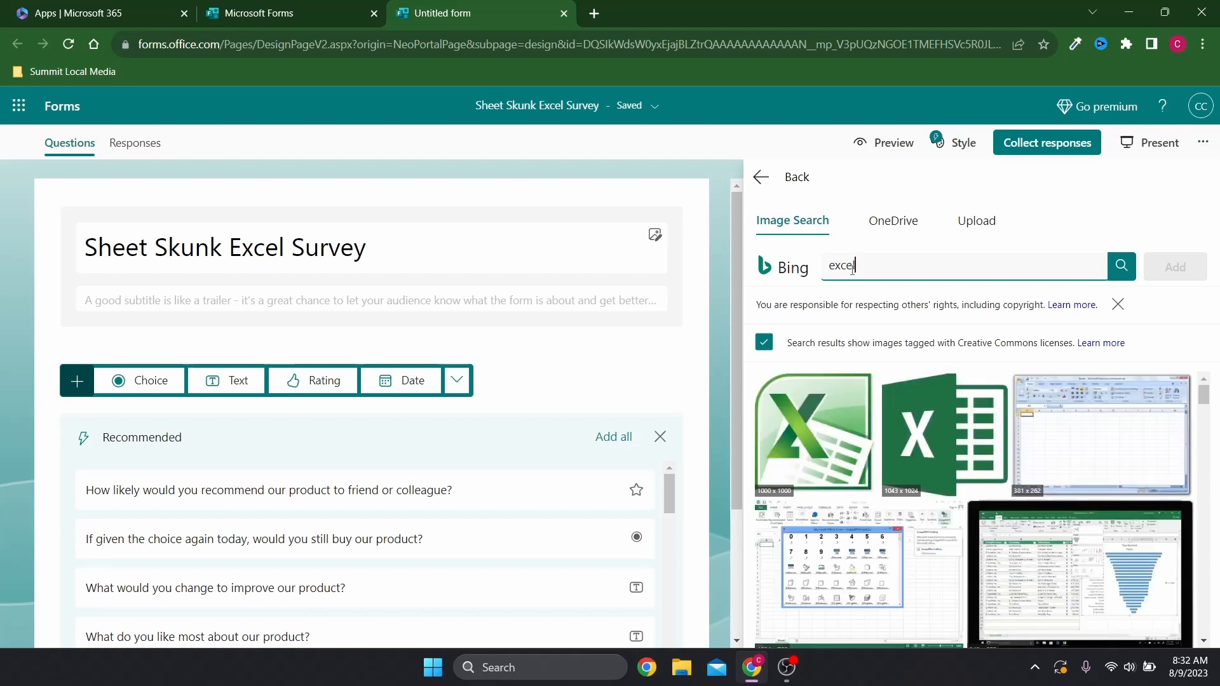
pyautogui.click(812, 434)
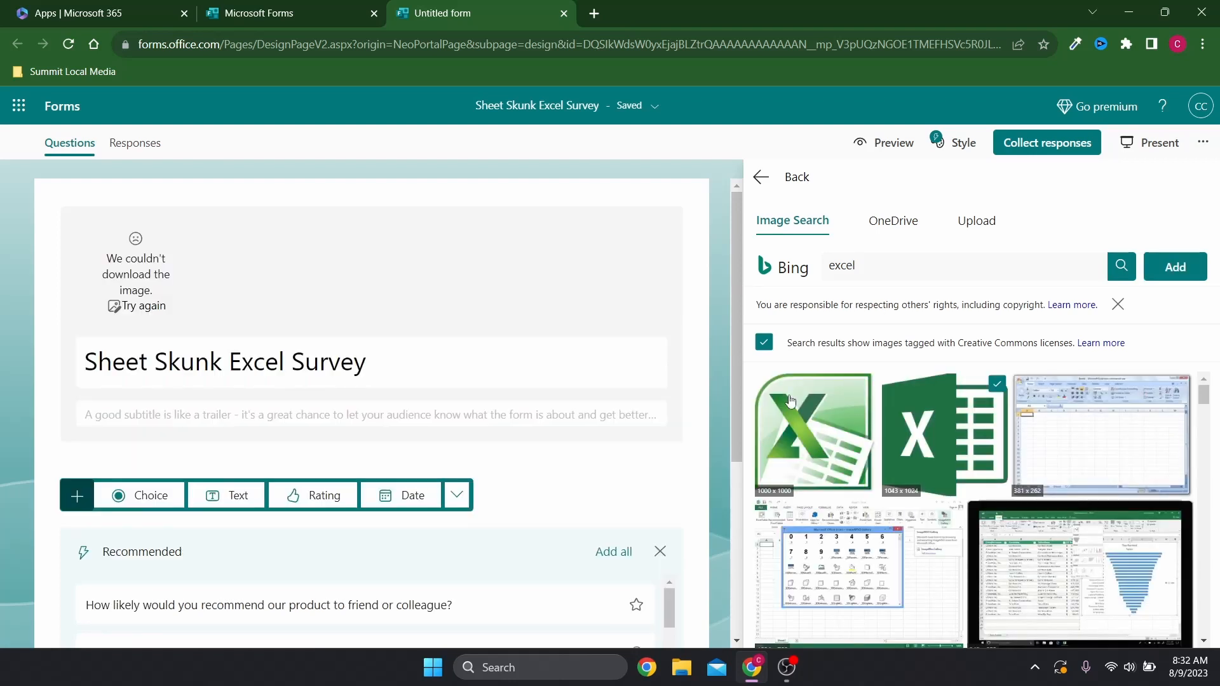
pyautogui.click(812, 434)
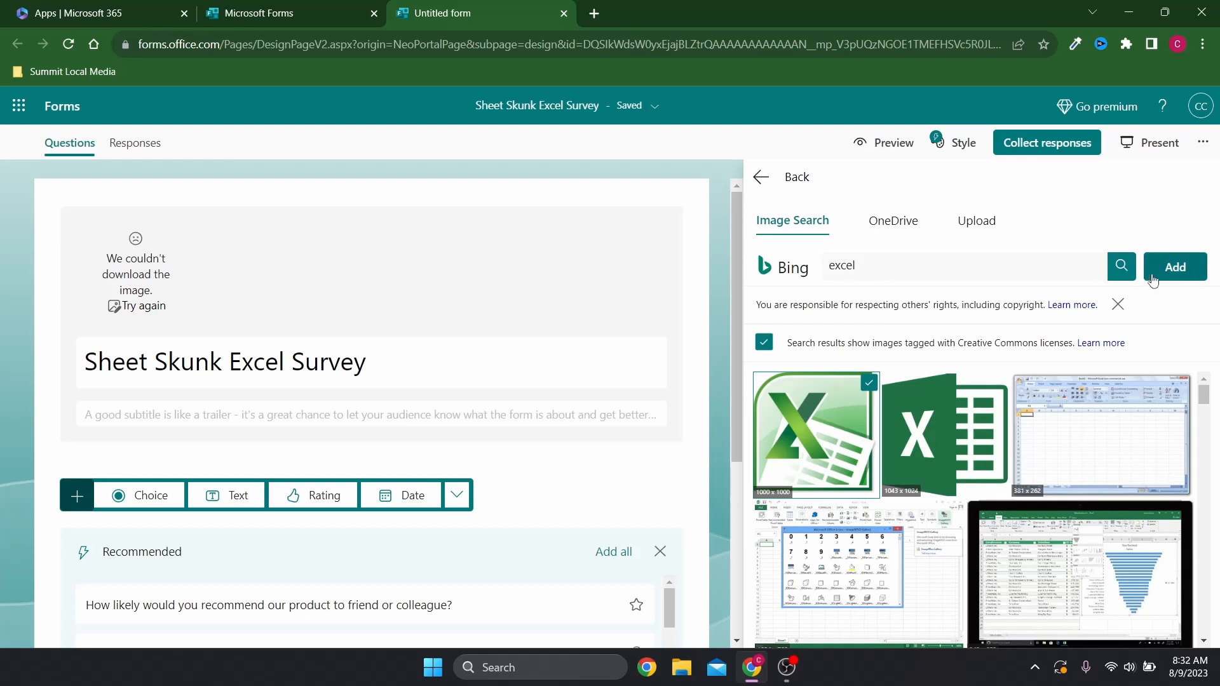
pyautogui.click(1174, 265)
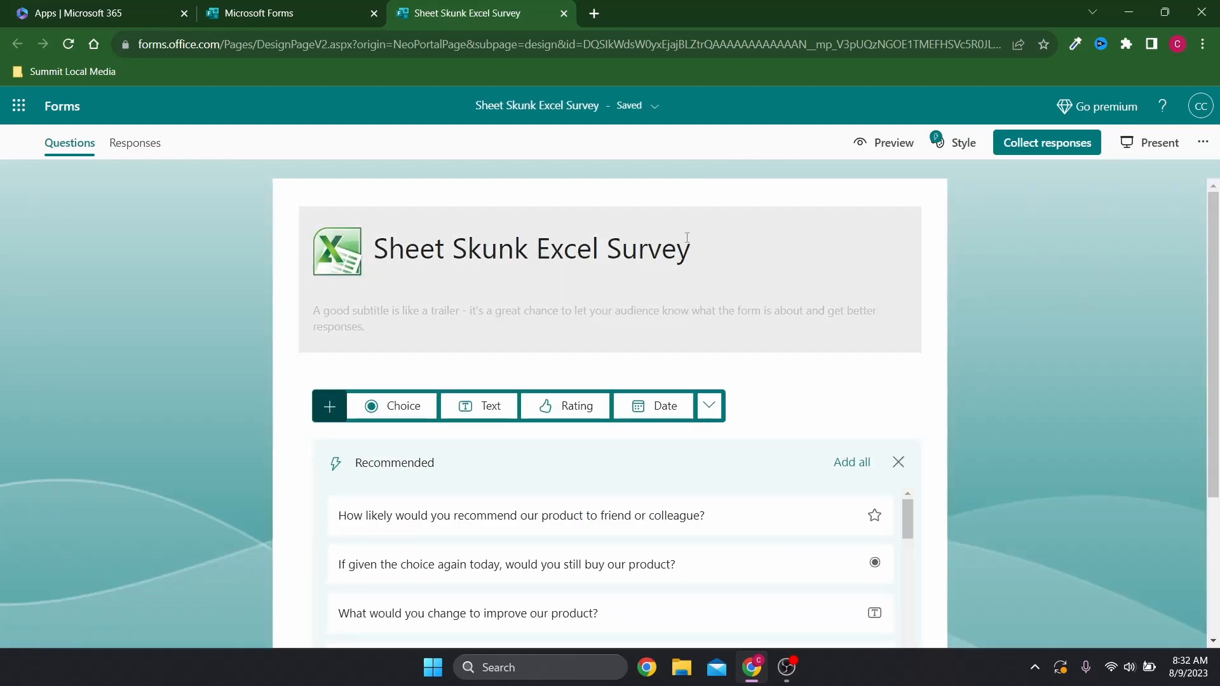
# - Enter the form description 'Where are you in your Excel journey?'
pyautogui.write('W')
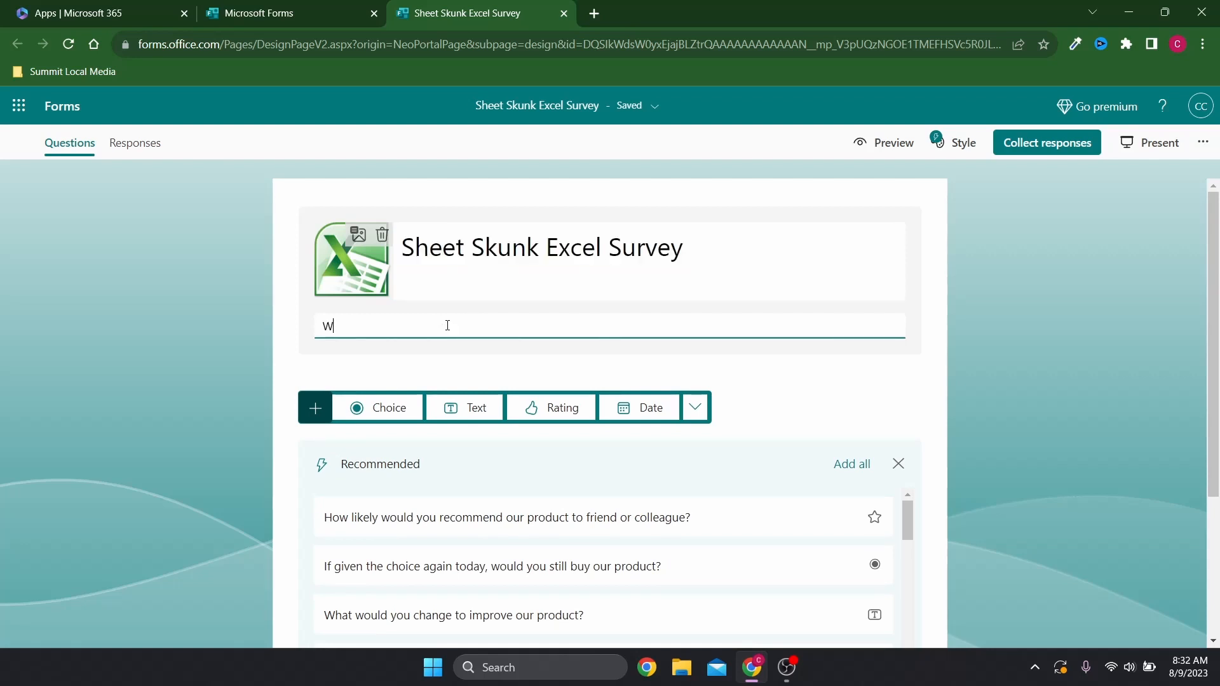
pyautogui.write('here are you')
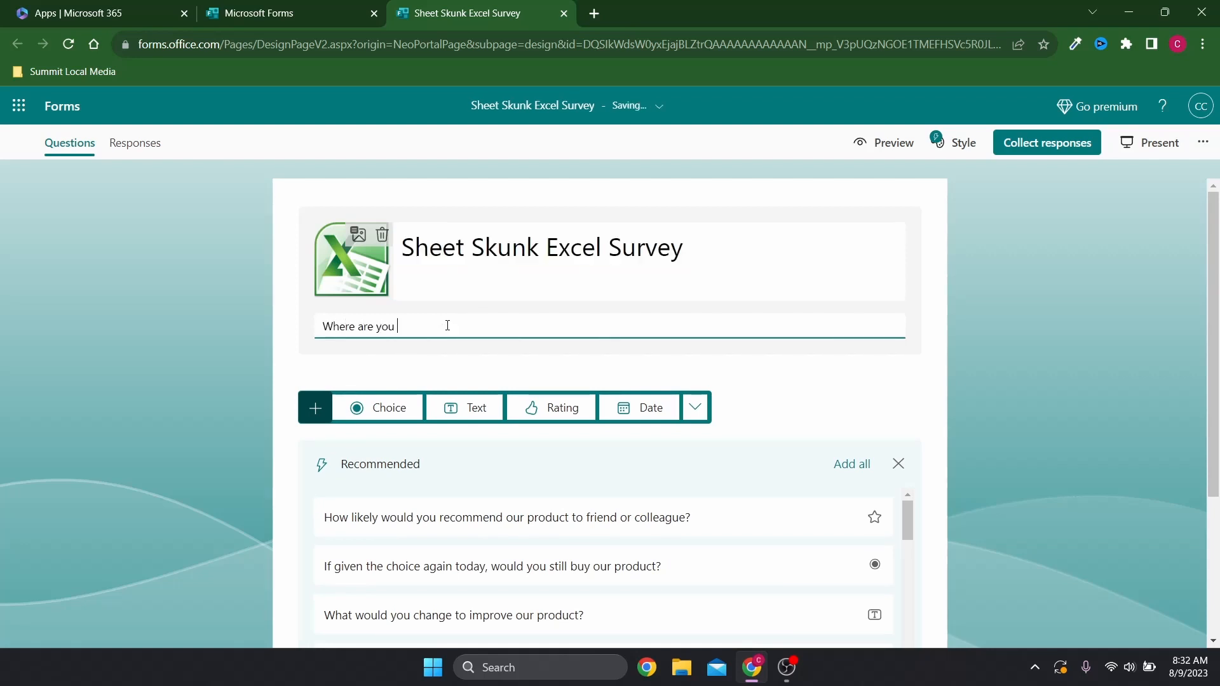
pyautogui.write('in your Excel j')
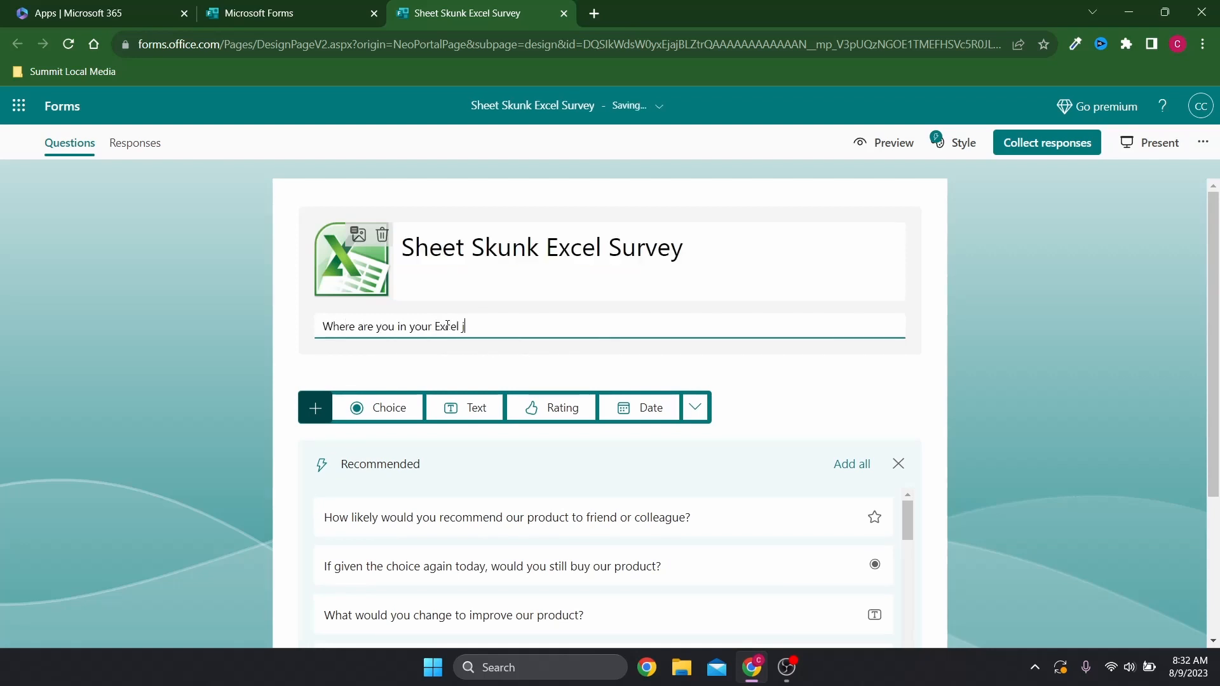
pyautogui.write('ourney?')
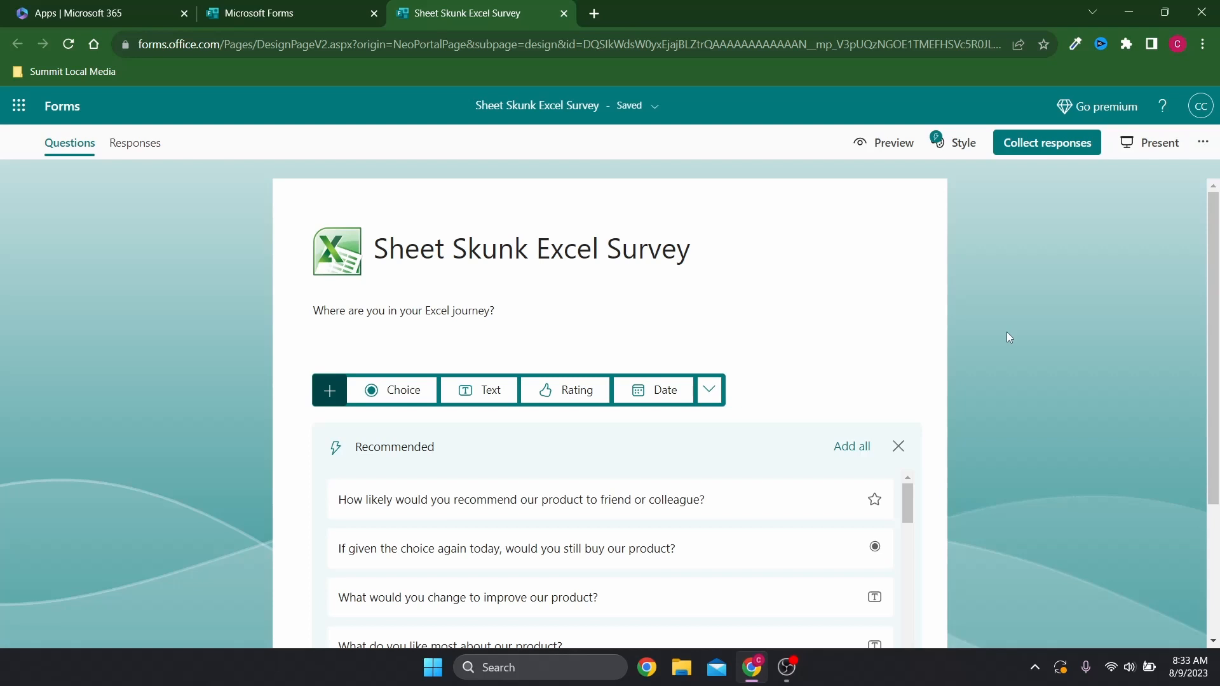
pyautogui.moveTo(931, 324)
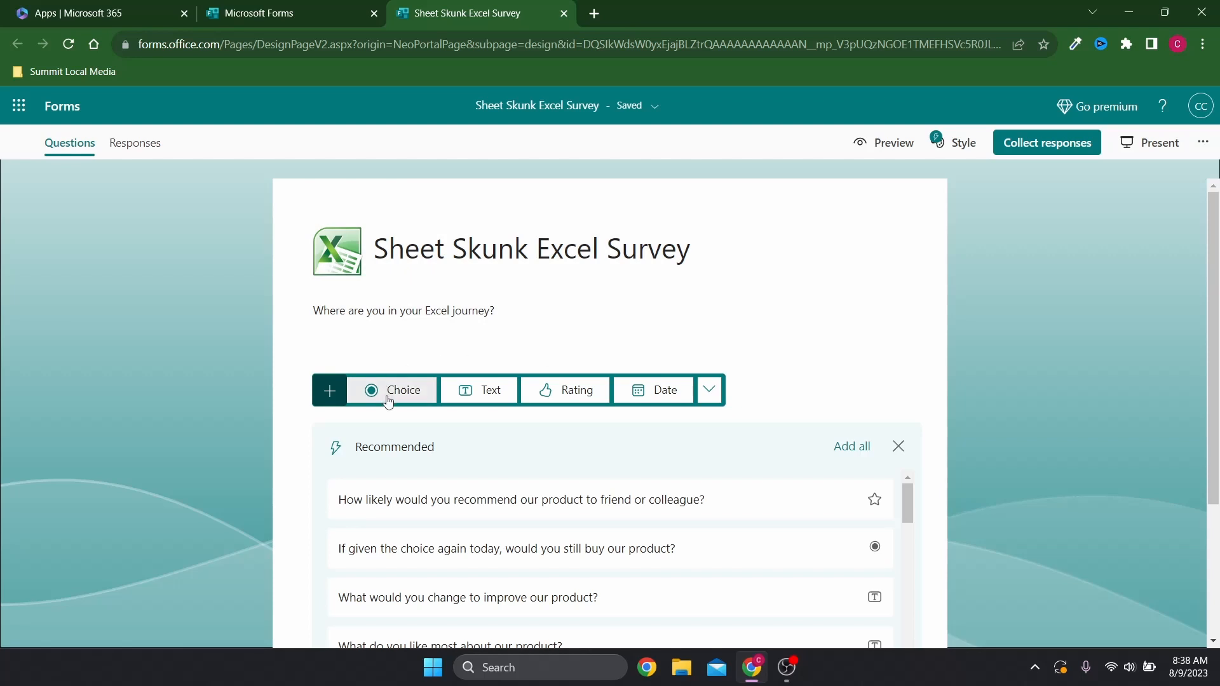
# - Add choice question 'How often do you use Microsoft Excel?' with Never and an Other option added
pyautogui.click(393, 391)
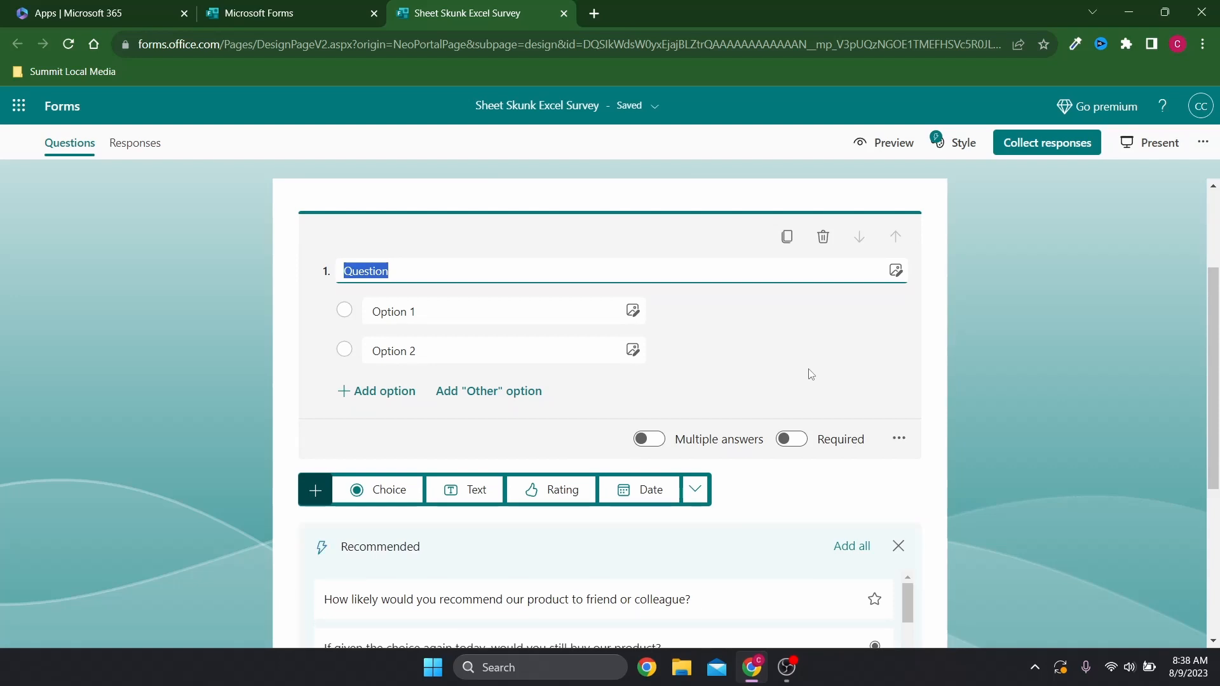
pyautogui.write('How often do you use Microsoft Excel?')
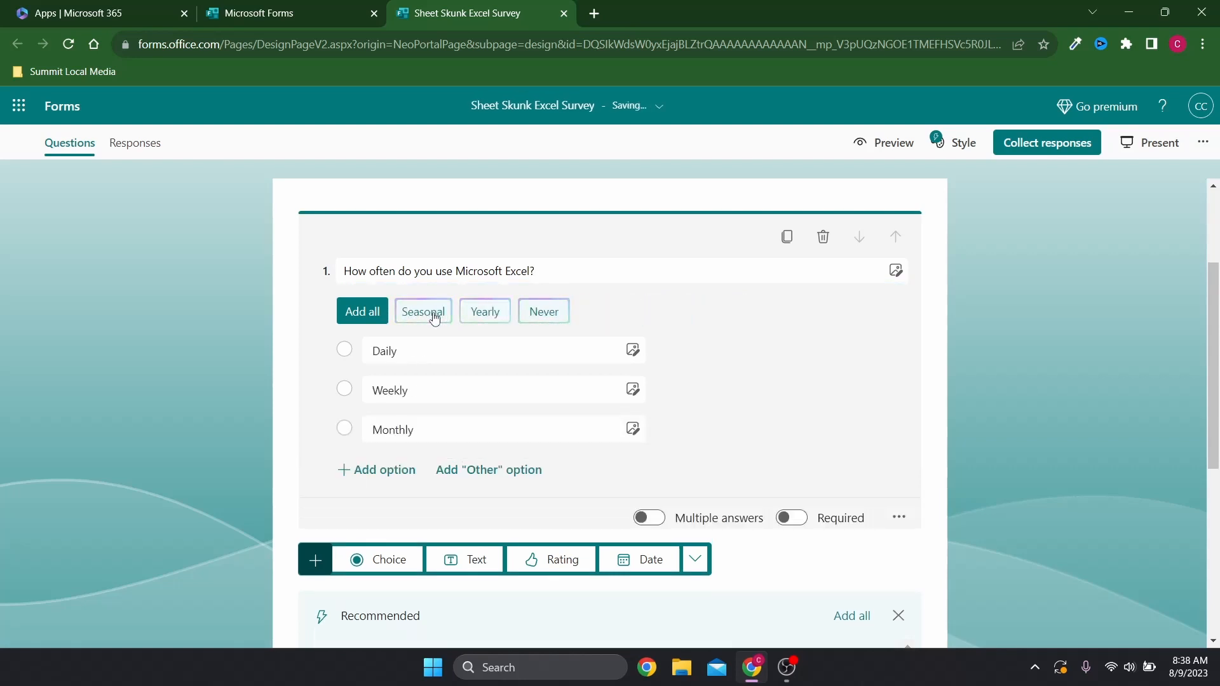
pyautogui.click(543, 311)
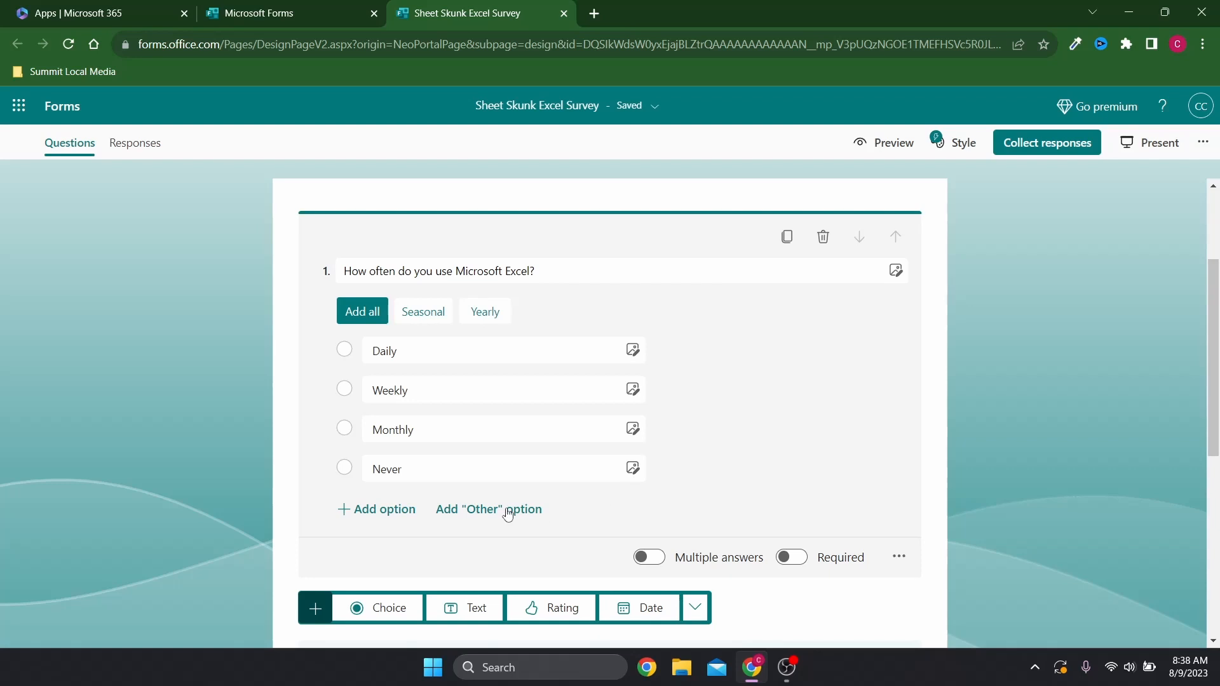
pyautogui.click(488, 509)
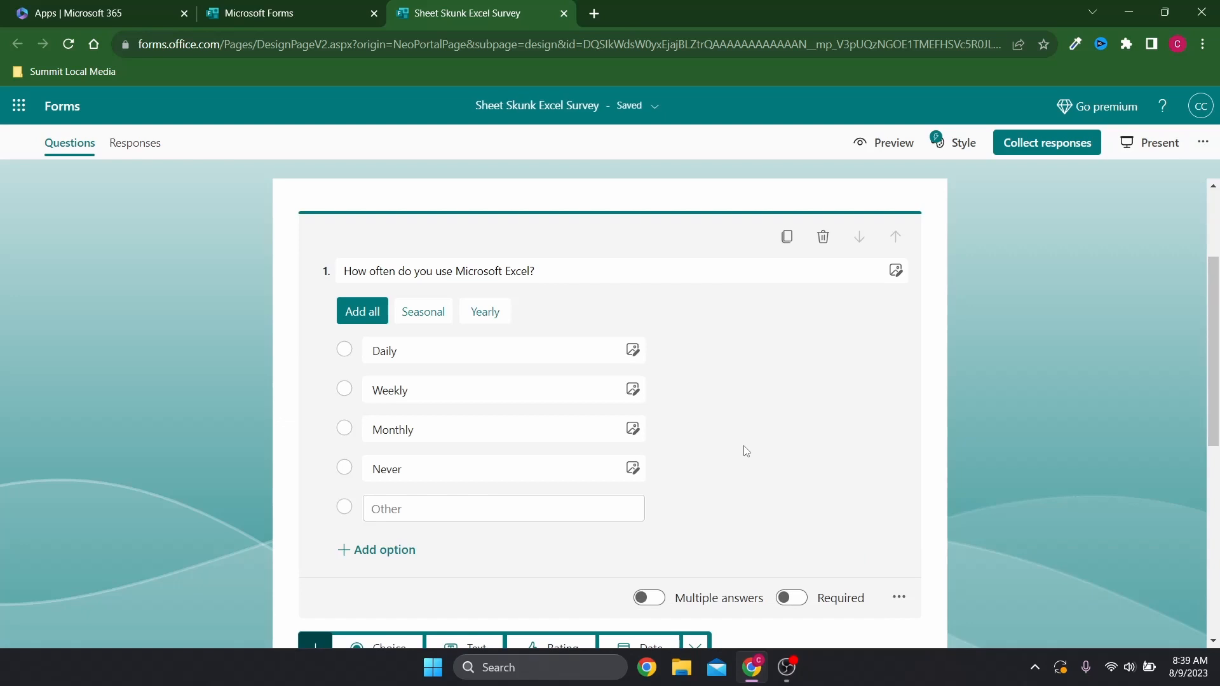
pyautogui.moveTo(748, 466)
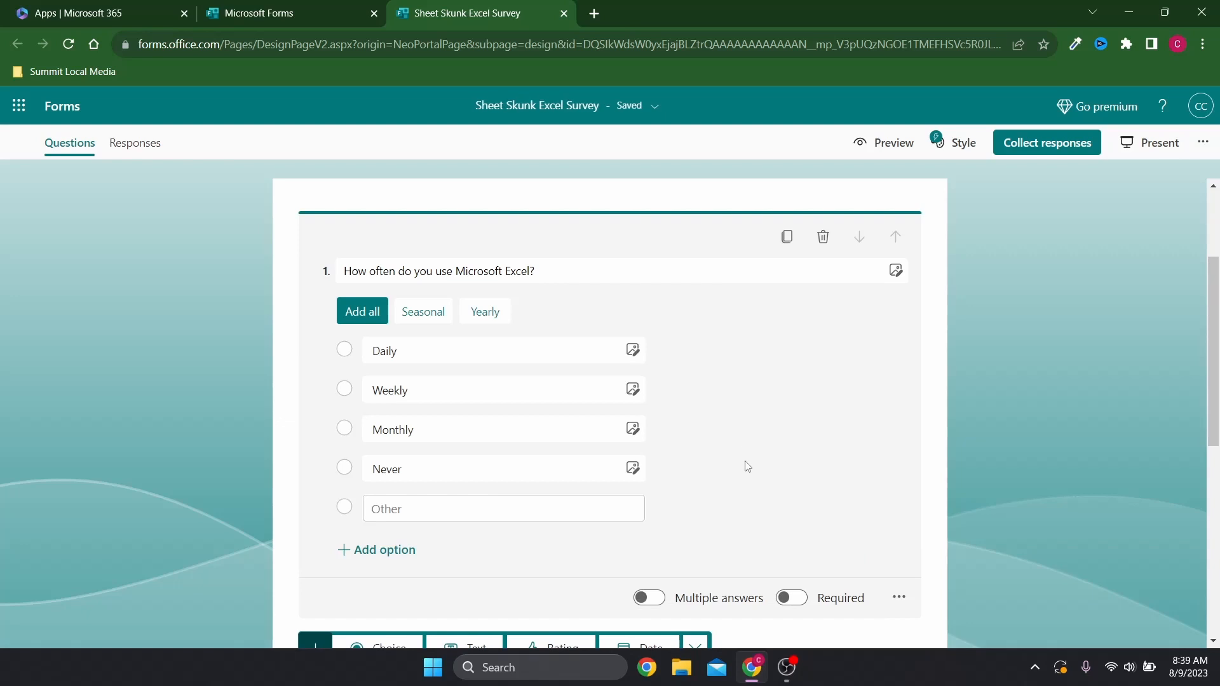
# - Mark question 1 as required, checking its extra settings without changes
pyautogui.click(790, 597)
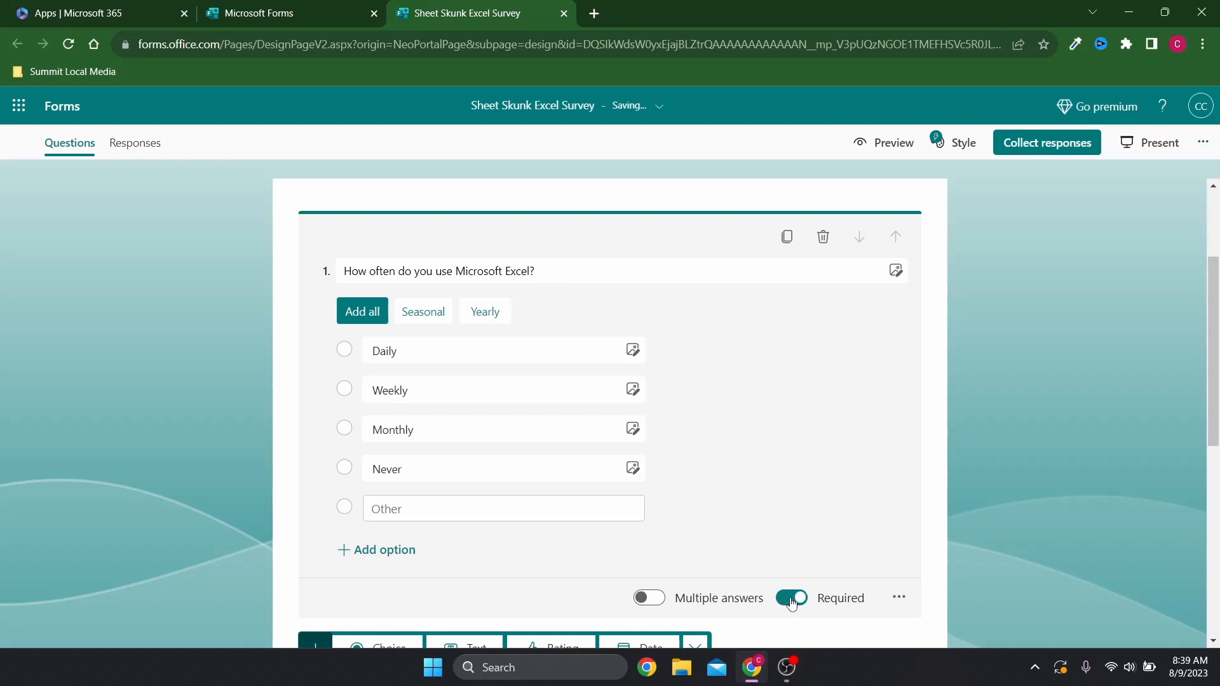
pyautogui.click(898, 597)
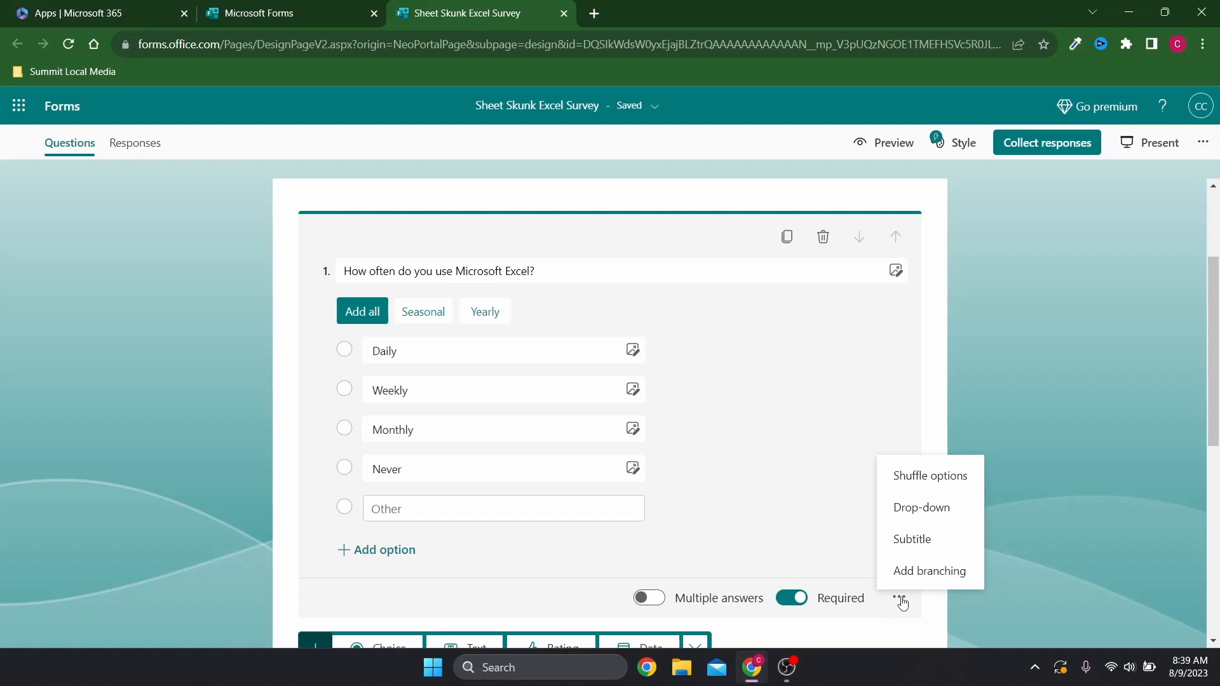
pyautogui.click(900, 602)
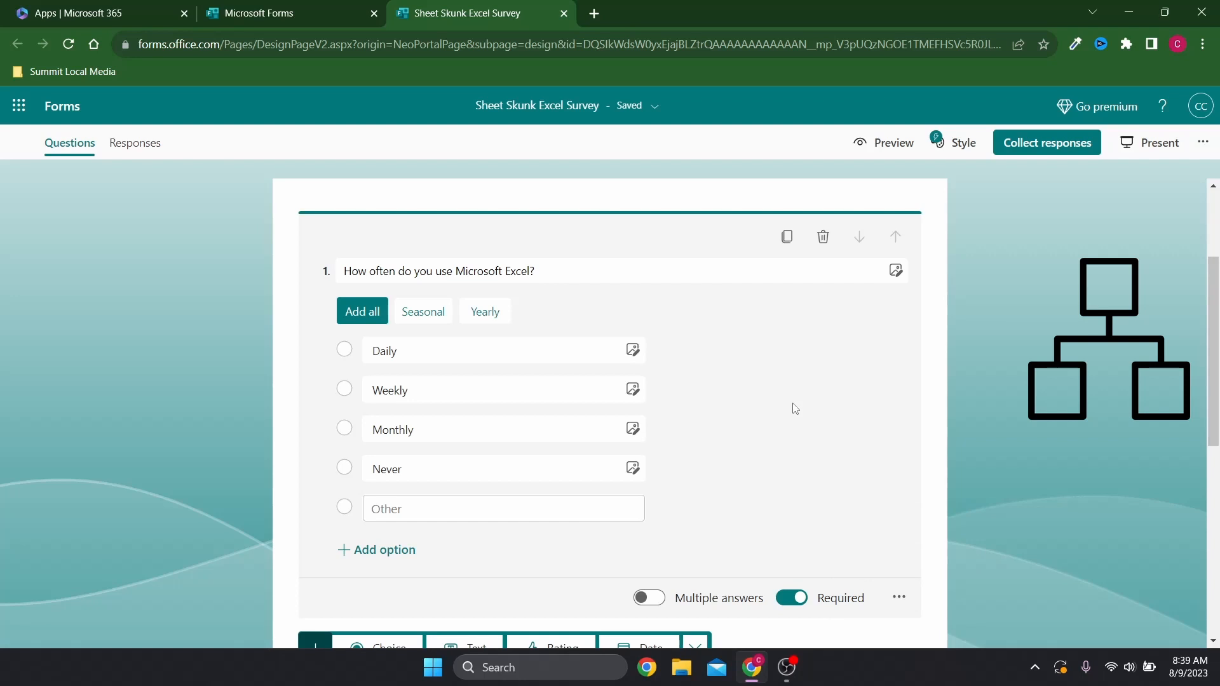
pyautogui.moveTo(941, 389)
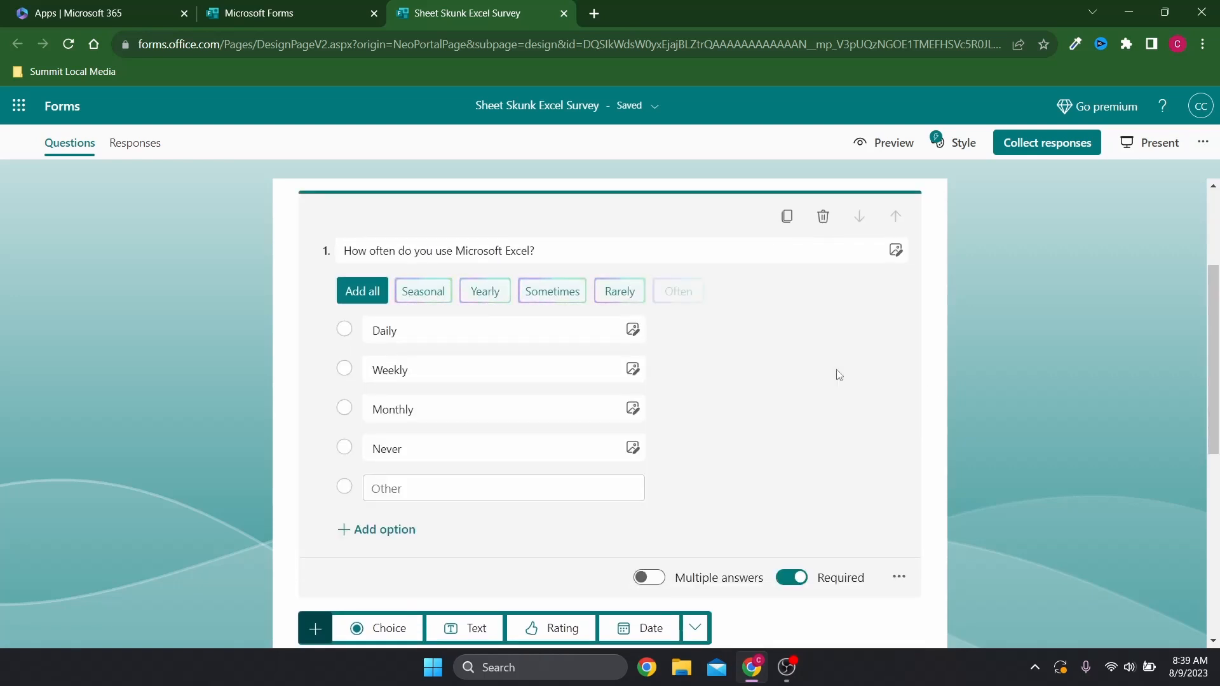
# - Collapse question 1 to its respondent view and reveal the recommended questions below
pyautogui.click(678, 290)
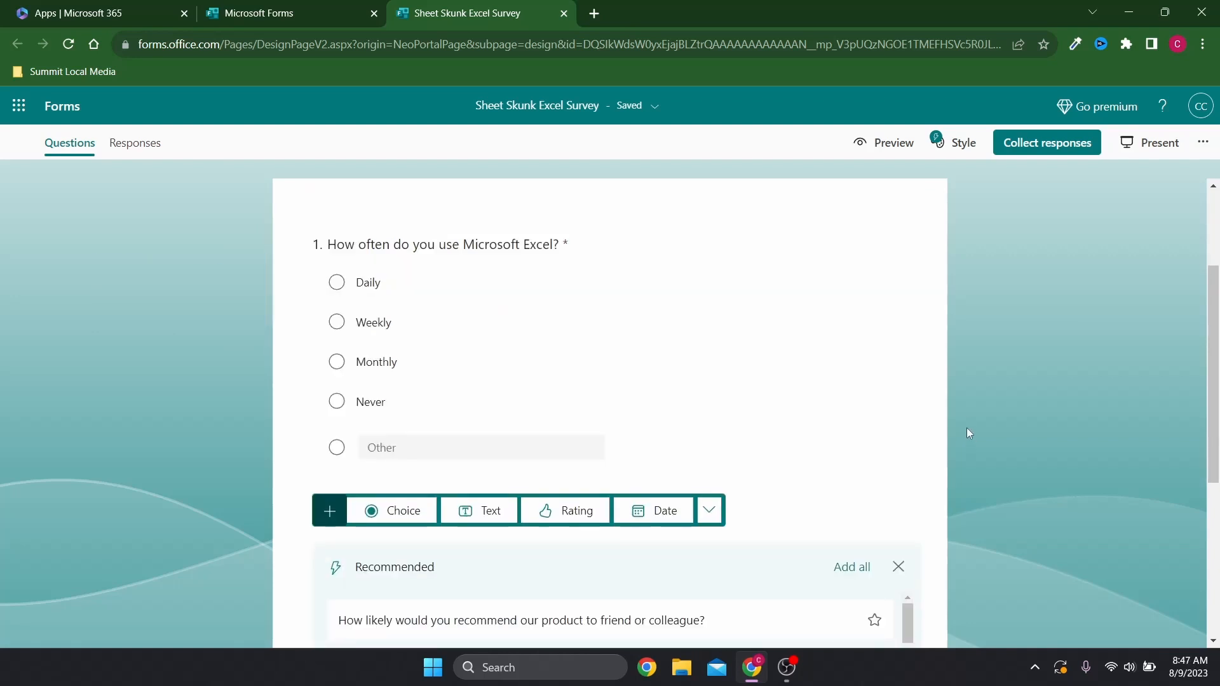
pyautogui.scroll(-3)
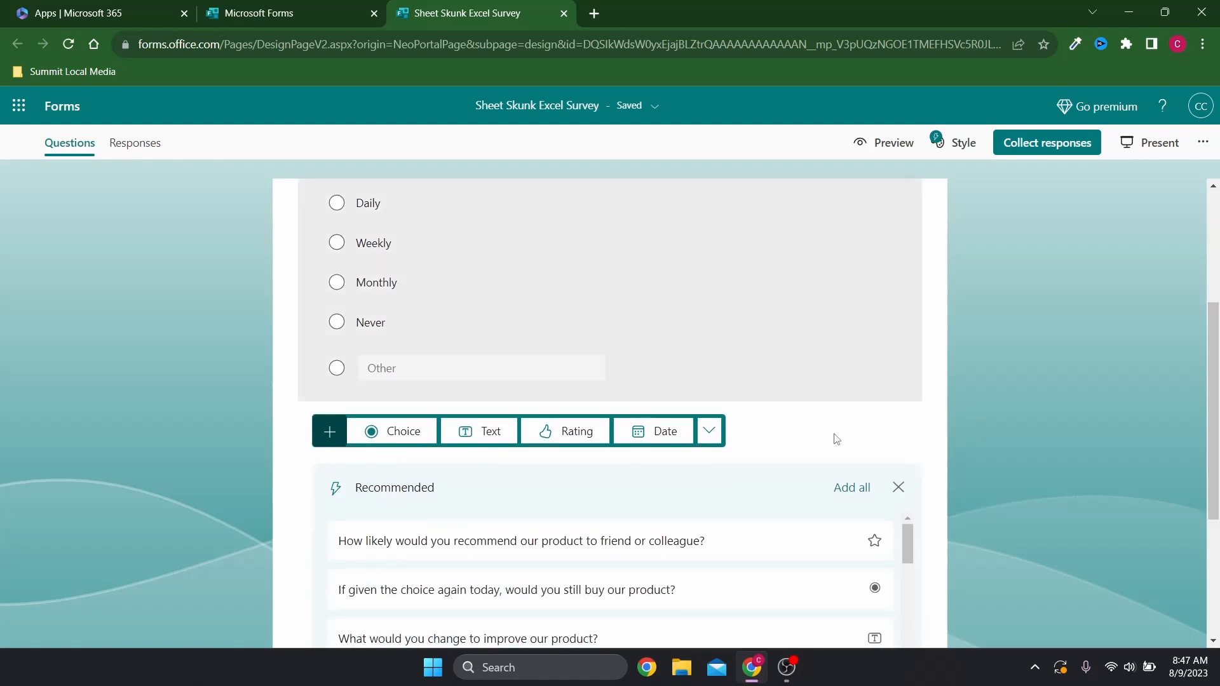
# - Add required text question 'Which features of Microsoft Excel do you use the most?' and collapse it
pyautogui.write('W')
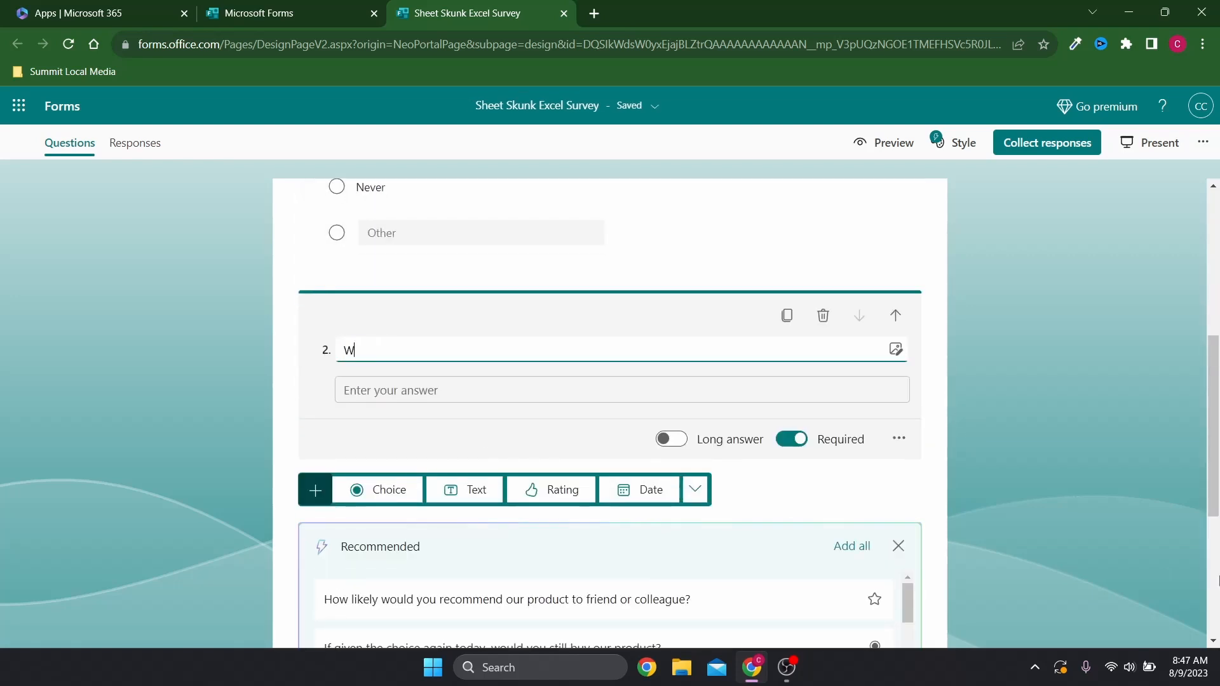
pyautogui.write('hich features of Microsoft Excel do you use the most?')
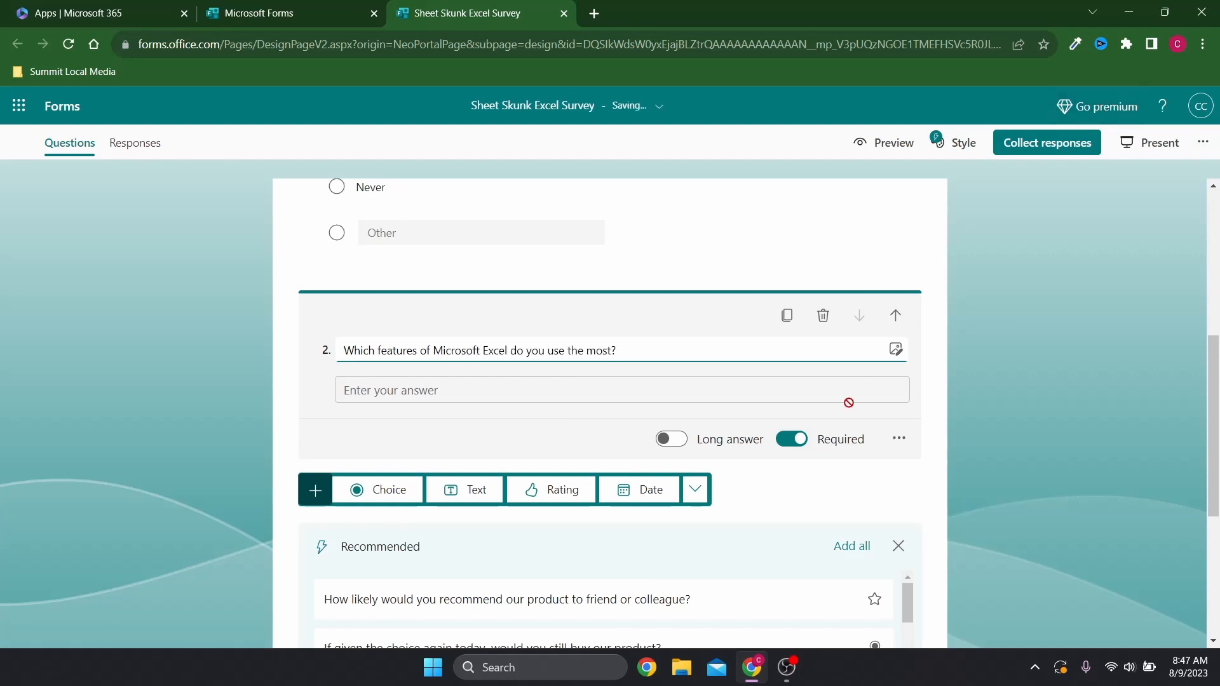
pyautogui.click(670, 438)
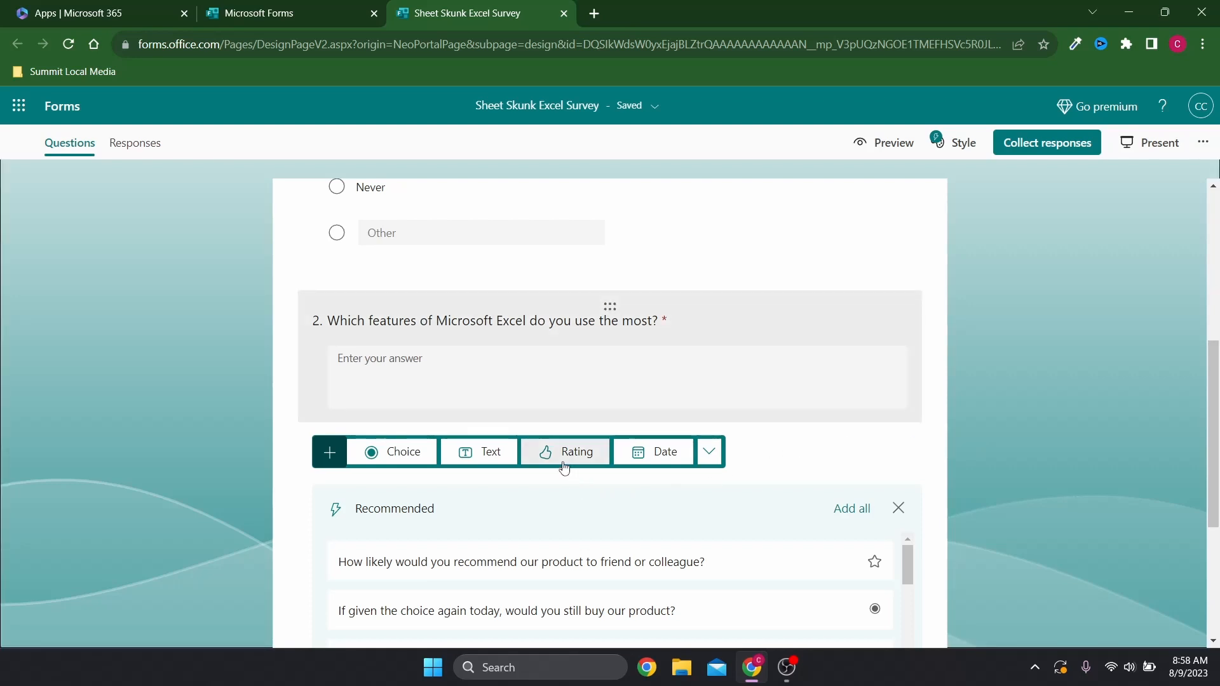
# - Add a star rating question asking 'What is your proficiency level with Microsoft Excel?'
pyautogui.click(576, 451)
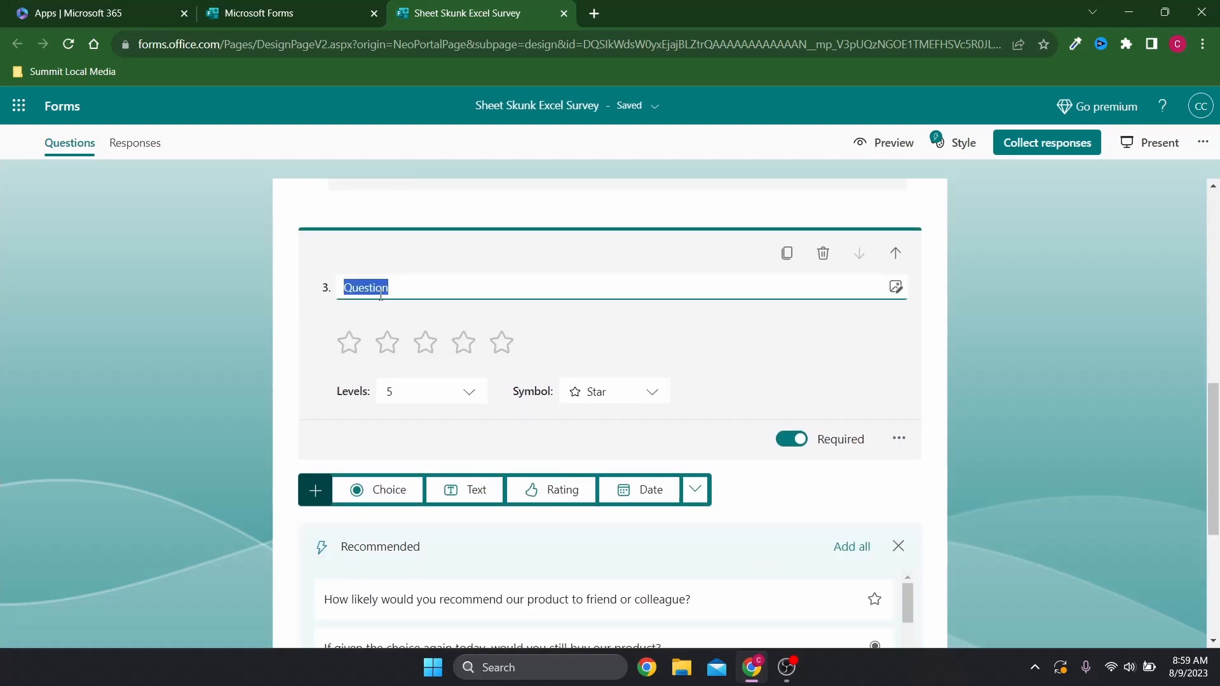
pyautogui.write('What is your')
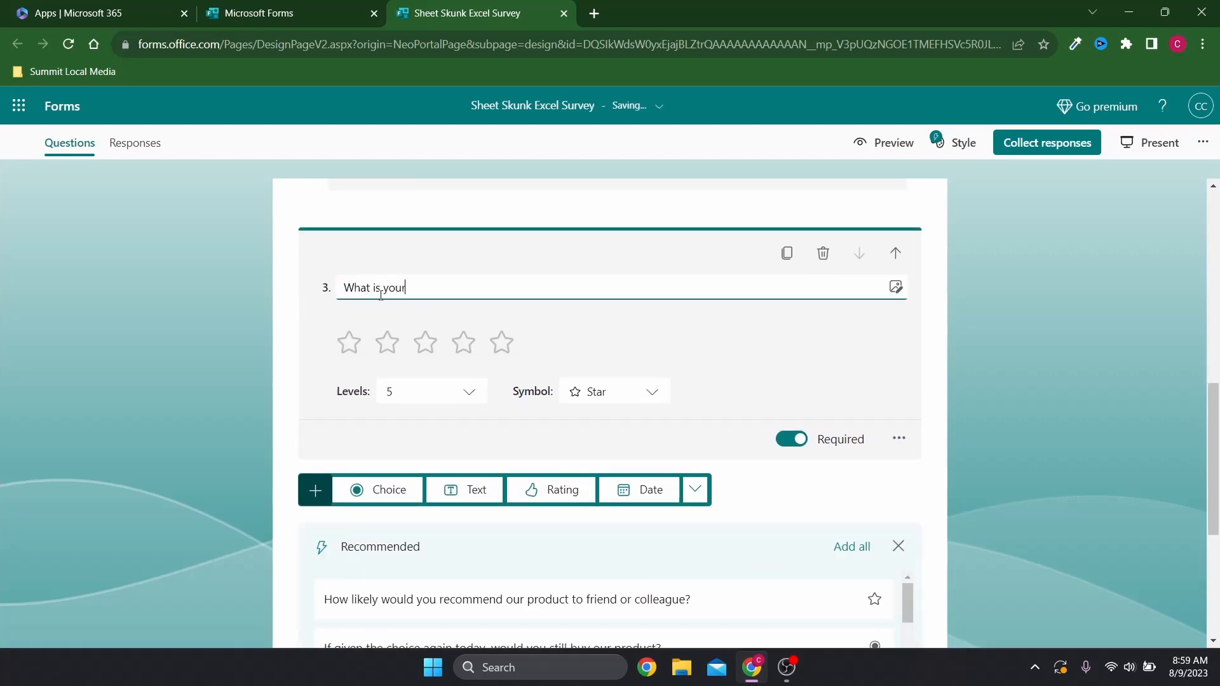
pyautogui.write('proficiency')
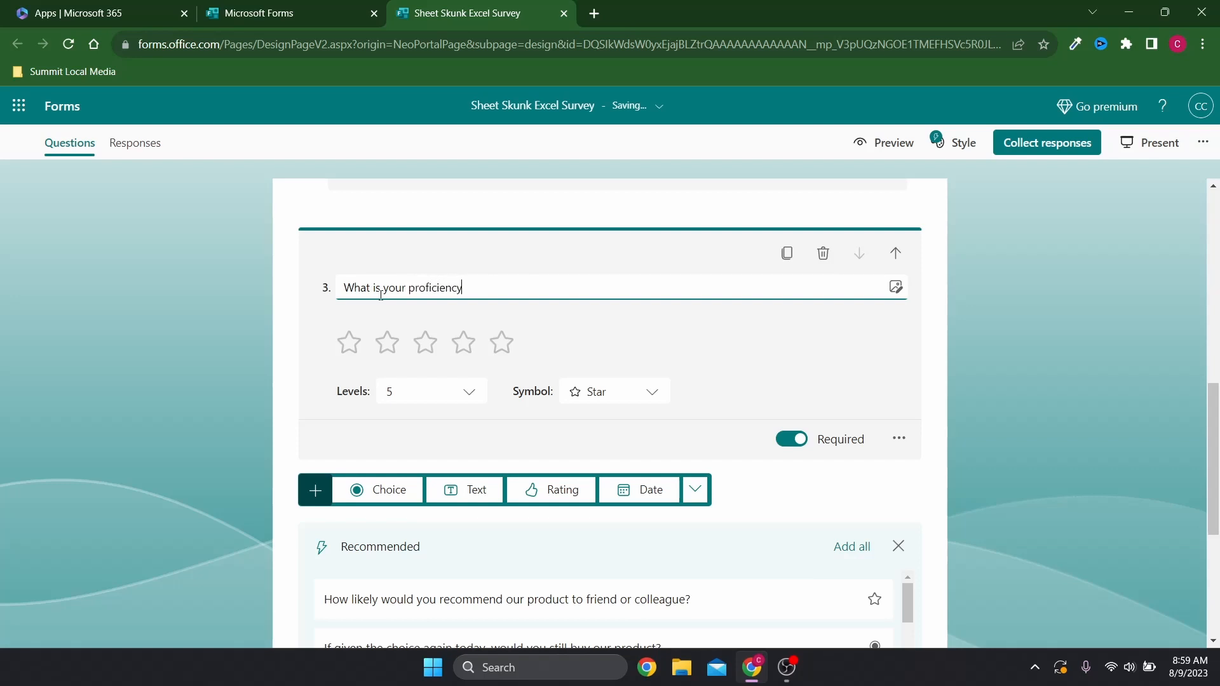
pyautogui.write('level with Micros')
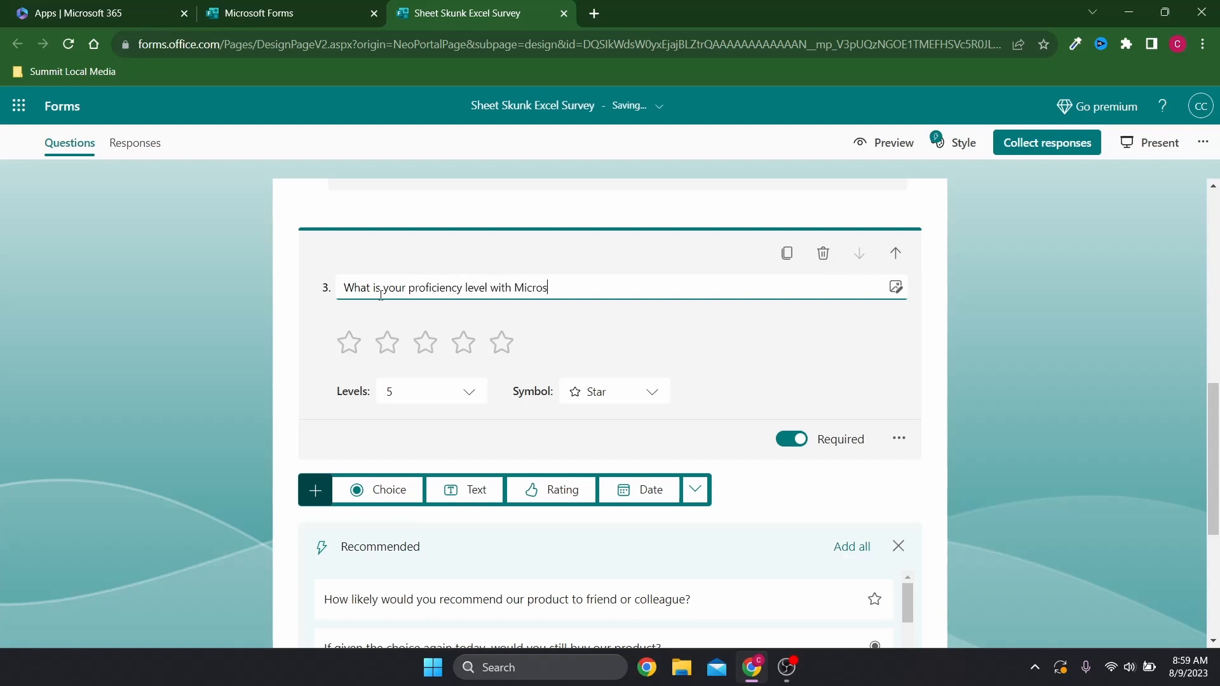
pyautogui.write('oft Excel?')
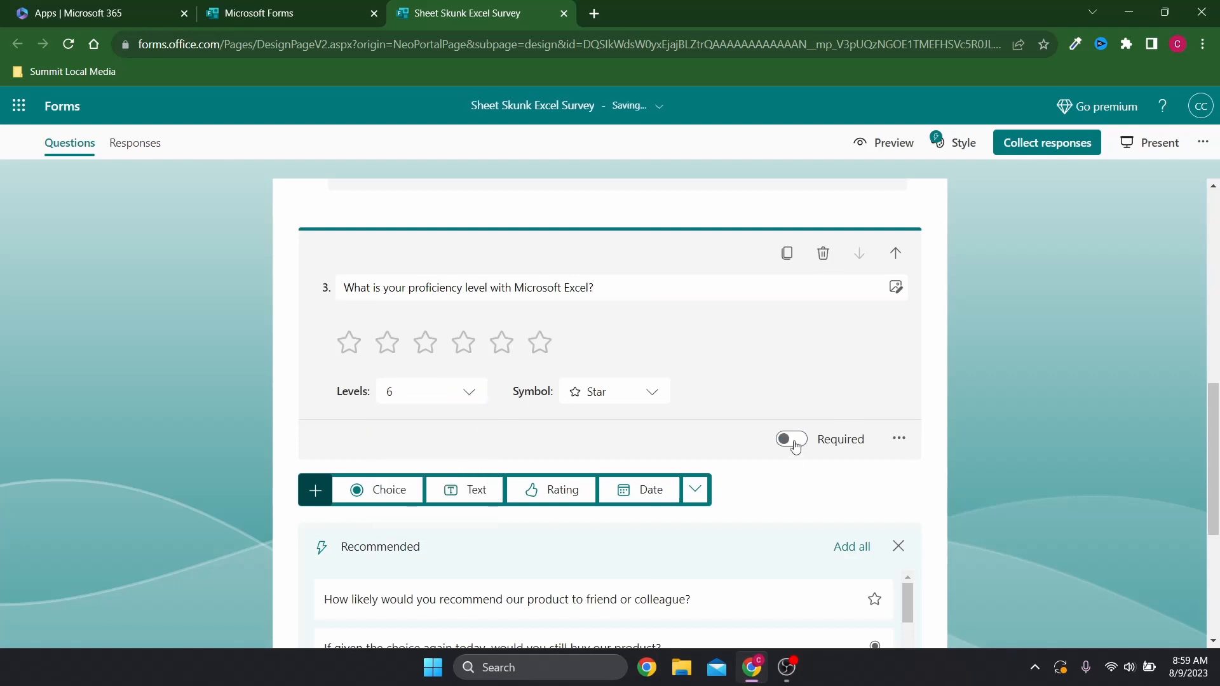
pyautogui.moveTo(694, 429)
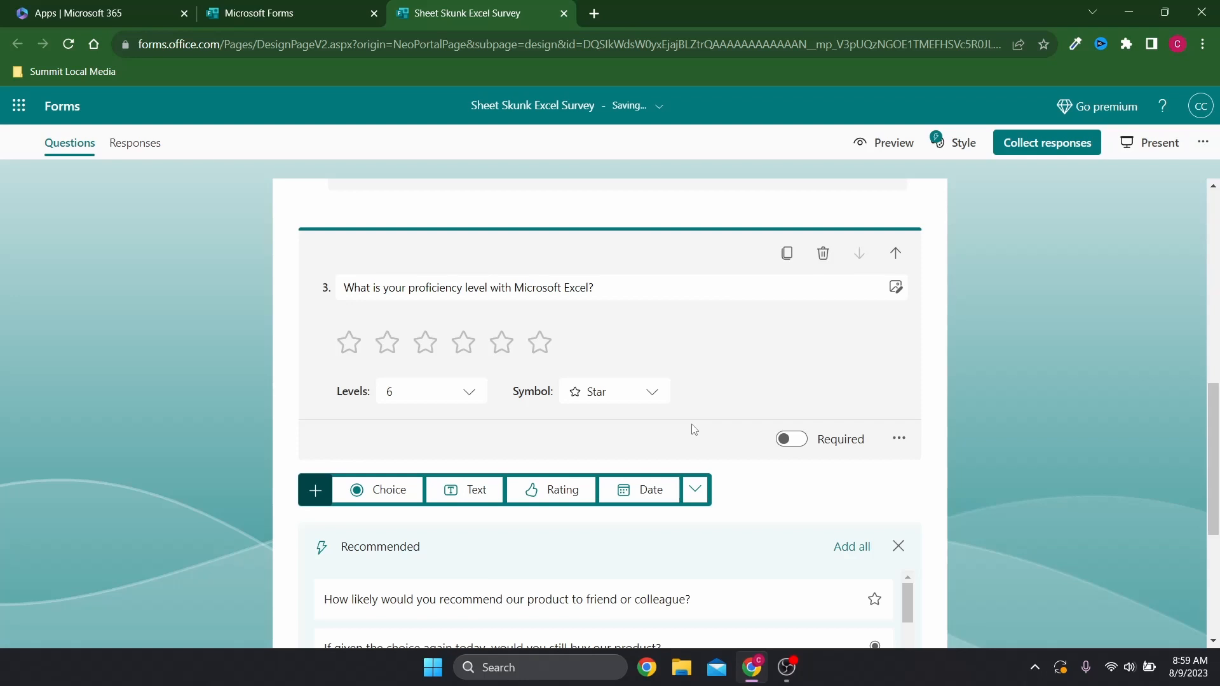
# - Enable end labels on the rating scale so level 1 can read 'Just Started'
pyautogui.click(899, 439)
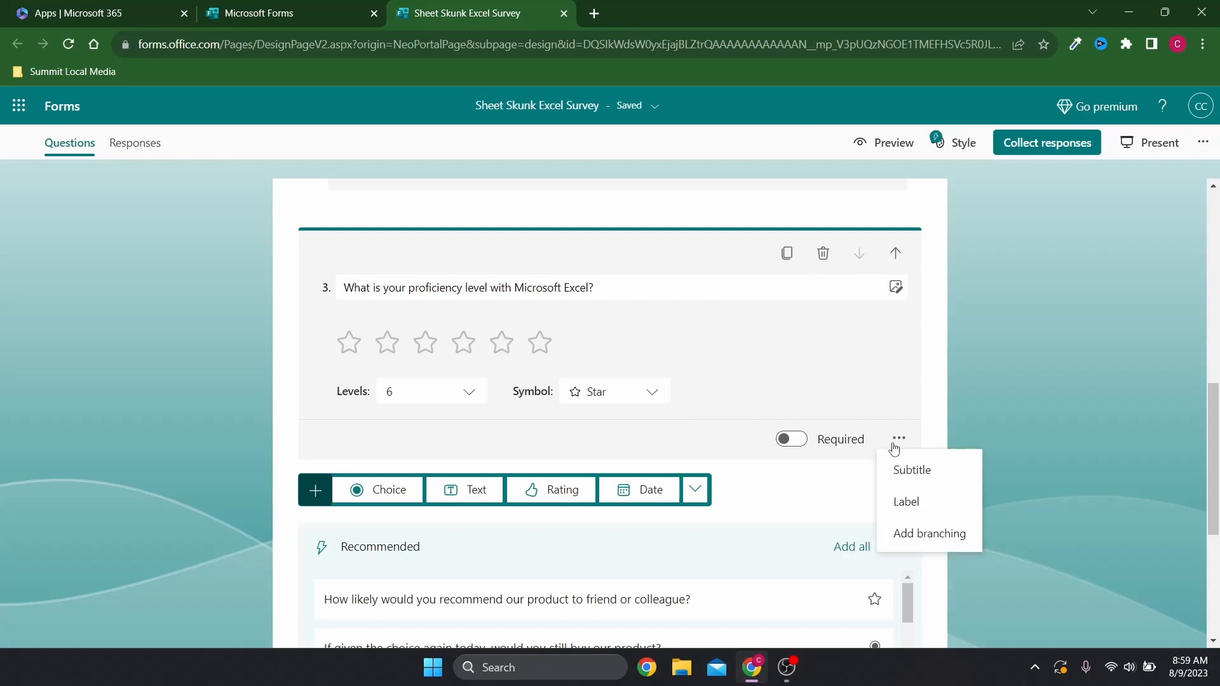
pyautogui.click(906, 501)
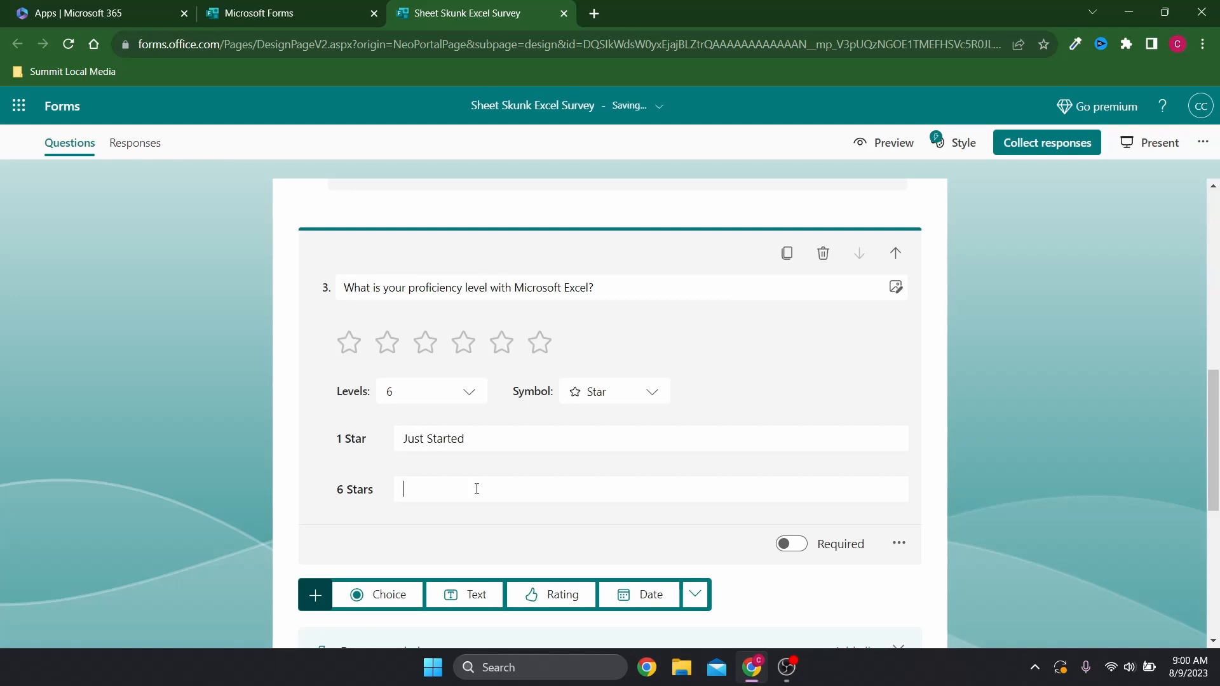
# - Label the top rating 'Microsoft MVP' and word the date question 'When was the last time you used Excel'
pyautogui.write('Microsoft MVP')
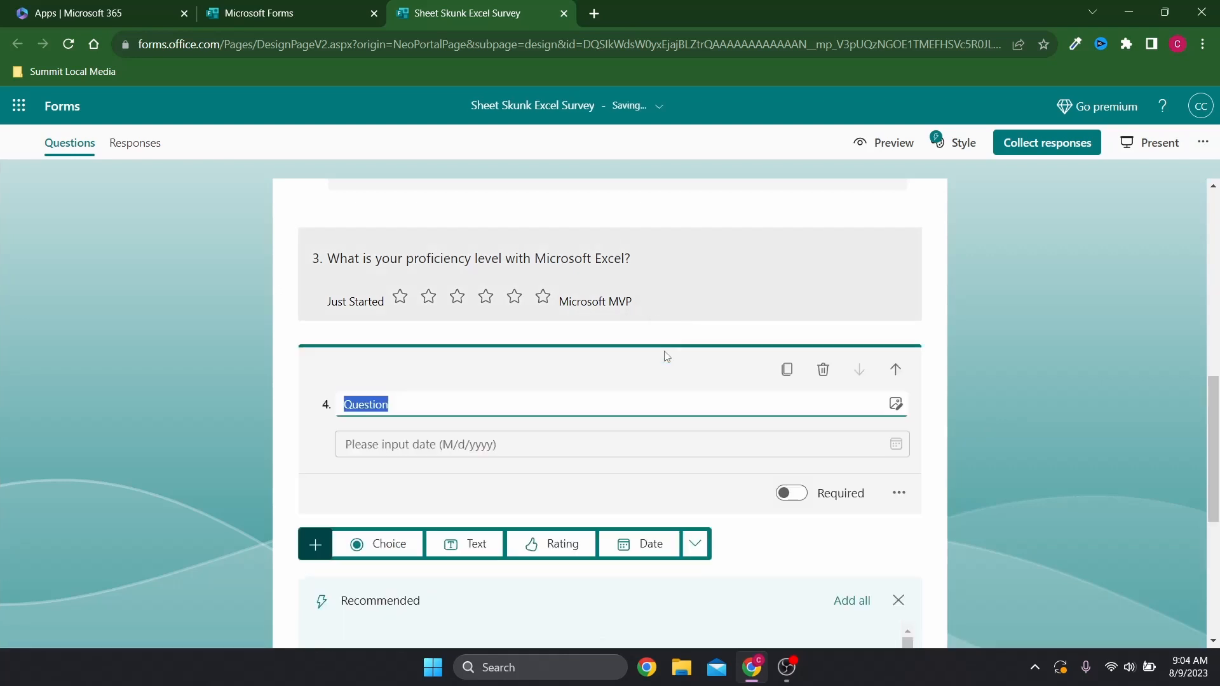
pyautogui.write('When')
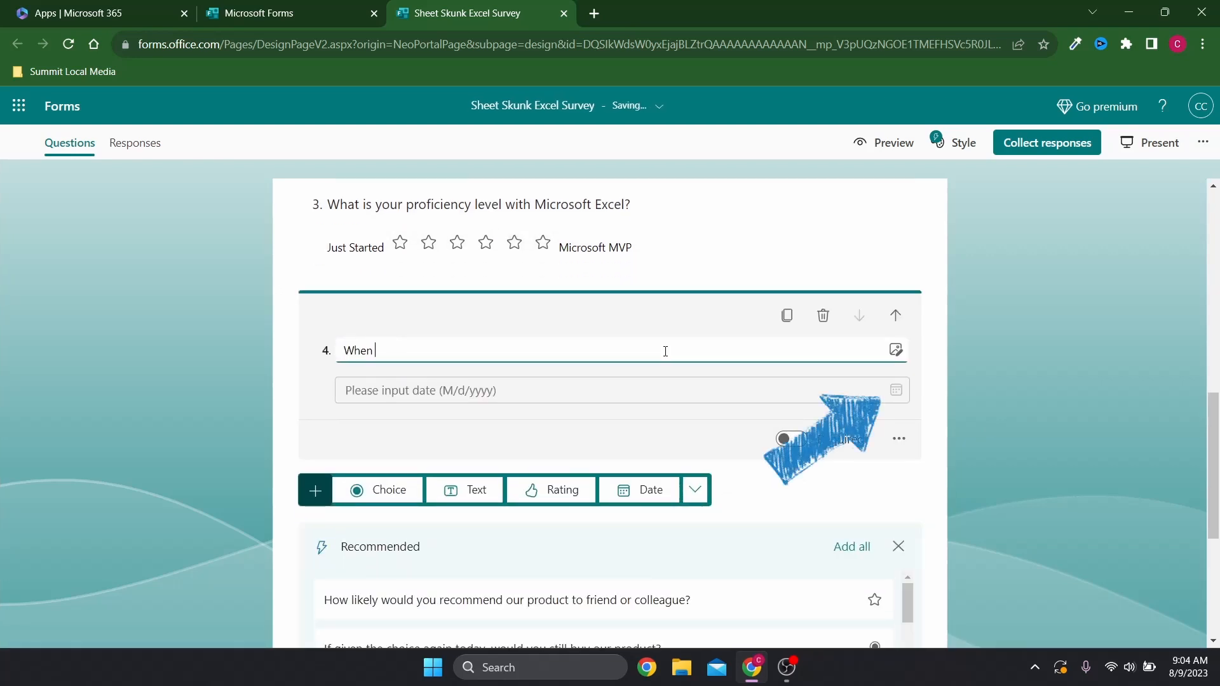
pyautogui.write('was the last time you used Excel for data analysis?')
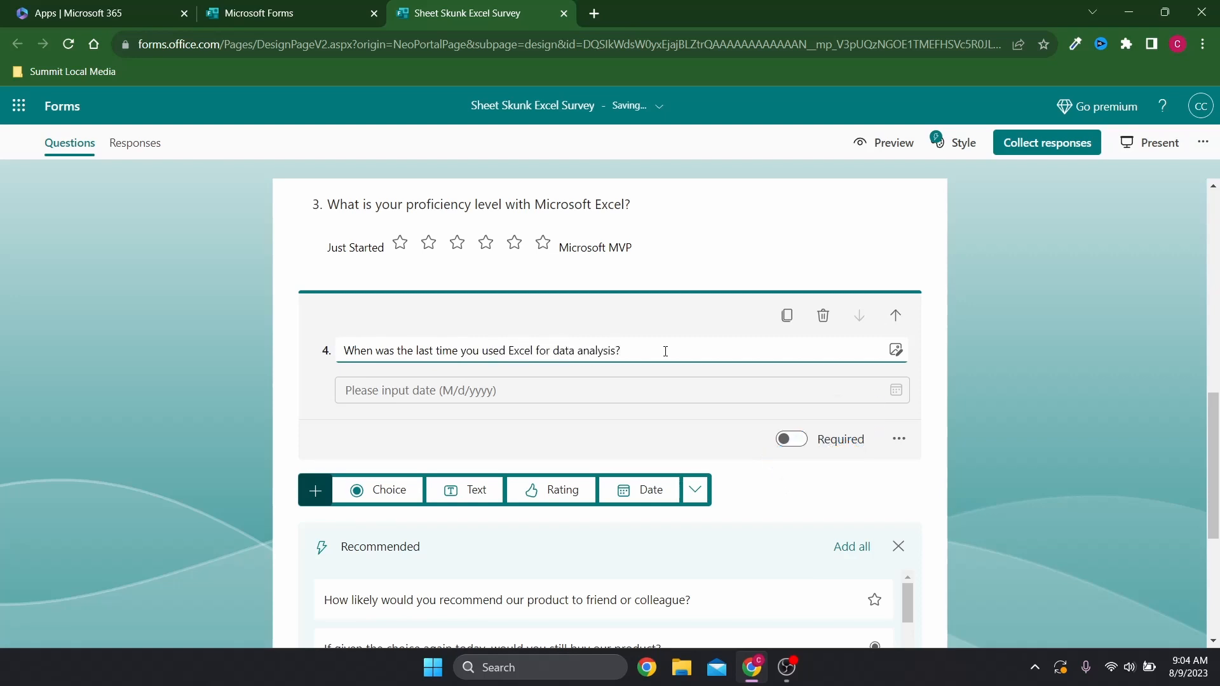
# - Search Bing Images for 'data analysis' to illustrate the date question
pyautogui.click(895, 351)
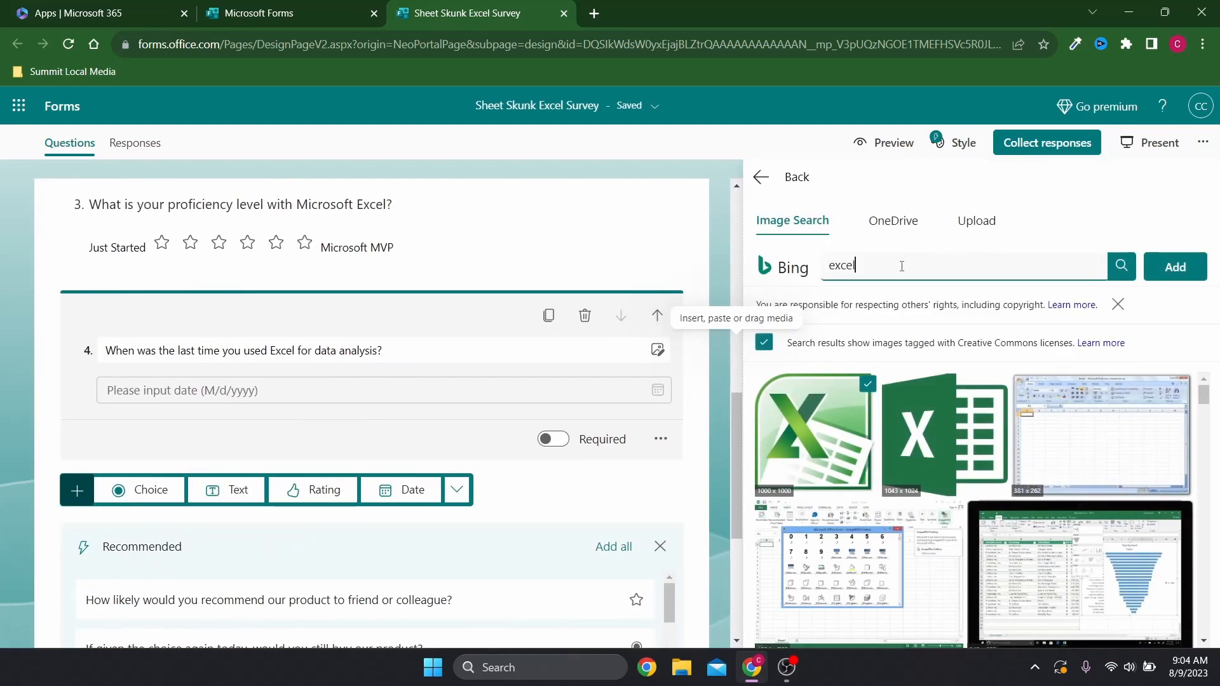
pyautogui.write('data analysis')
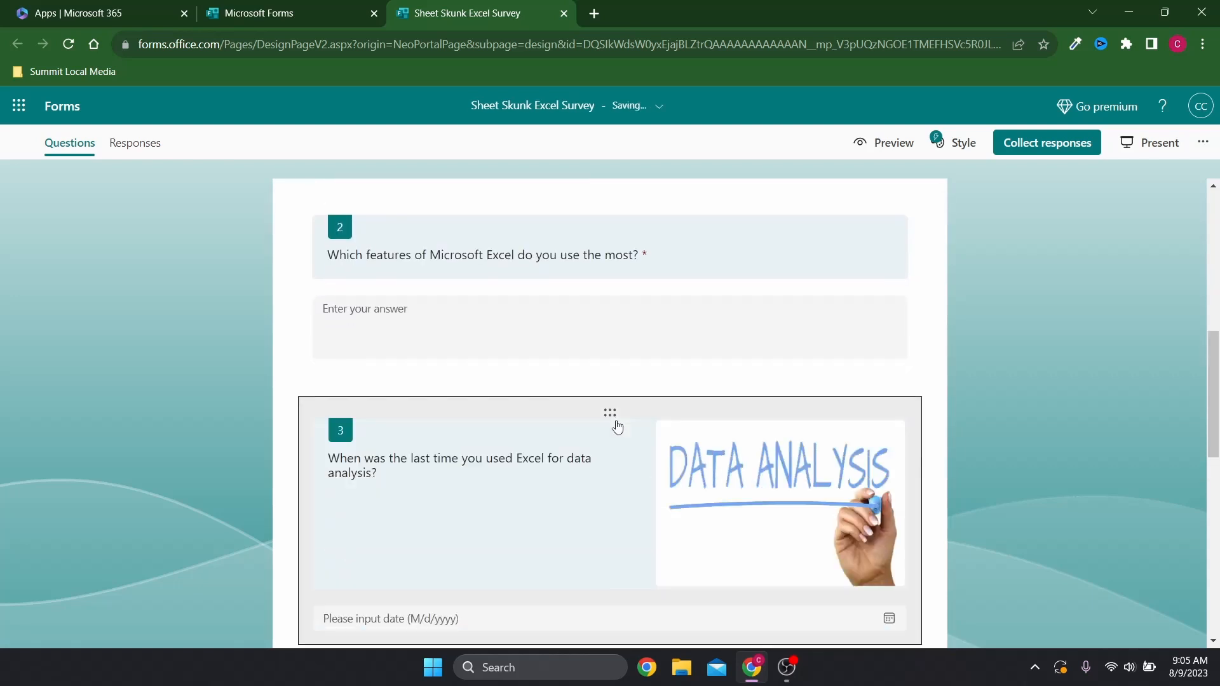
pyautogui.scroll(-3)
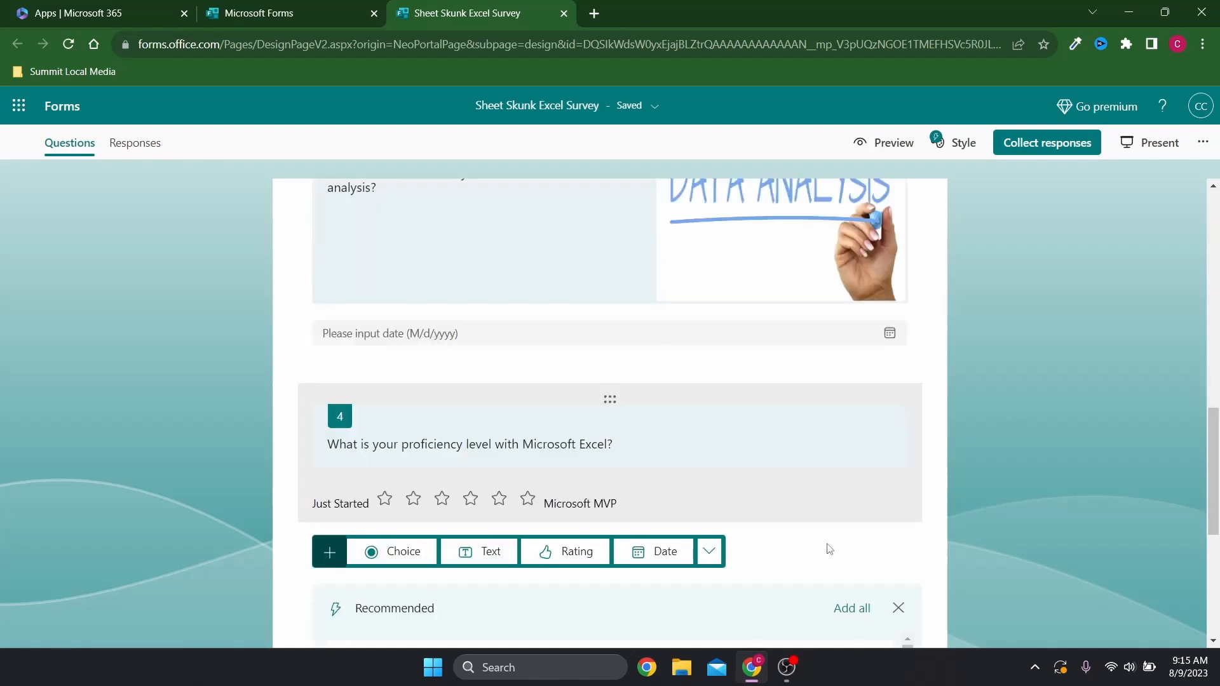
pyautogui.moveTo(786, 549)
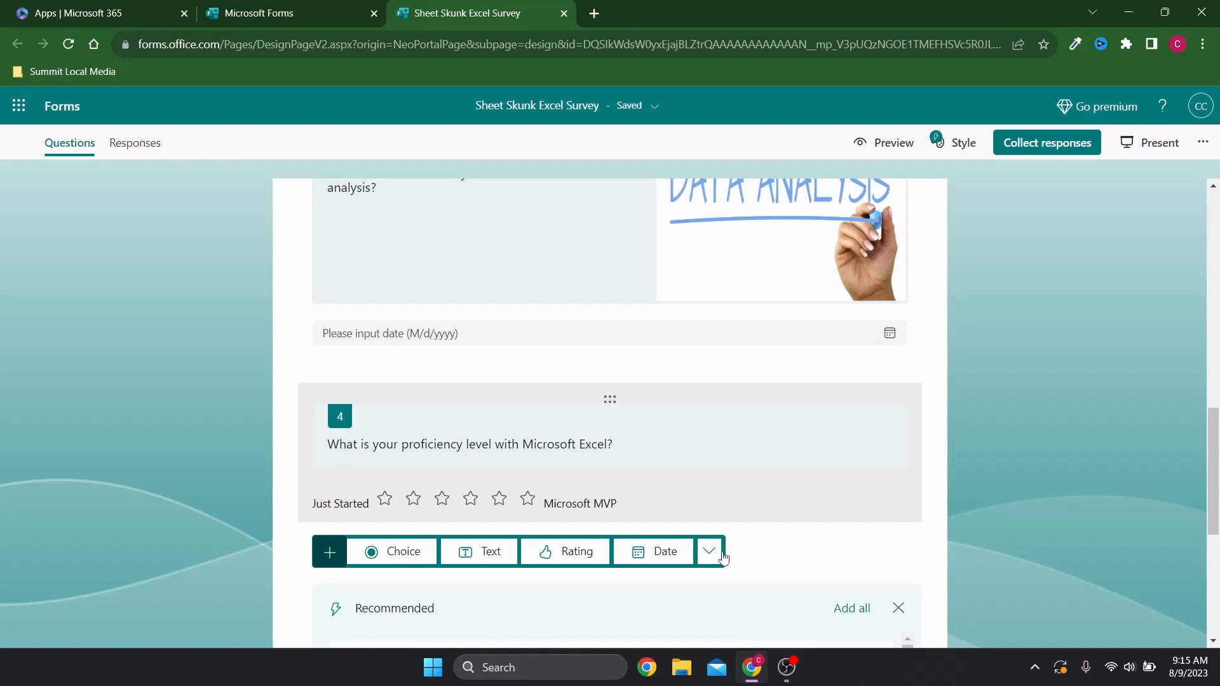
# - Insert a new section after question 4 titled 'Your Opinion on Sheet Skunk'
pyautogui.click(710, 550)
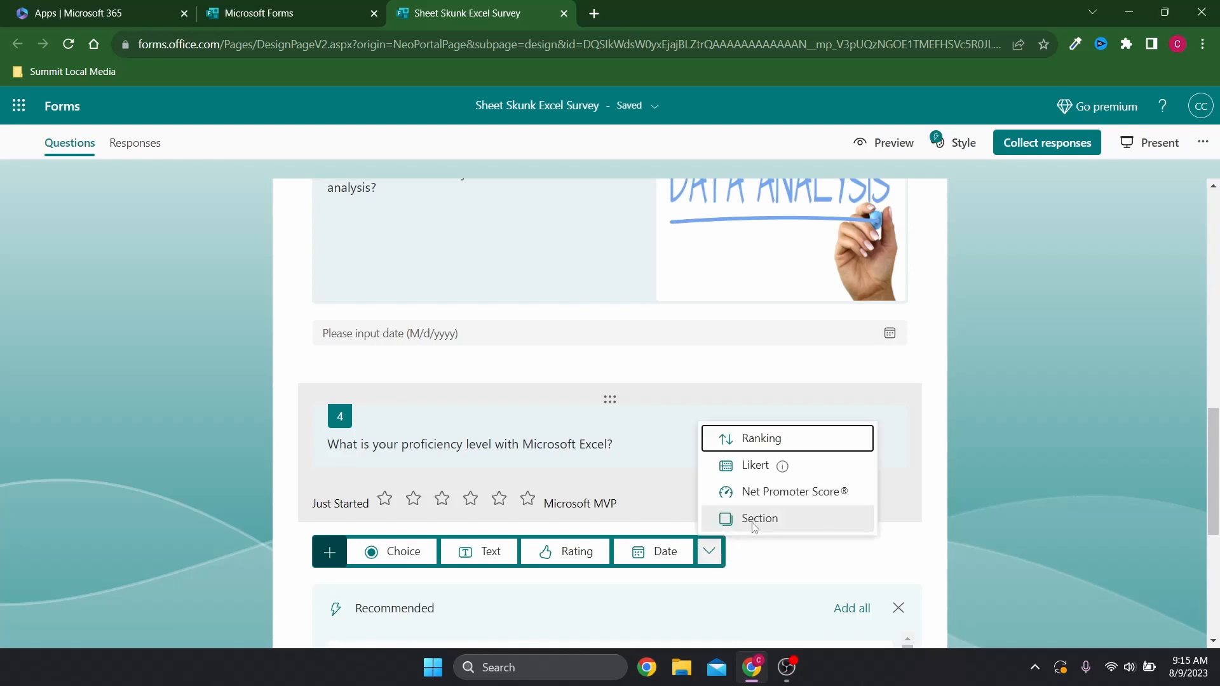
pyautogui.click(758, 518)
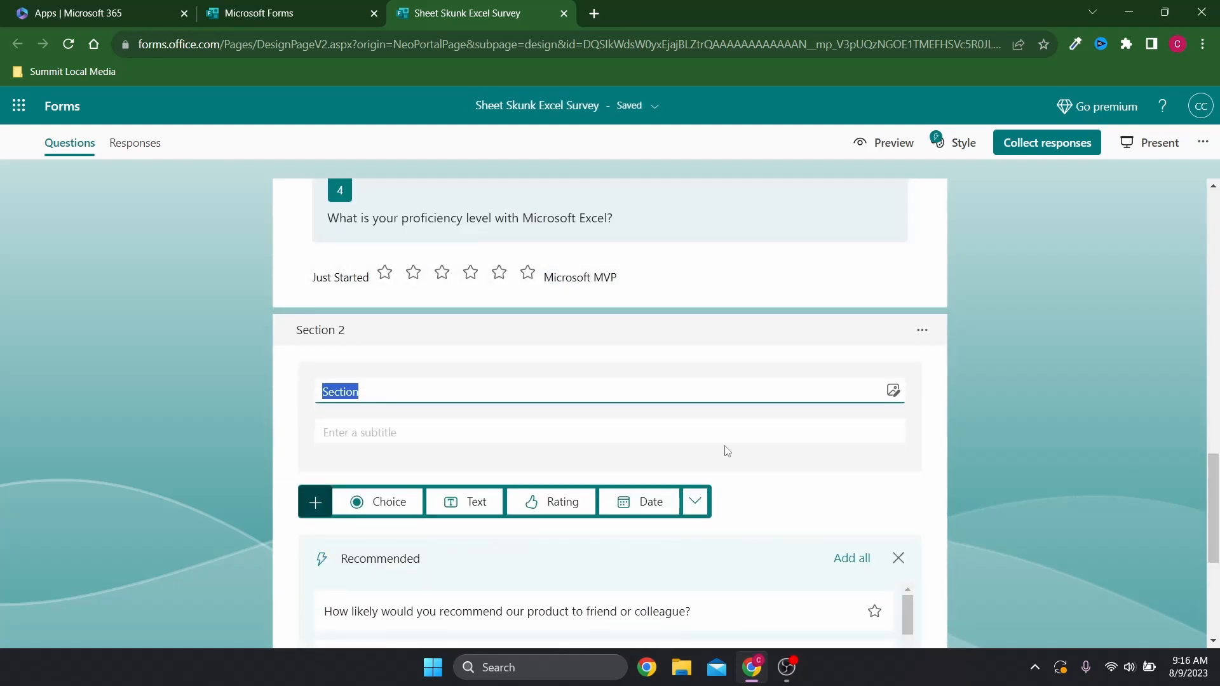
pyautogui.write('Your Opin')
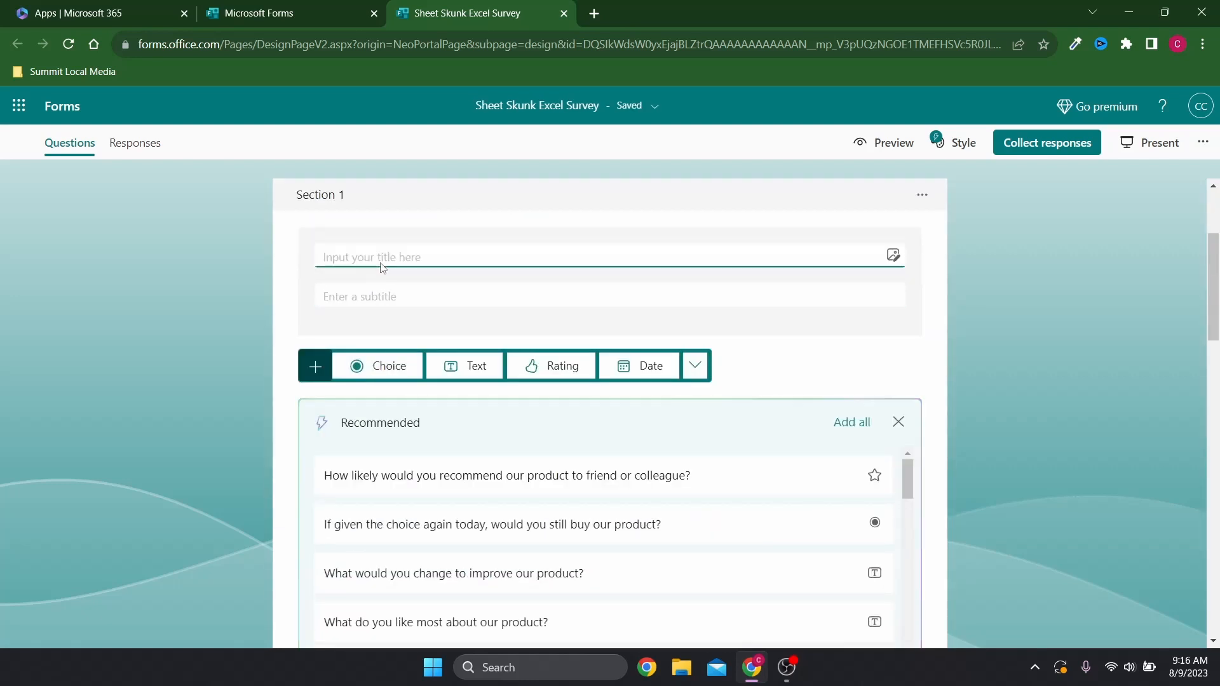
# - Title Section 1 'Questions on your experience'
pyautogui.write('Questions on')
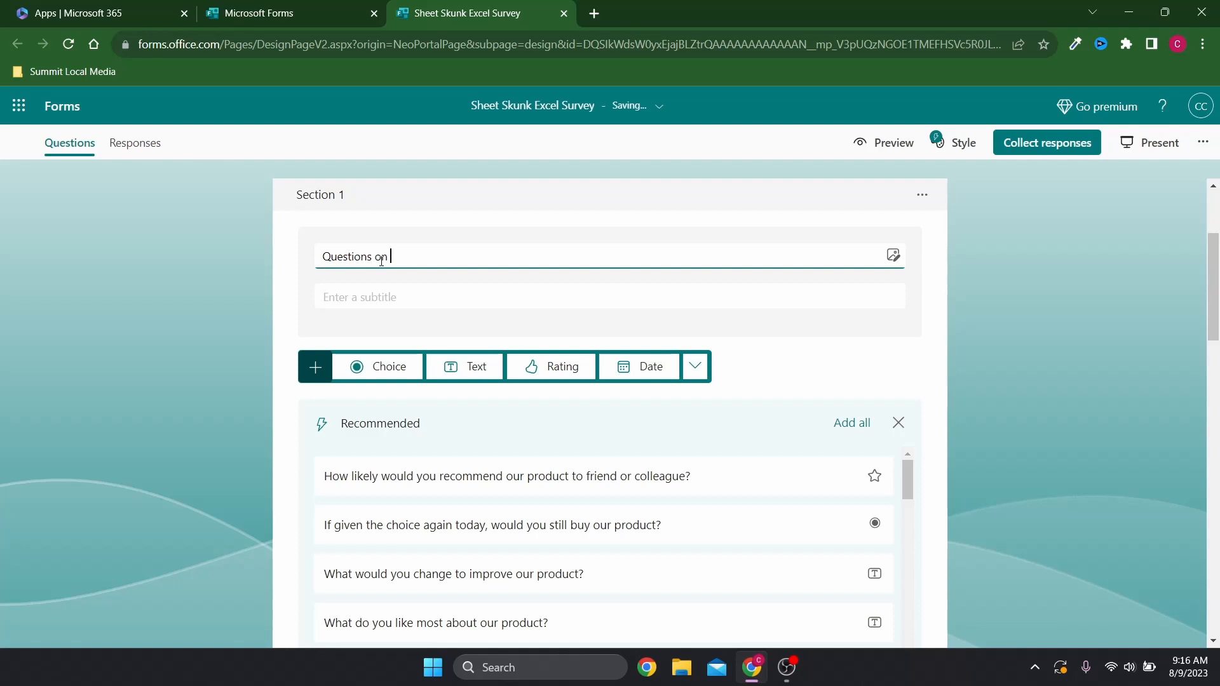
pyautogui.write('your experience')
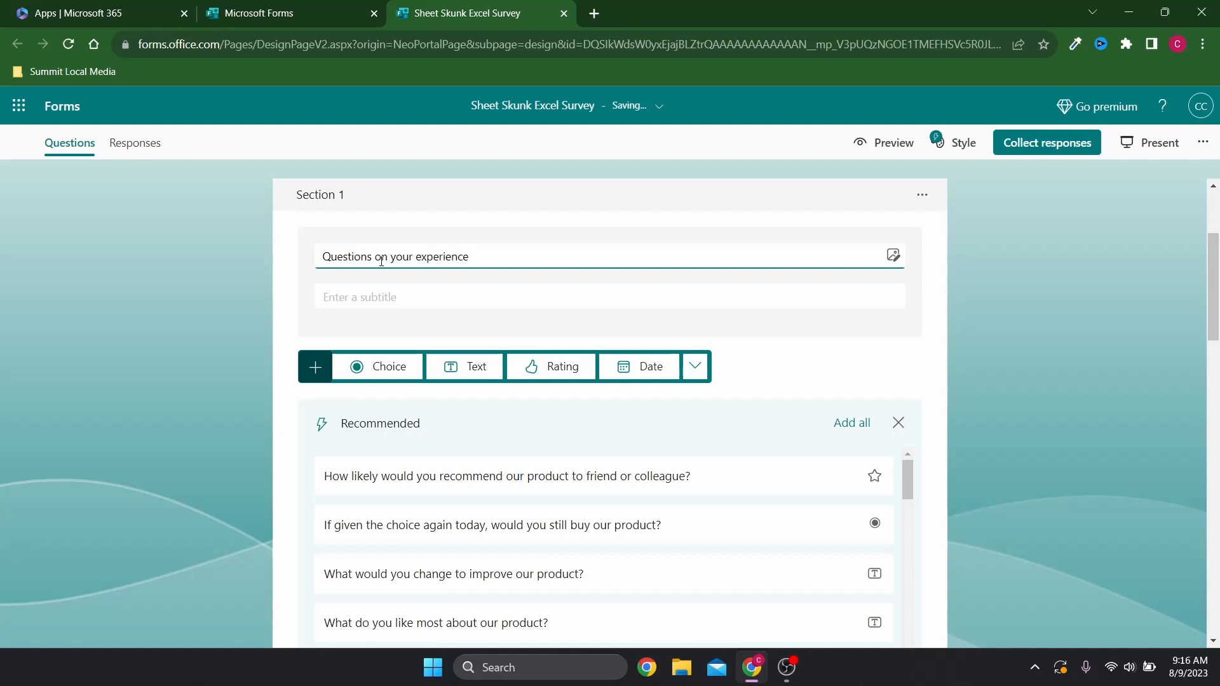
pyautogui.scroll(-3)
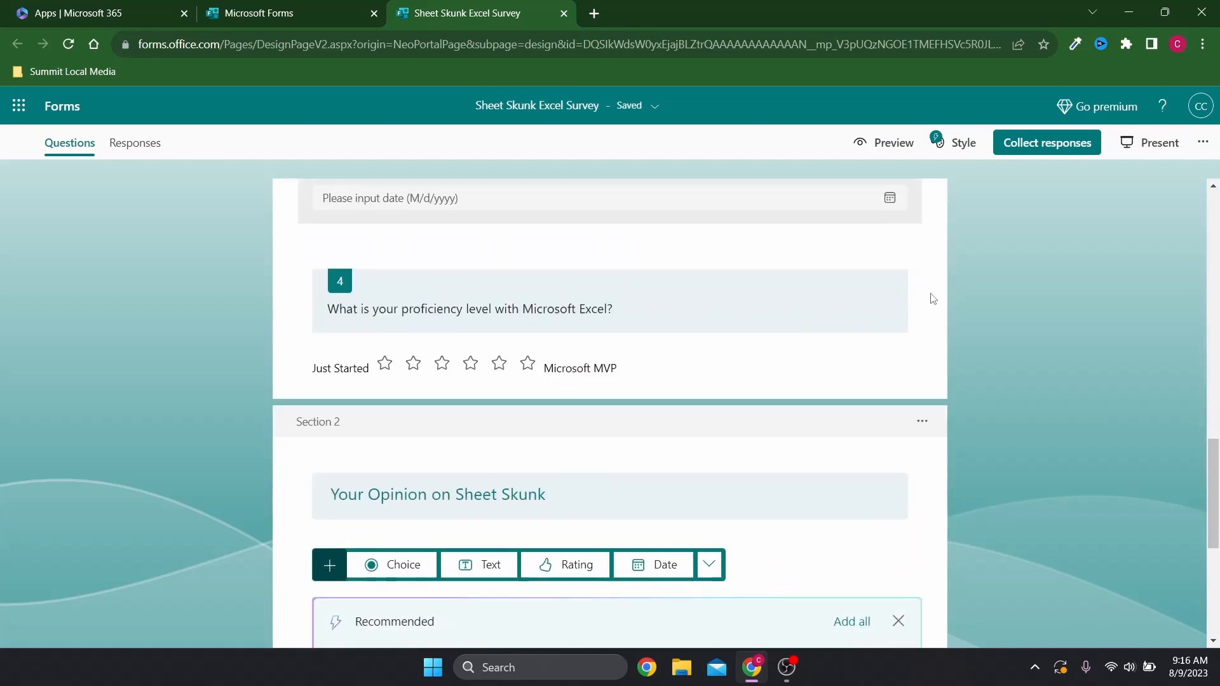
pyautogui.scroll(-3)
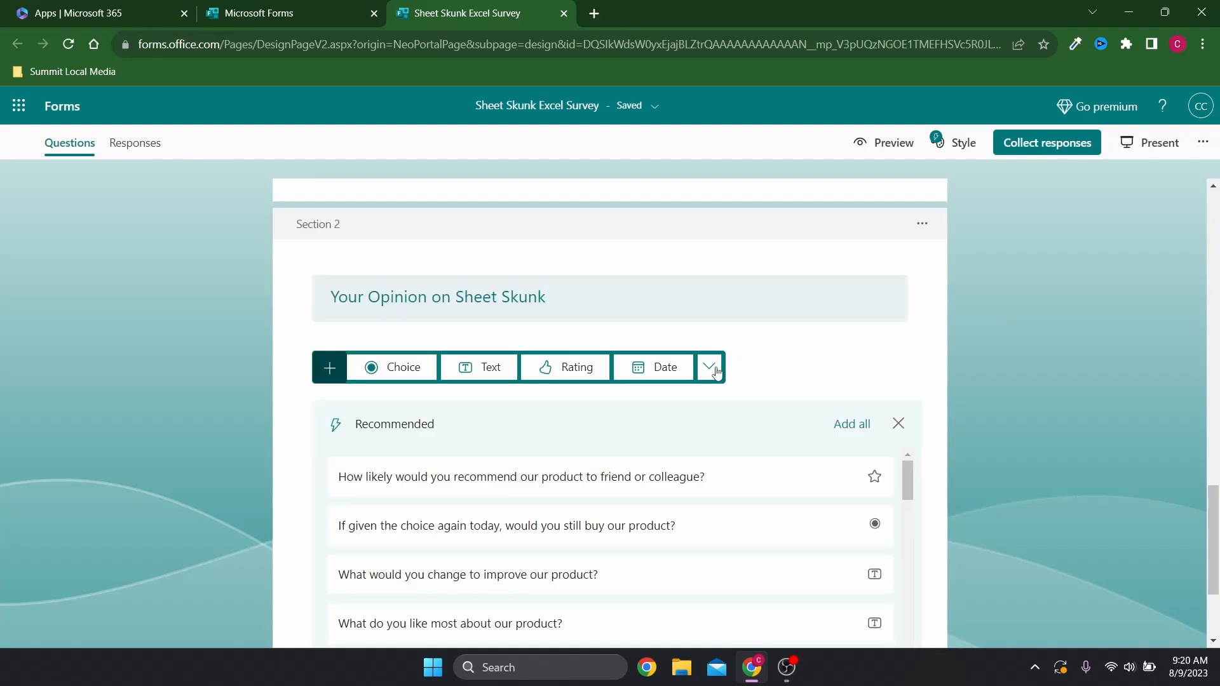
# - Add a Likert question titled 'Opinion on Sheet Skunk' in section 2
pyautogui.click(710, 366)
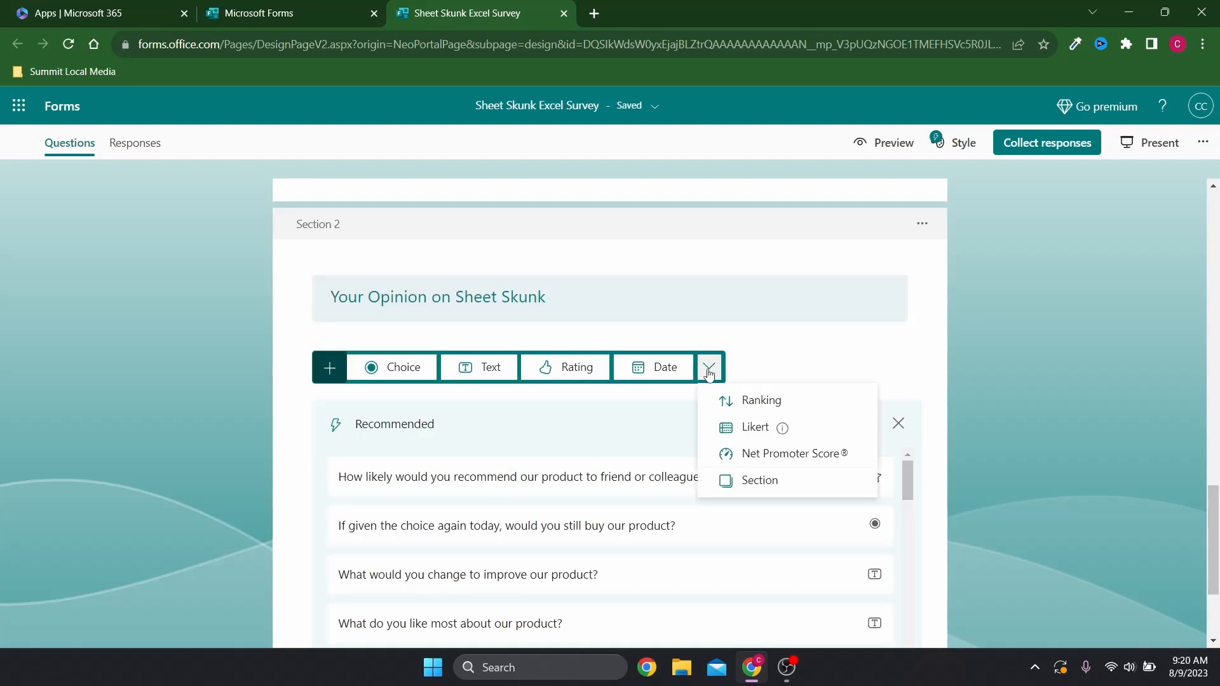
pyautogui.click(754, 427)
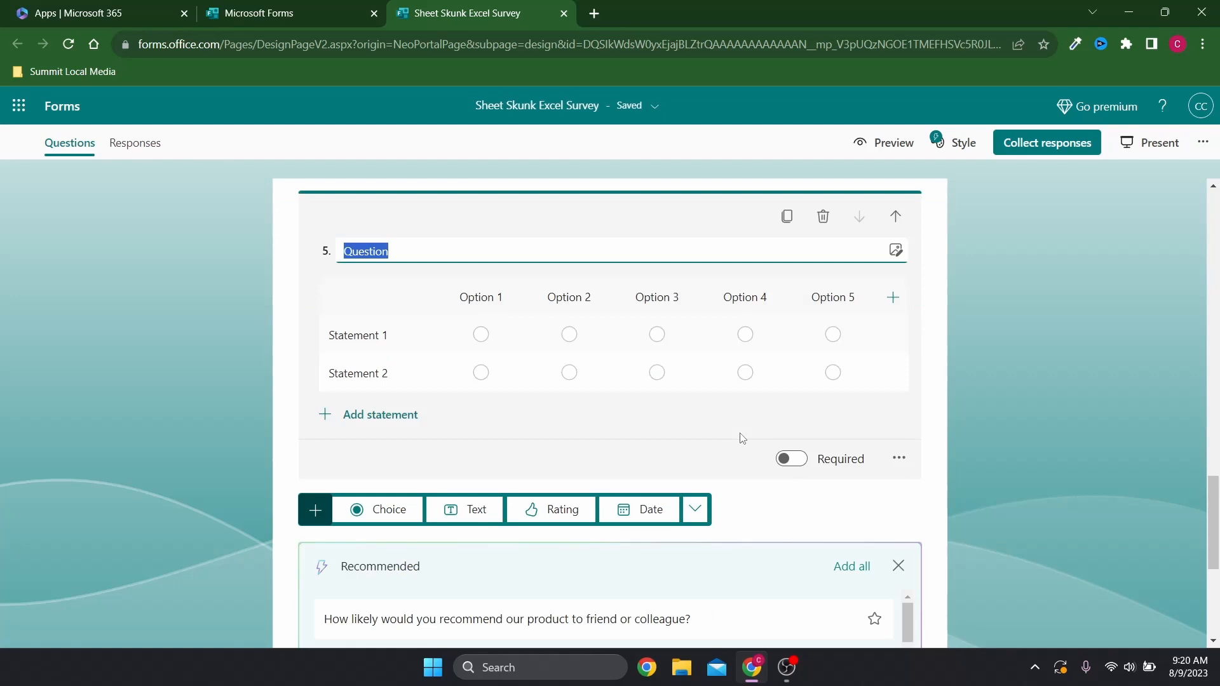
pyautogui.write('Opinion on Sheet Skunk')
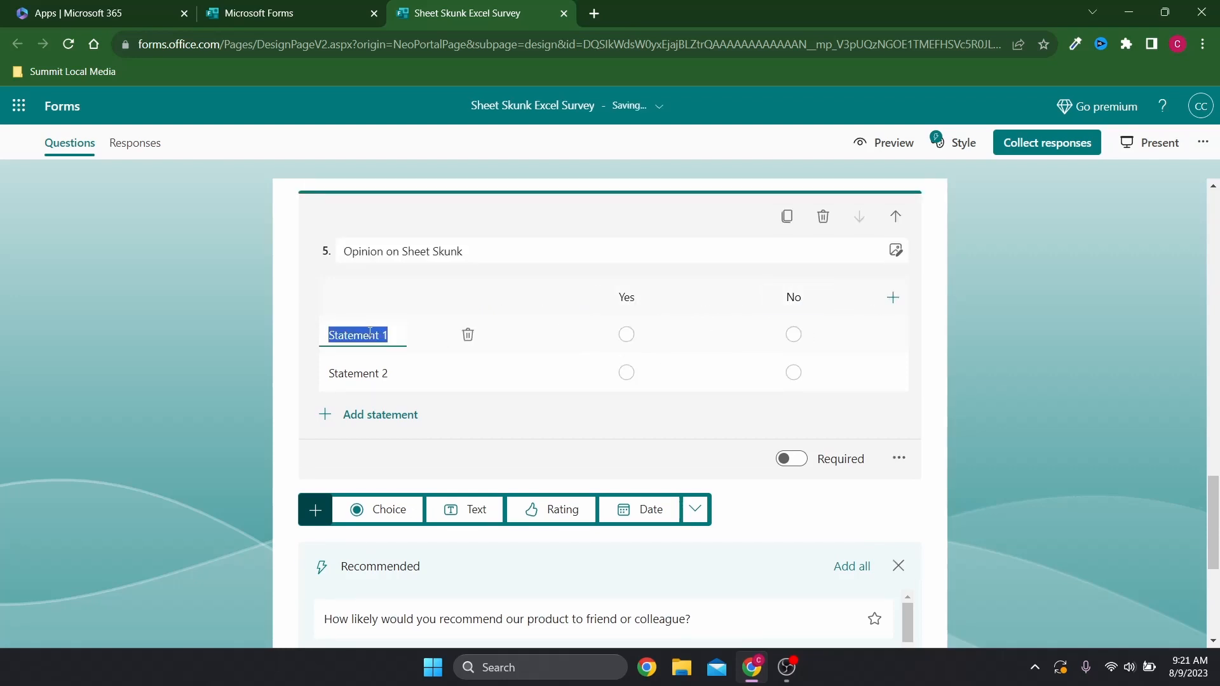
# - Enter the Likert statements, including 'Are you enjoying the channel' and 'Do you love learning about Excel?'
pyautogui.write('Are you enjoying the channel?')
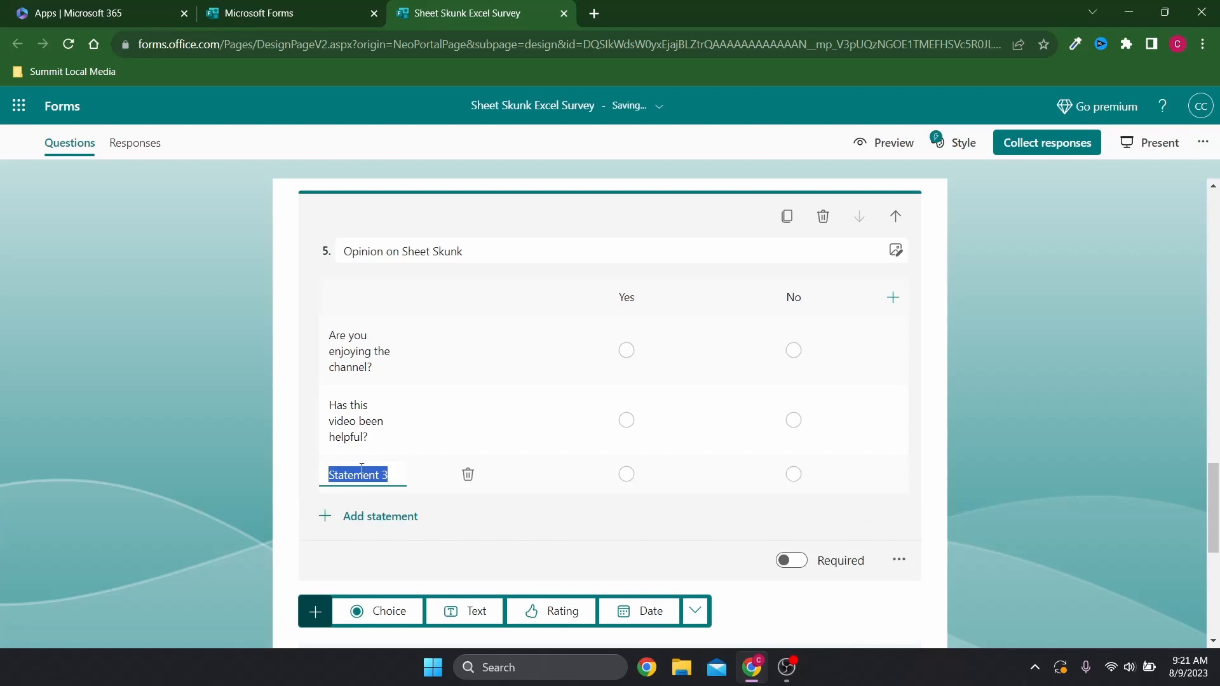
pyautogui.write('Do you love learning about Excel?')
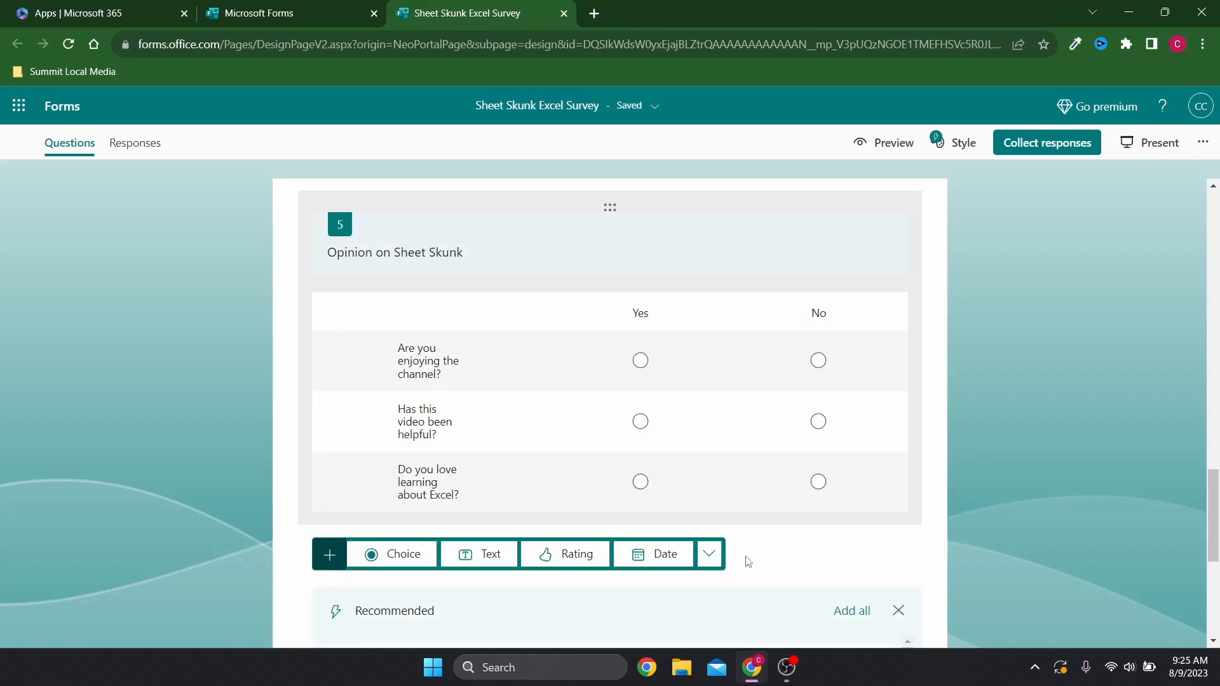
pyautogui.click(709, 553)
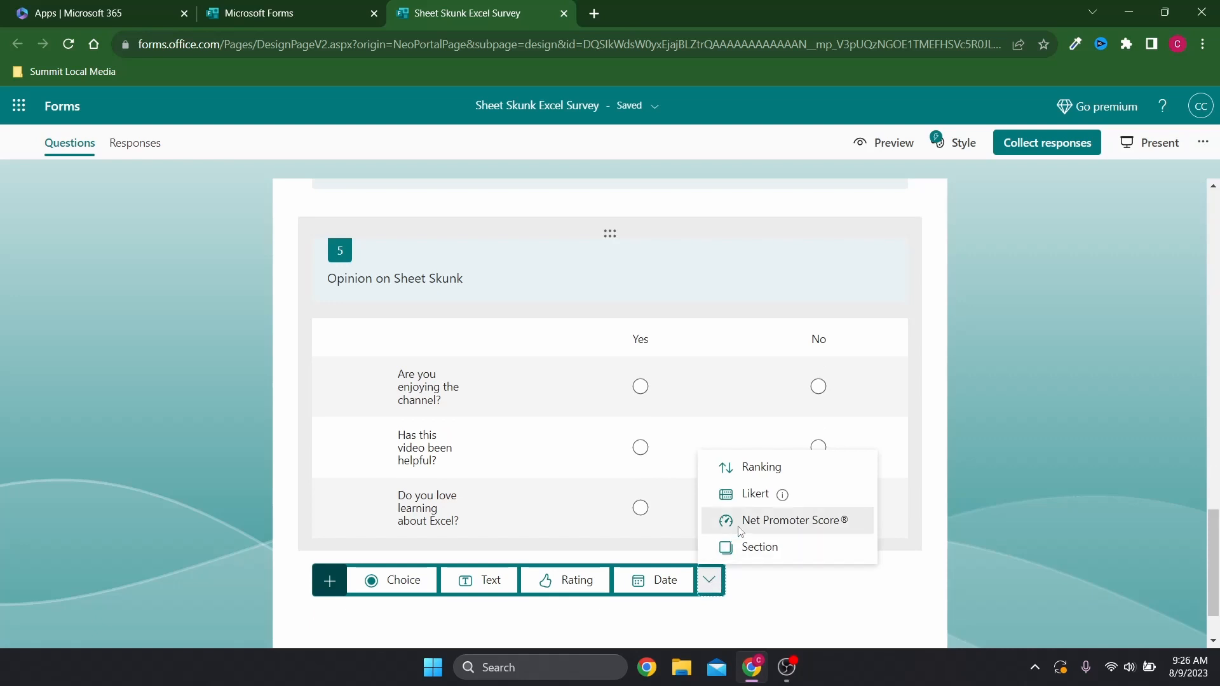
# - Add a required Net Promoter Score question 'How likely are you to recommend this video?'
pyautogui.click(784, 520)
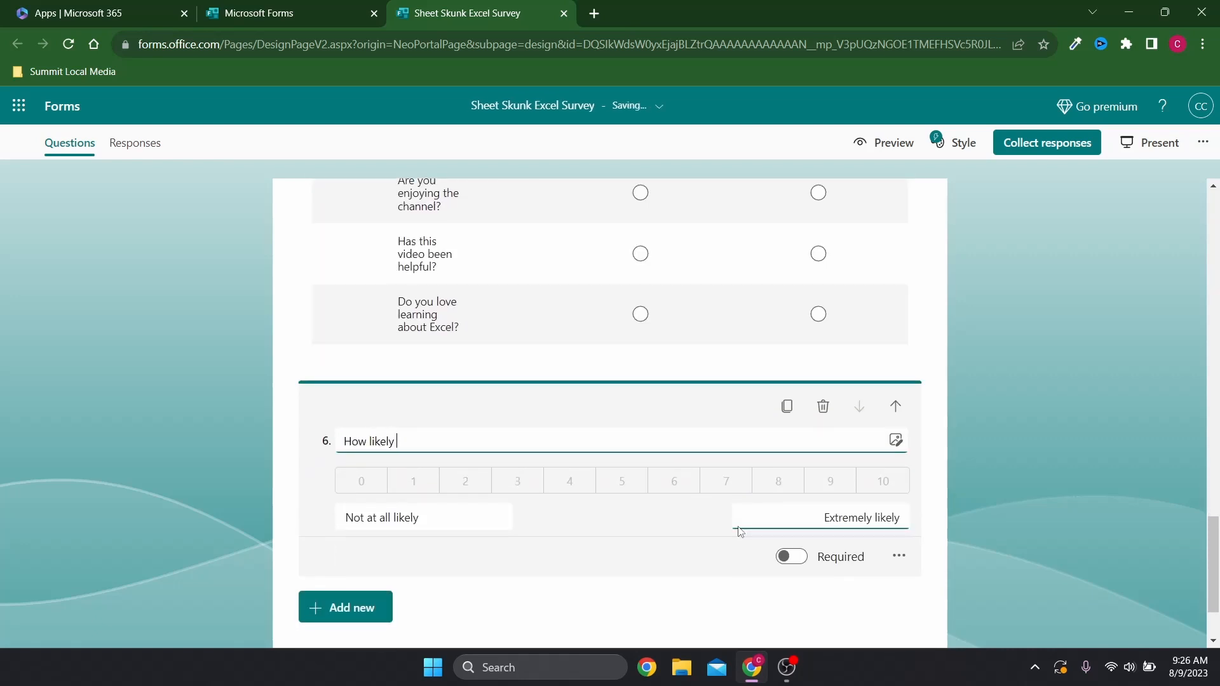
pyautogui.write('are you to recommend this video?')
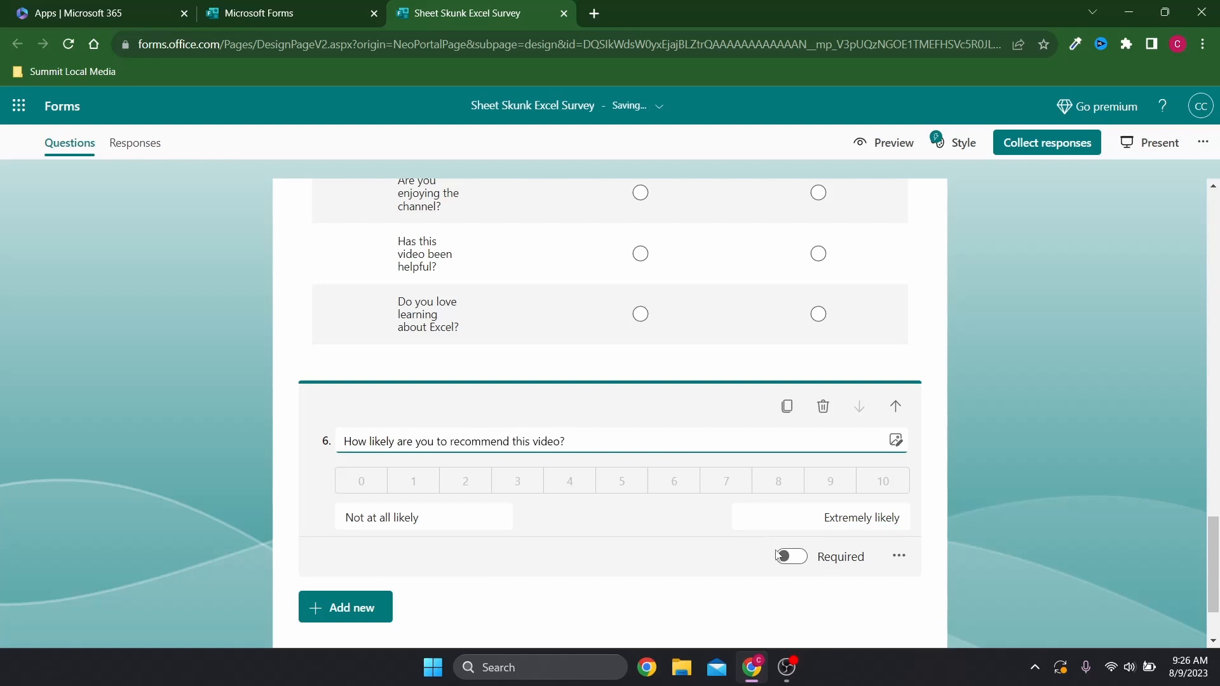
pyautogui.click(789, 557)
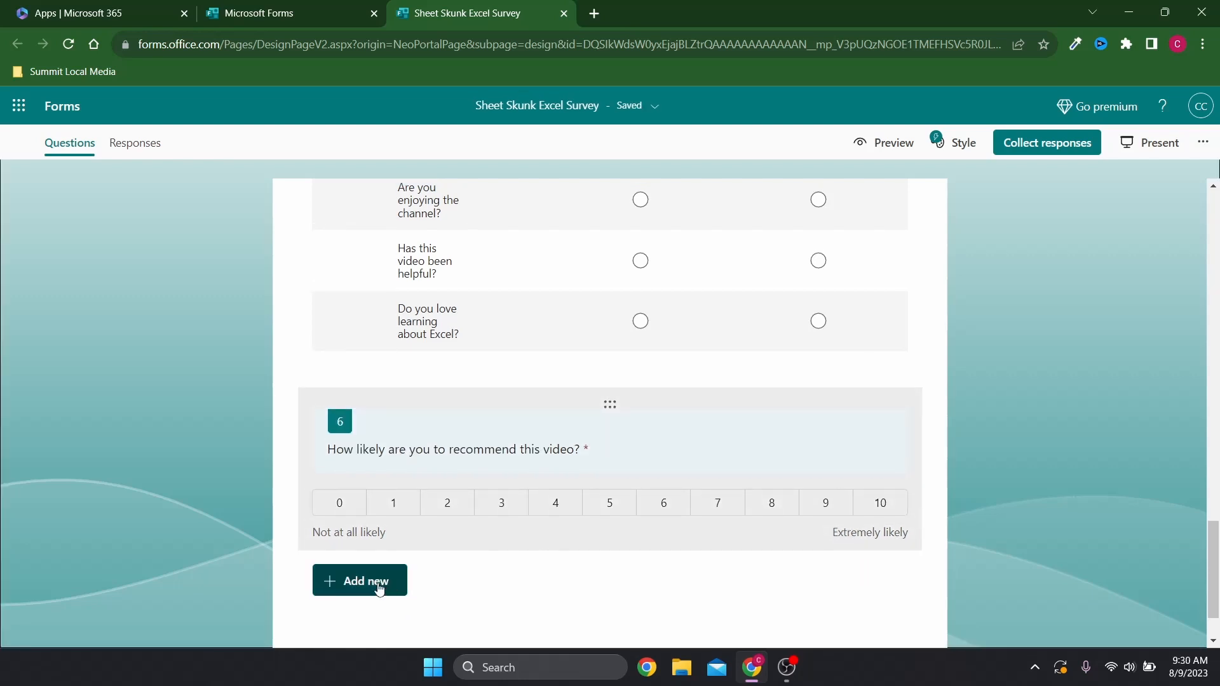
# - Add choice question 7 'Do you have any questions for me?' and bring up its extra settings
pyautogui.click(358, 581)
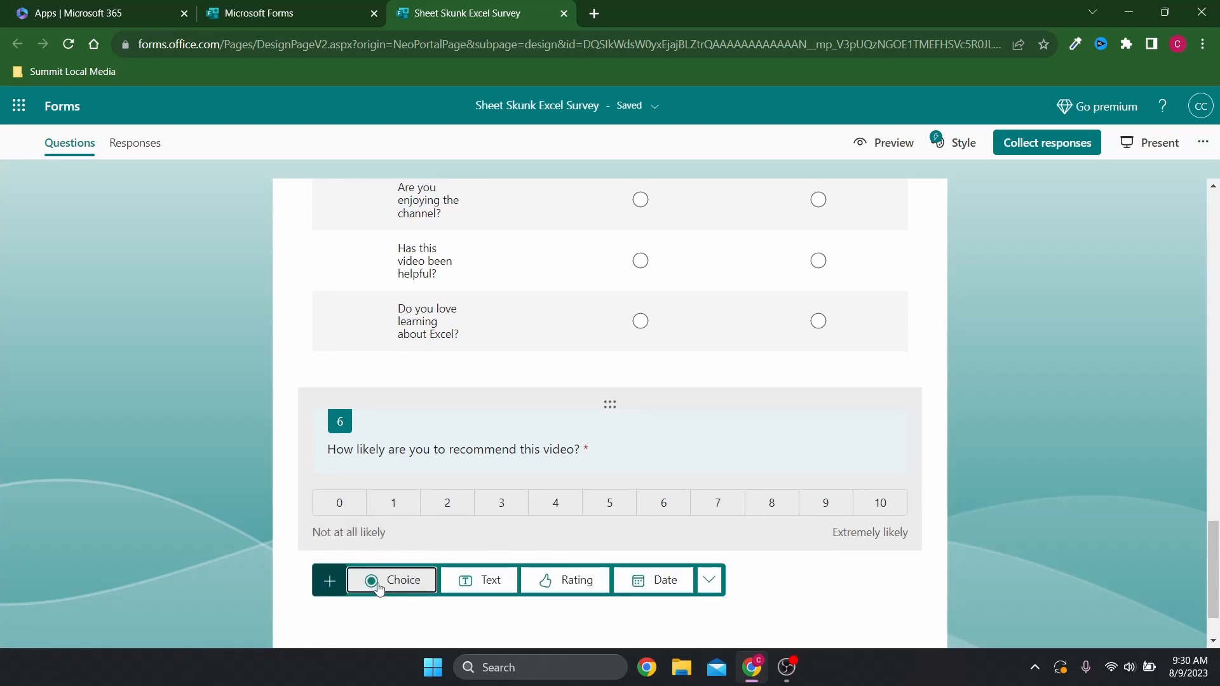
pyautogui.click(392, 580)
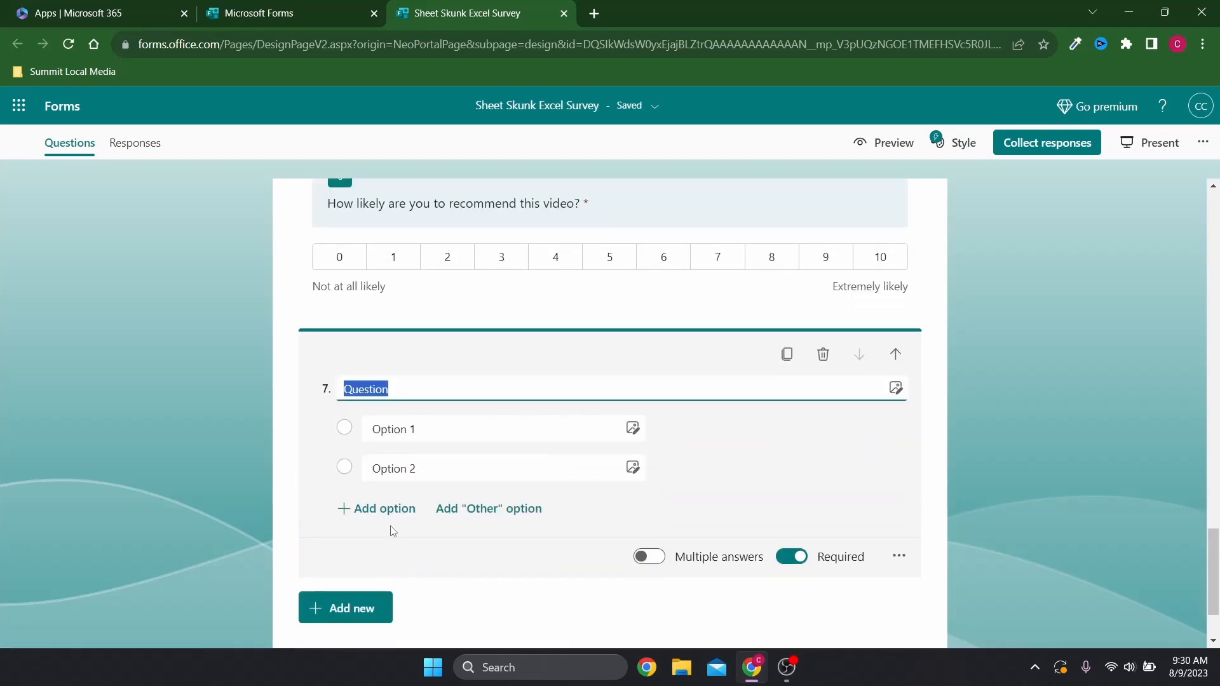
pyautogui.write('D')
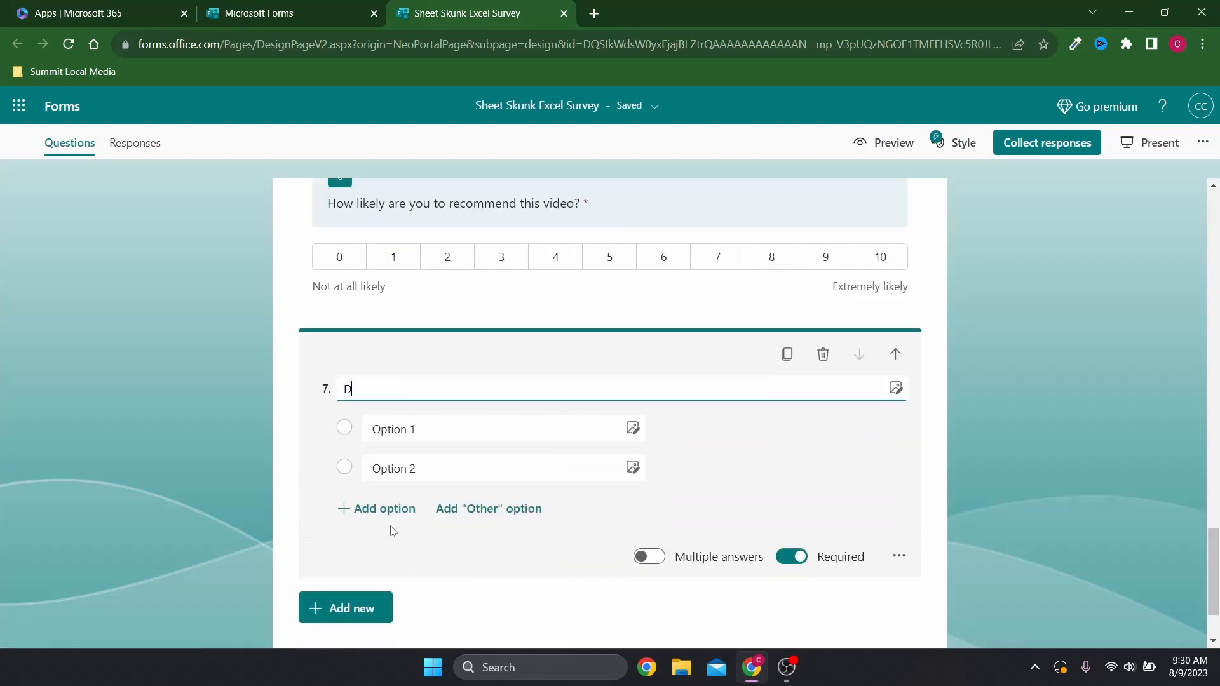
pyautogui.write('o you have any questions')
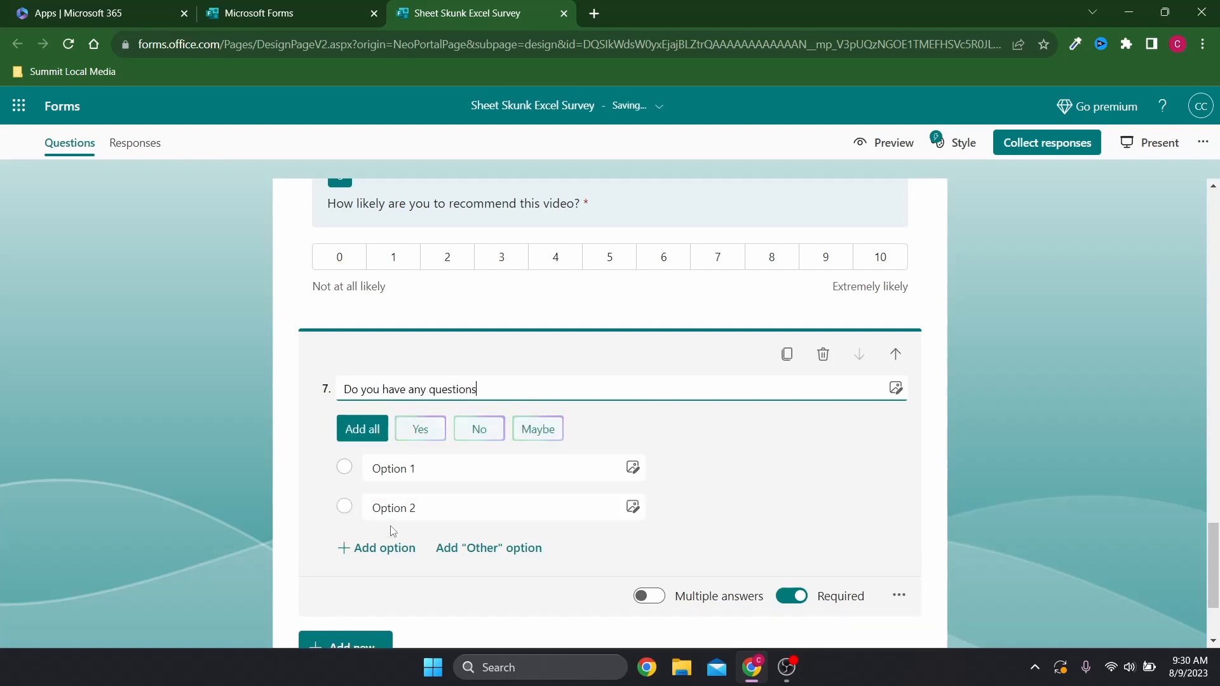
pyautogui.write('for me?')
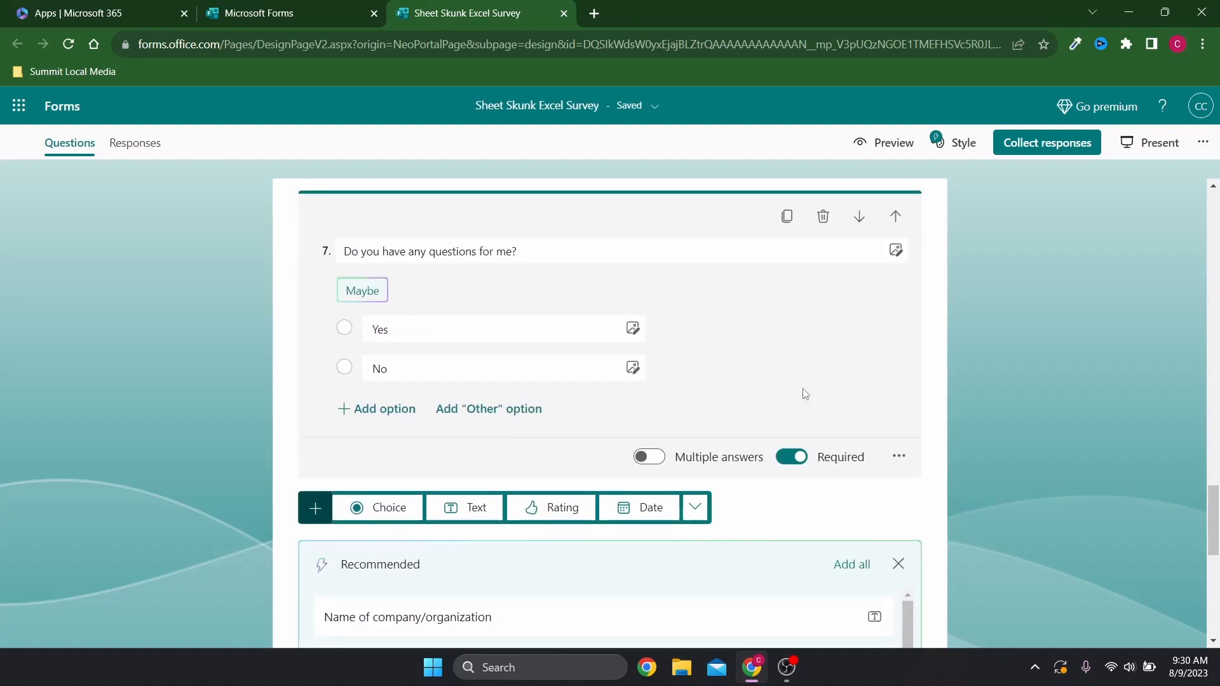
pyautogui.click(898, 458)
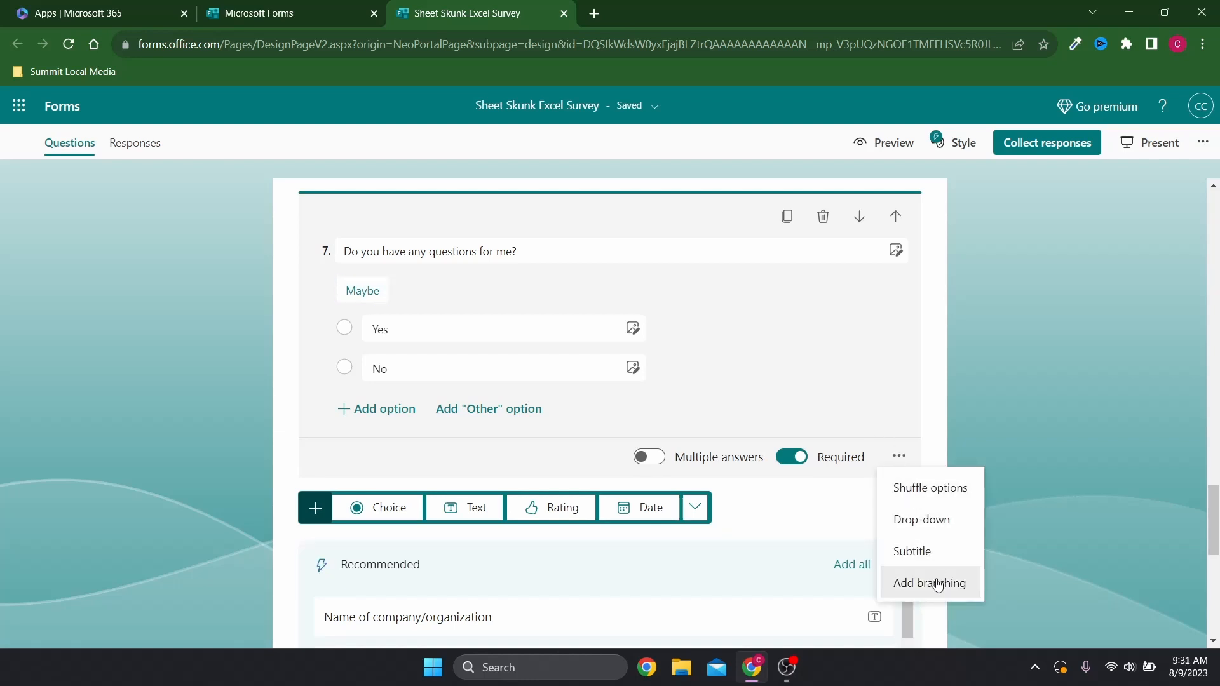
# - Review branching for question 7's Yes answer, leave it on Next, and return to the question editor
pyautogui.click(929, 583)
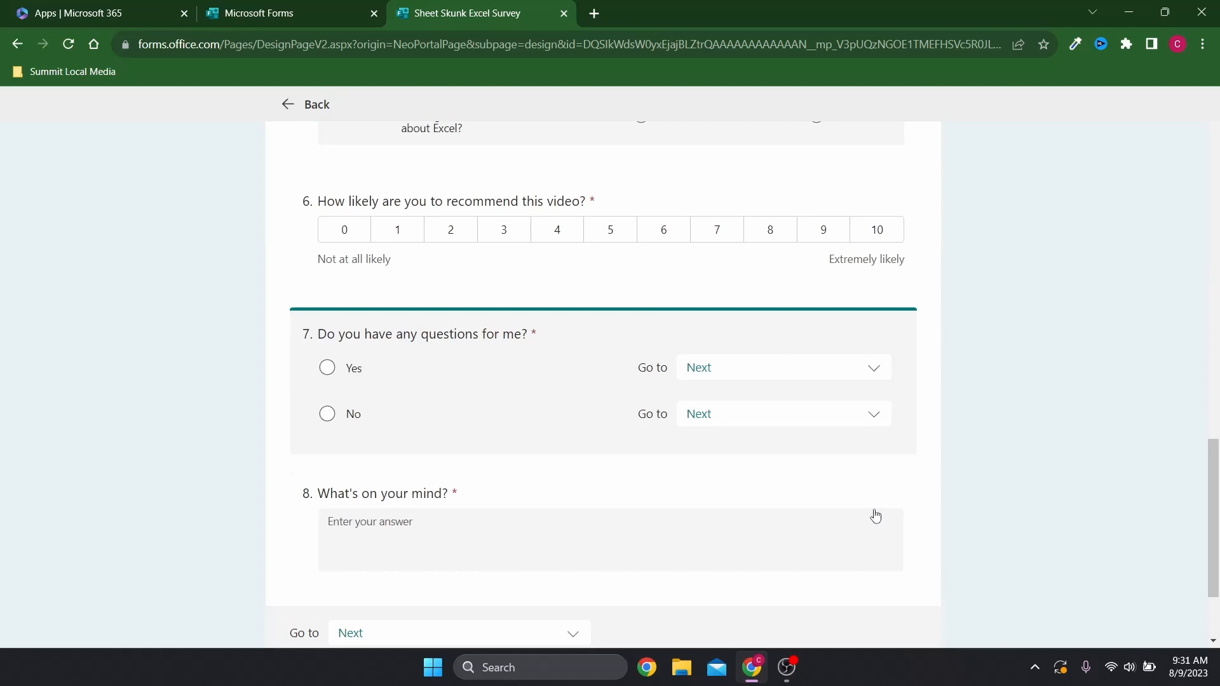
pyautogui.moveTo(611, 386)
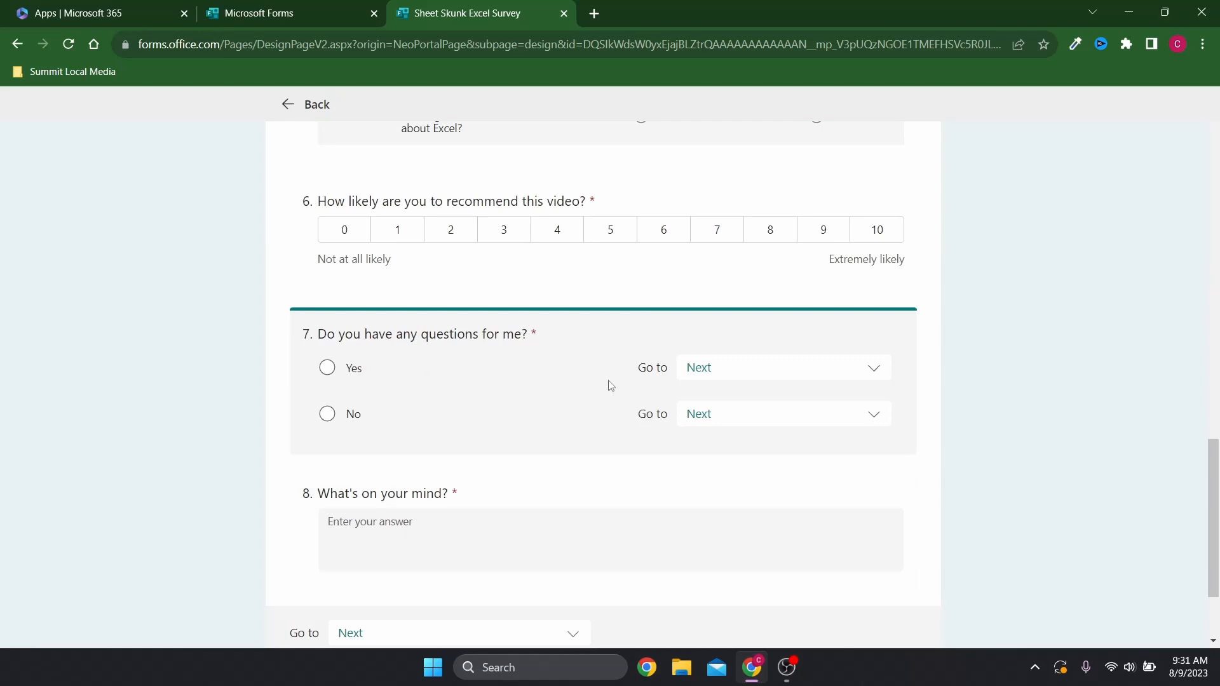
pyautogui.click(871, 367)
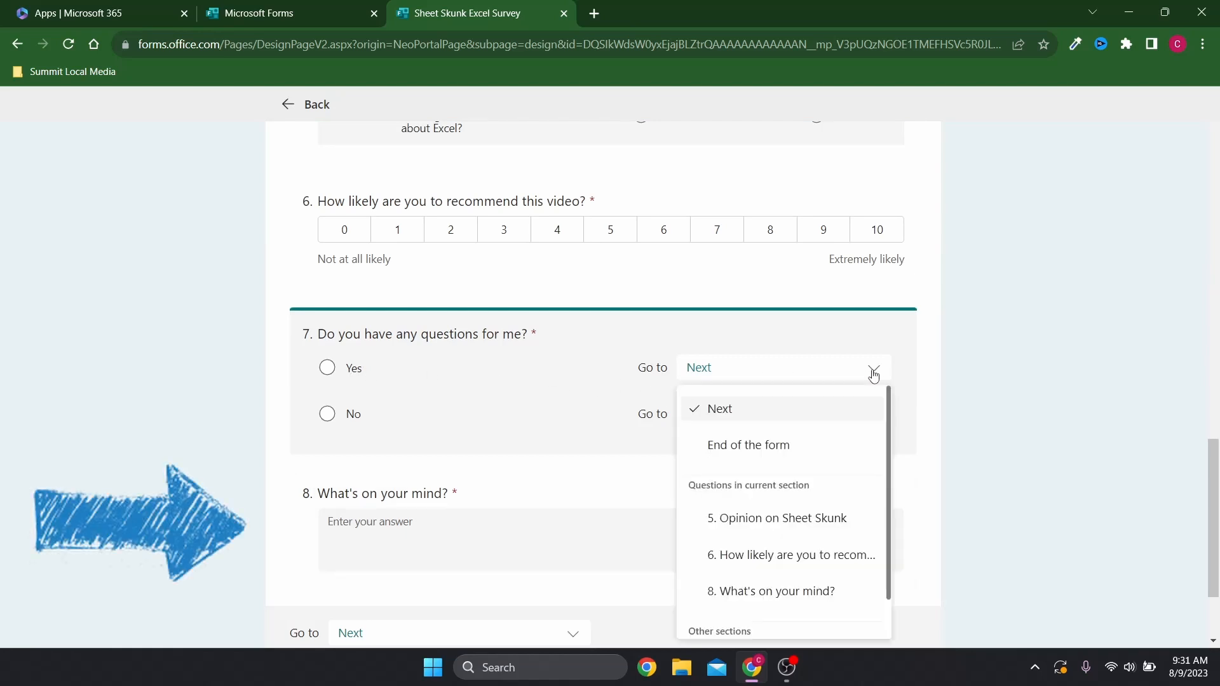
pyautogui.click(719, 408)
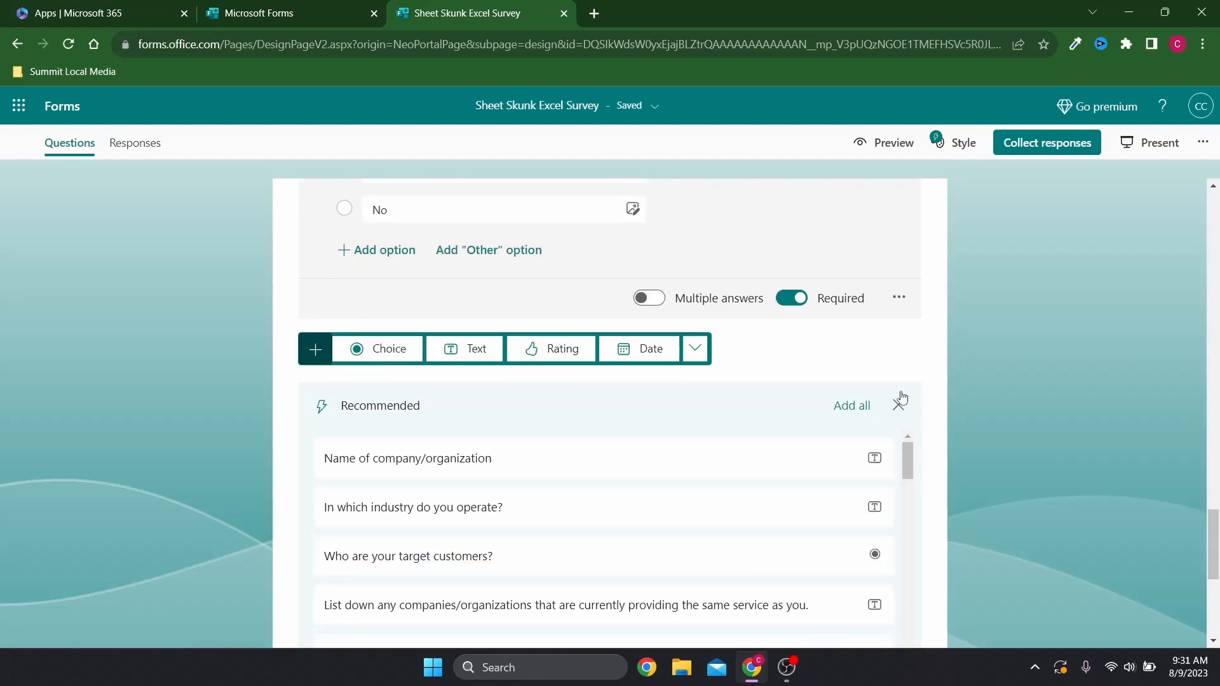
pyautogui.scroll(-3)
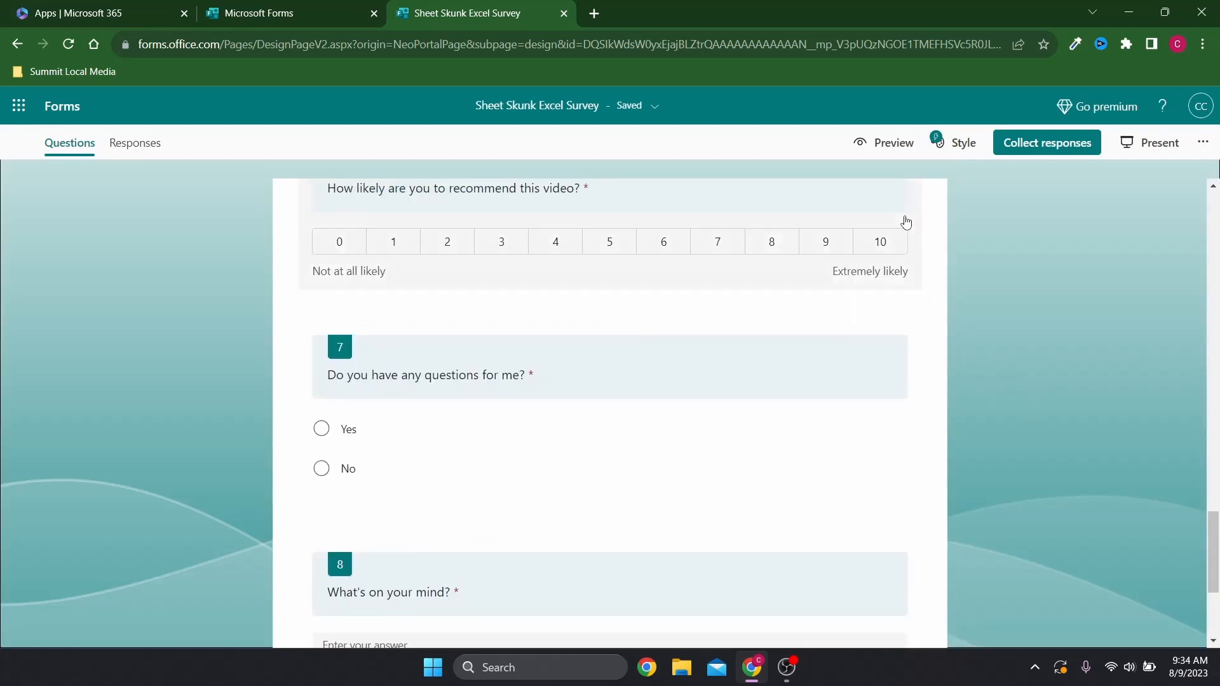
# - Preview the form as a respondent and answer the first questions, entering 'vlookups'
pyautogui.click(884, 143)
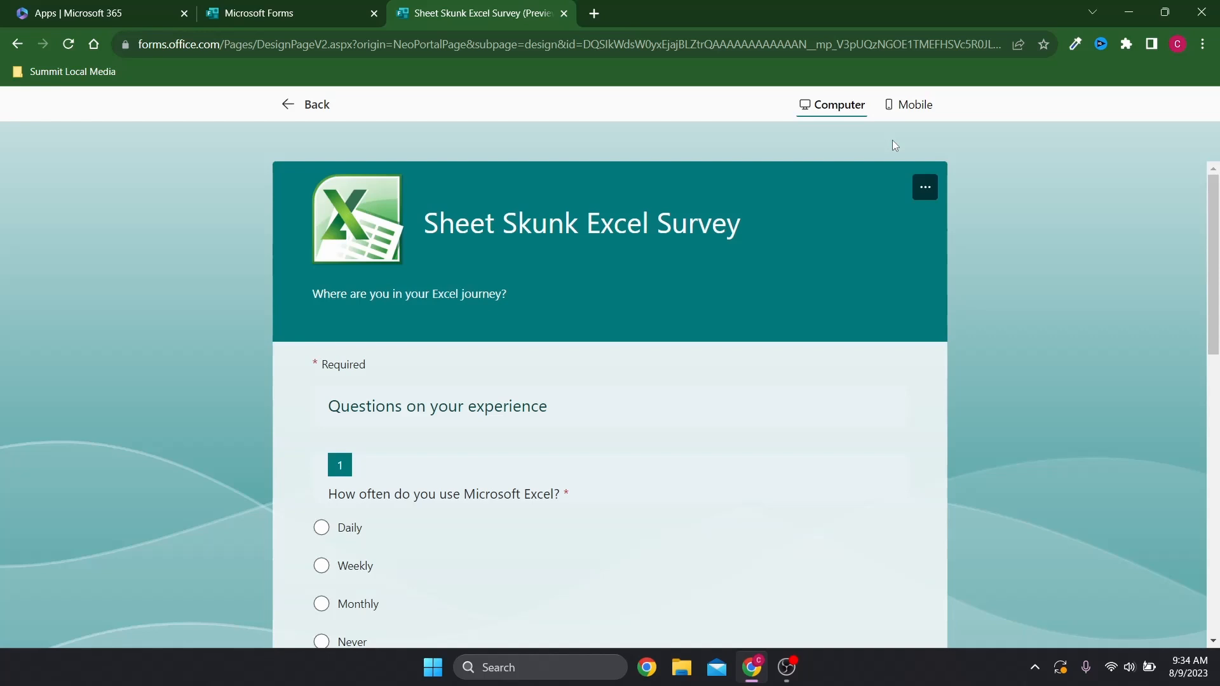
pyautogui.scroll(-3)
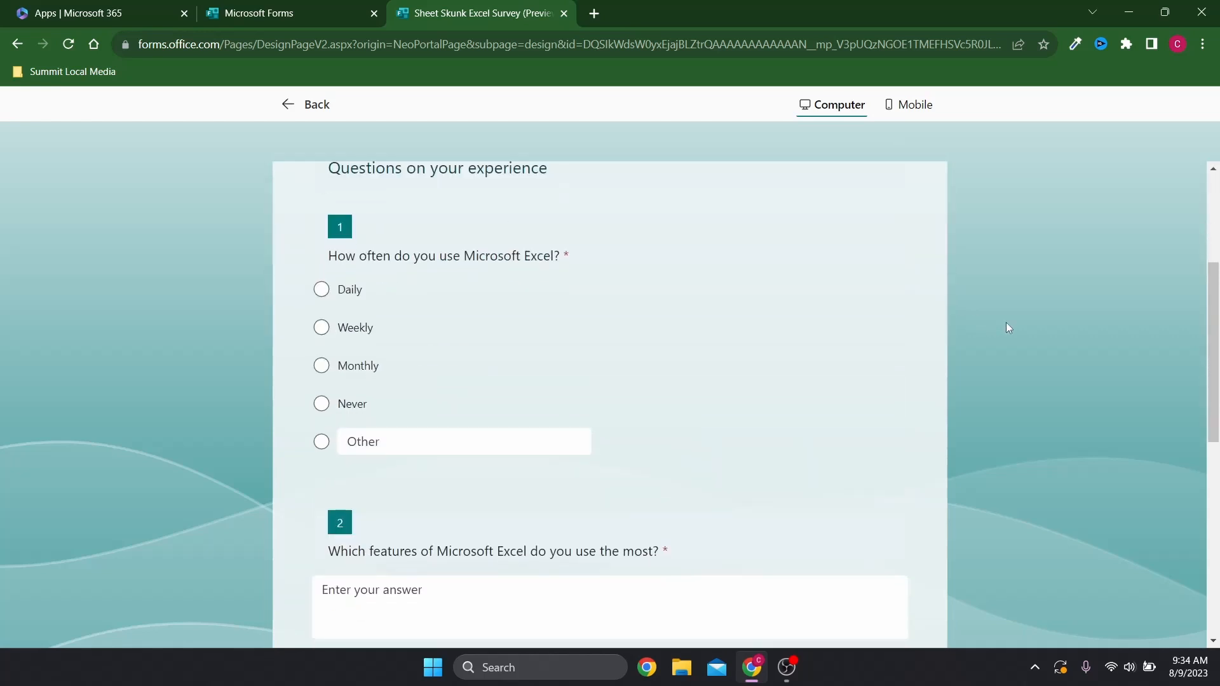
pyautogui.click(927, 104)
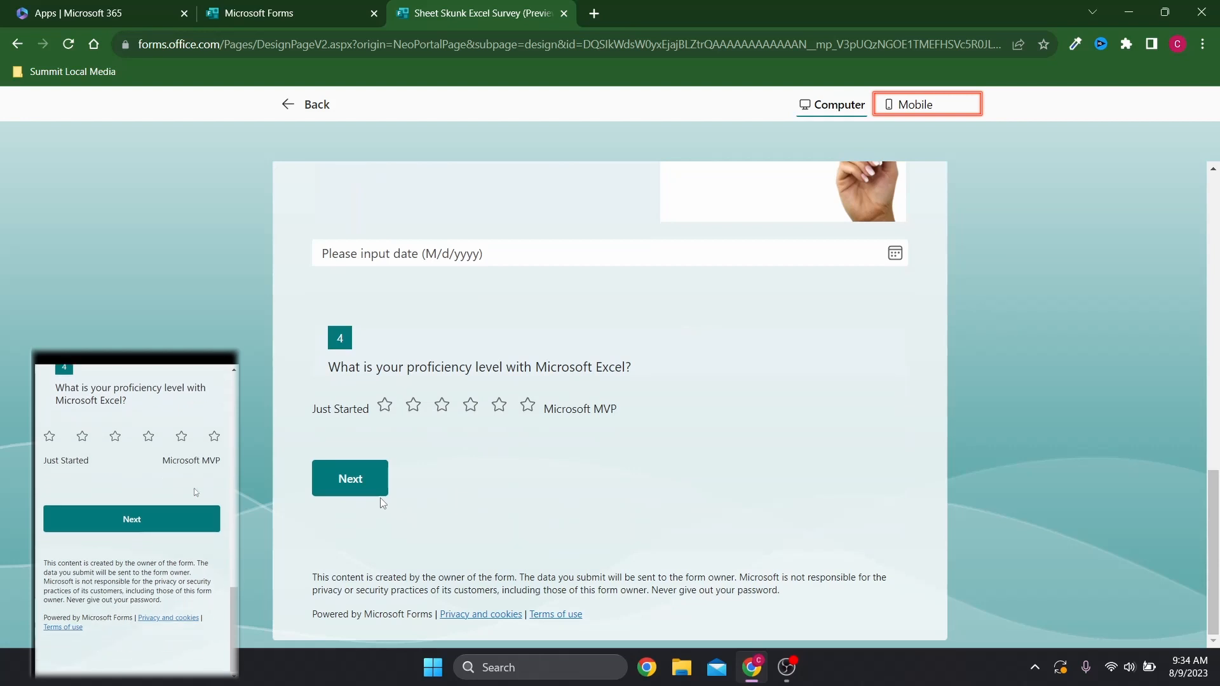
pyautogui.click(350, 479)
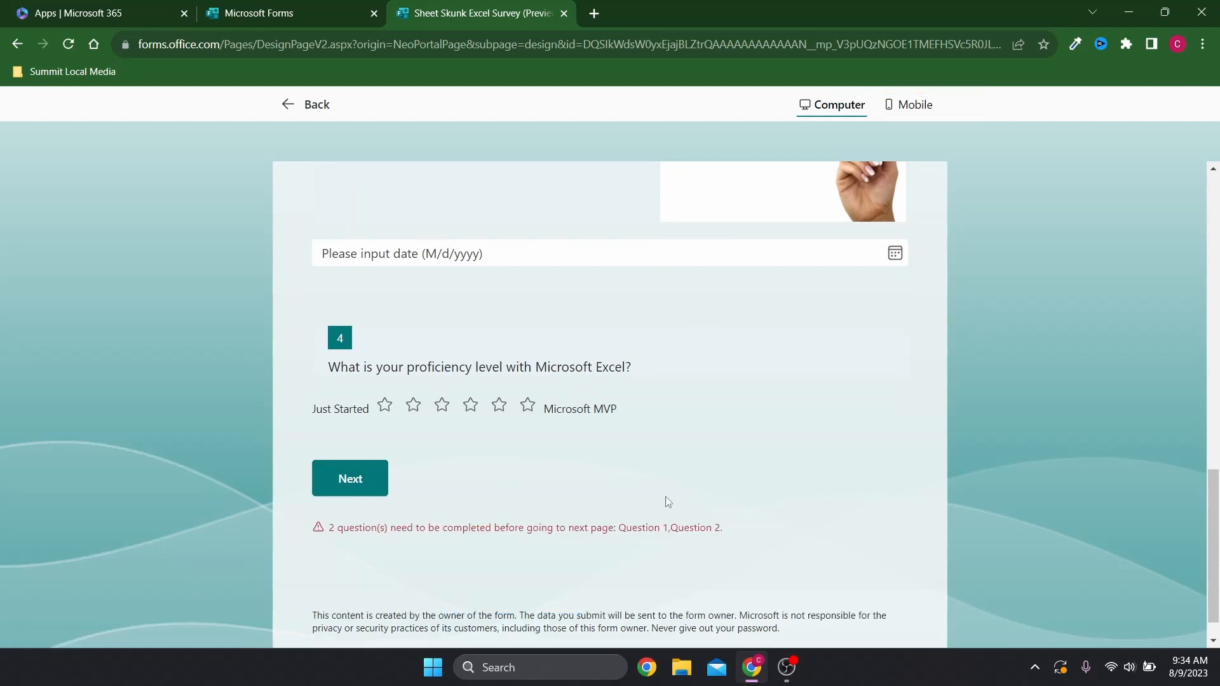
pyautogui.scroll(3)
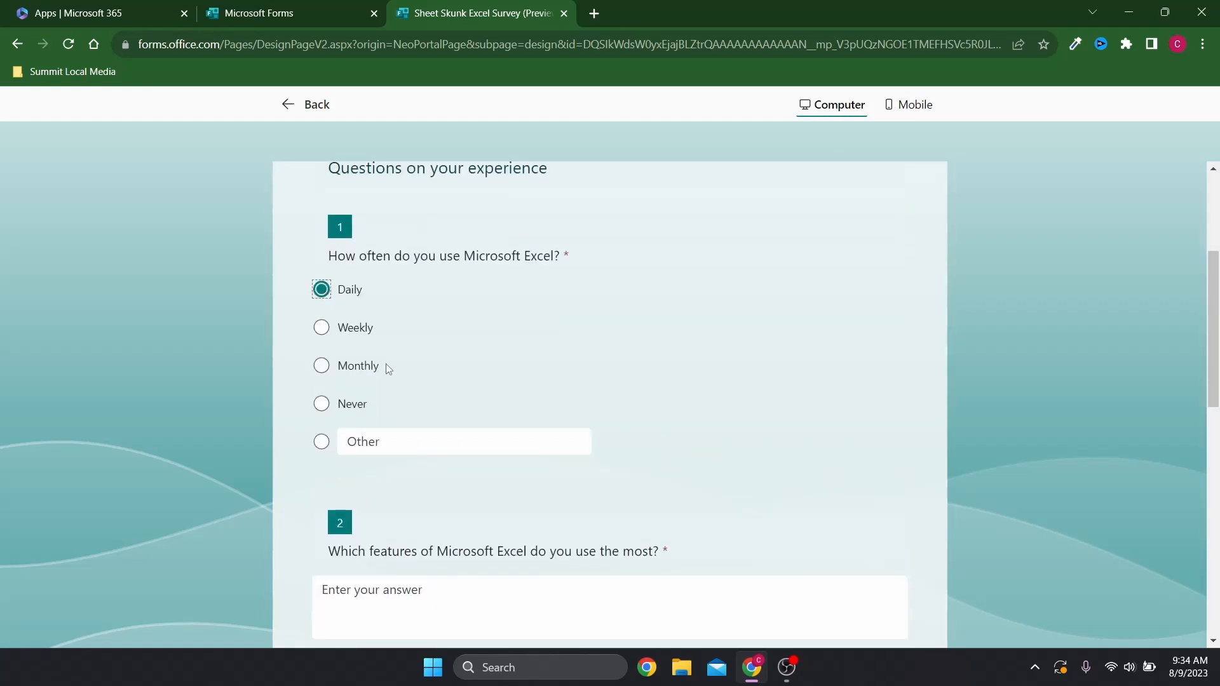
pyautogui.write('vlookup')
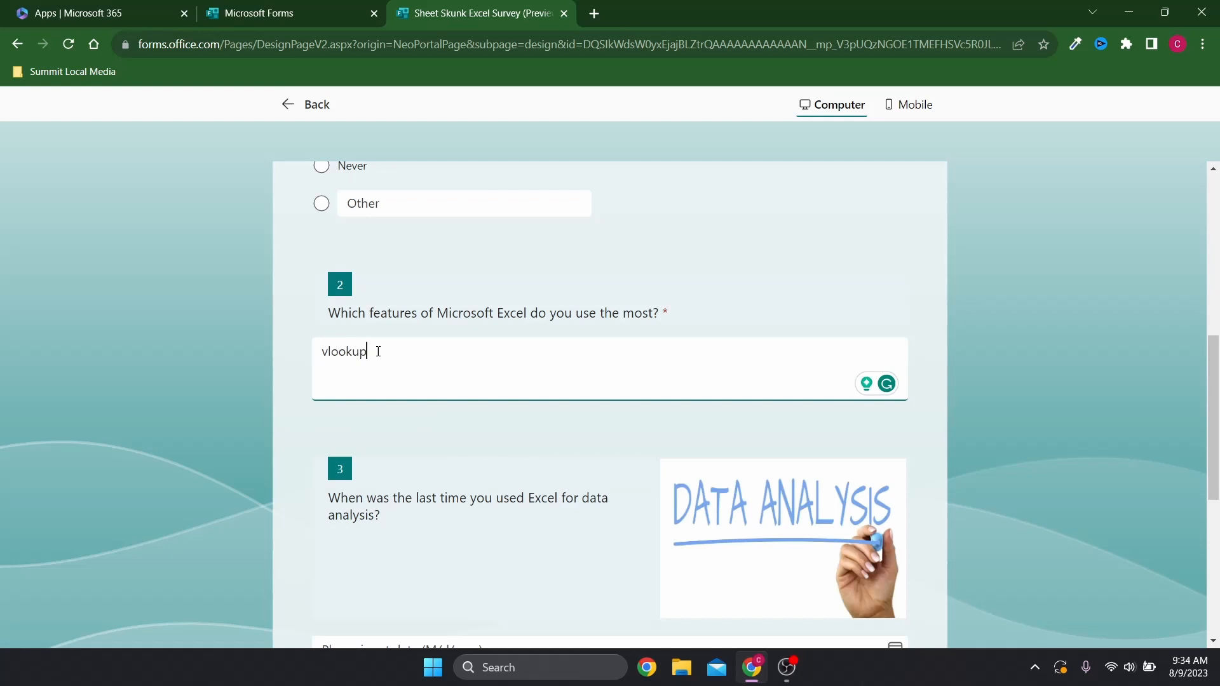
pyautogui.write('s')
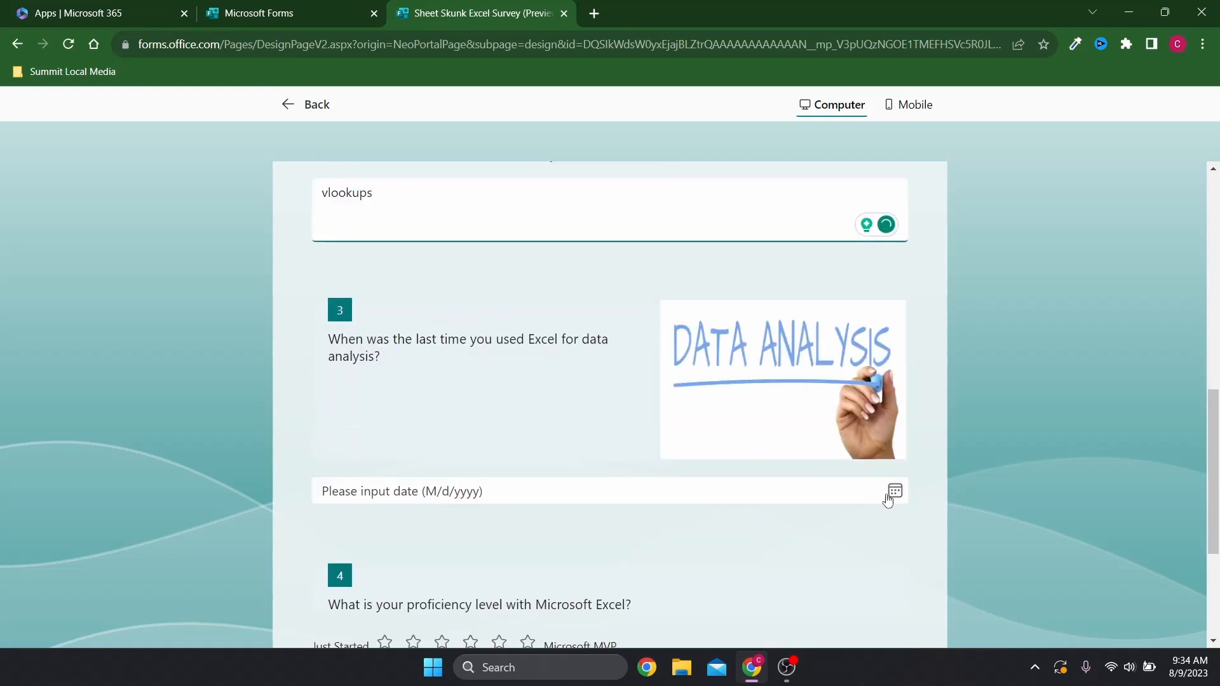
# - Pick an August 2023 date, answer Yes, write 'great stuff!' and submit the test response
pyautogui.click(893, 490)
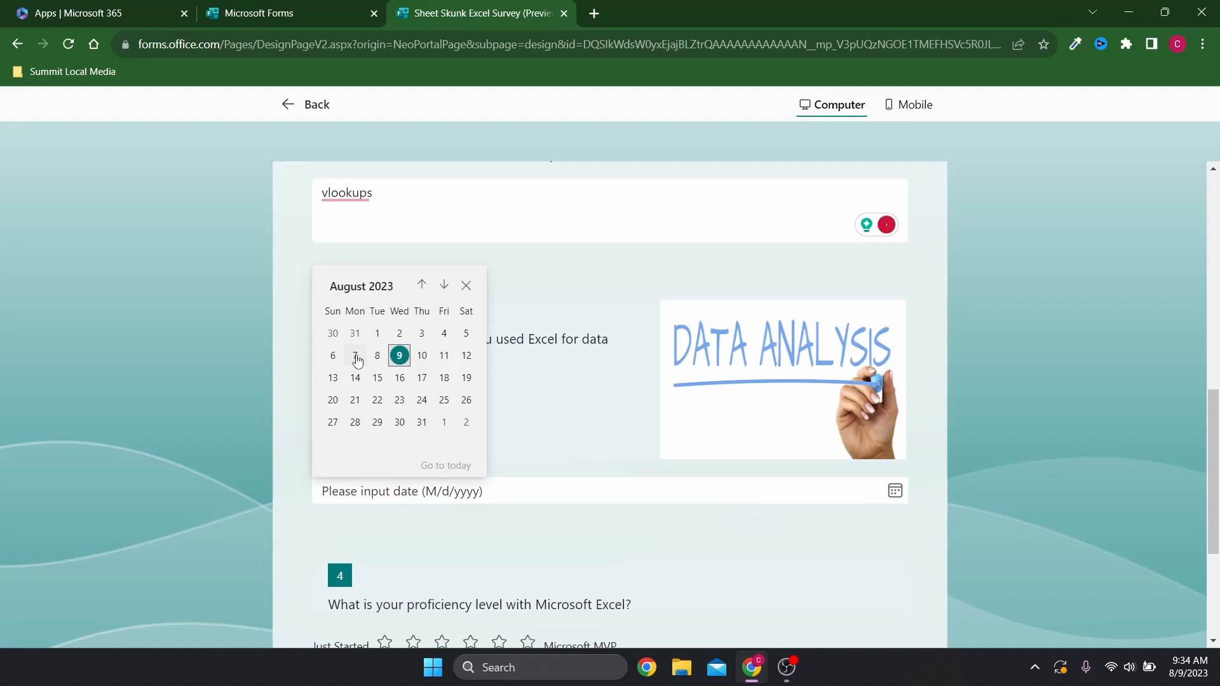
pyautogui.click(398, 354)
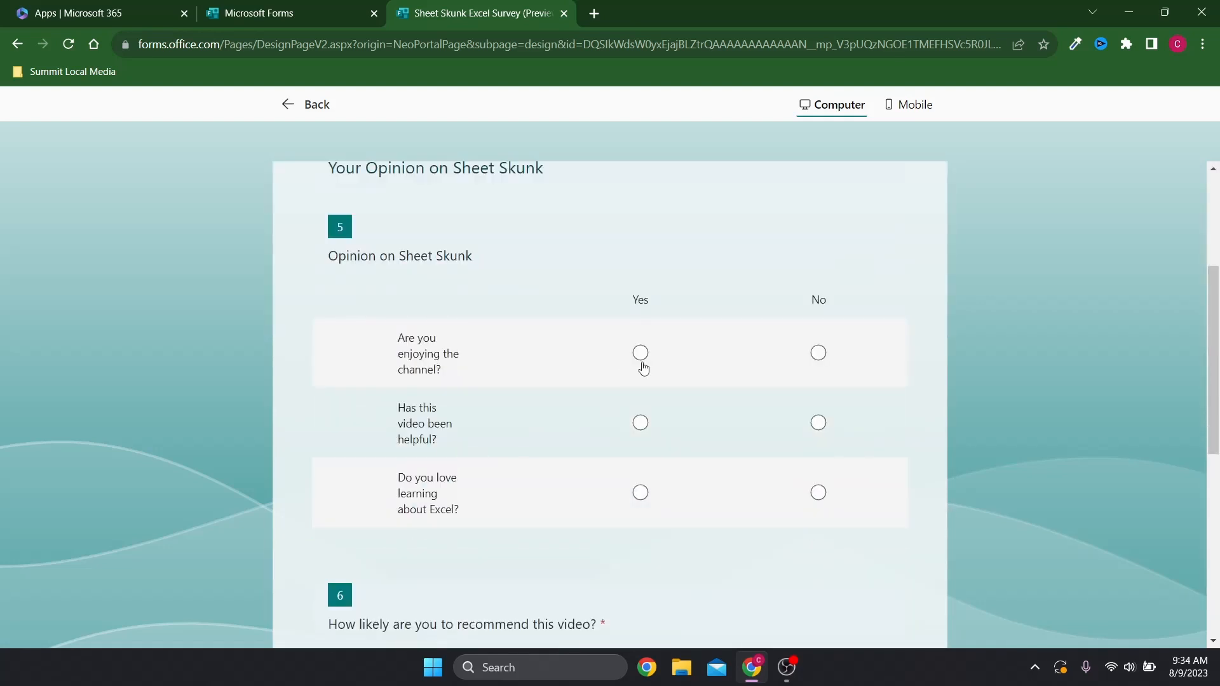
pyautogui.scroll(-3)
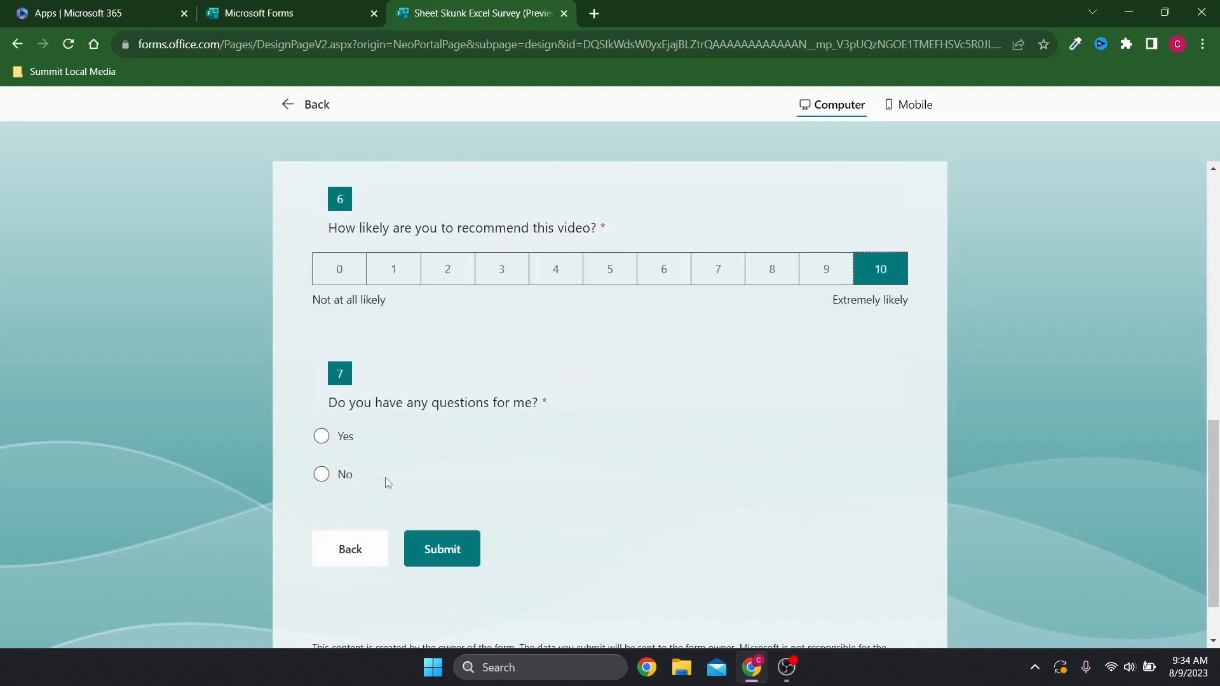
pyautogui.click(320, 436)
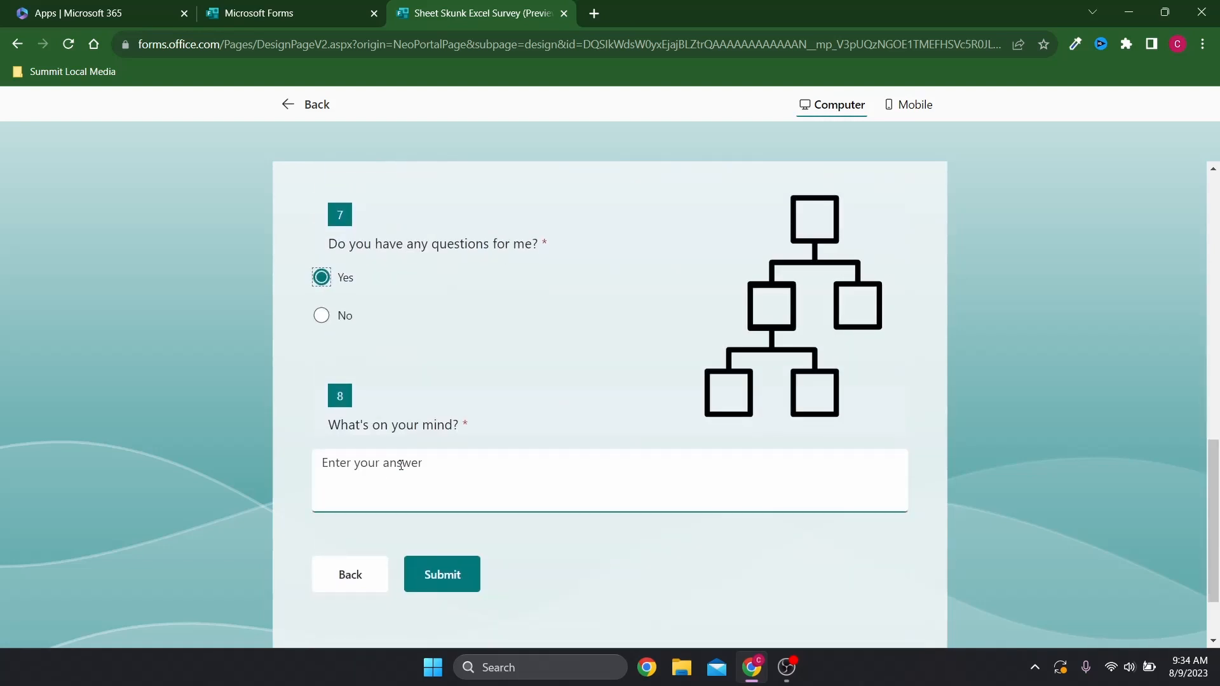
pyautogui.write('great')
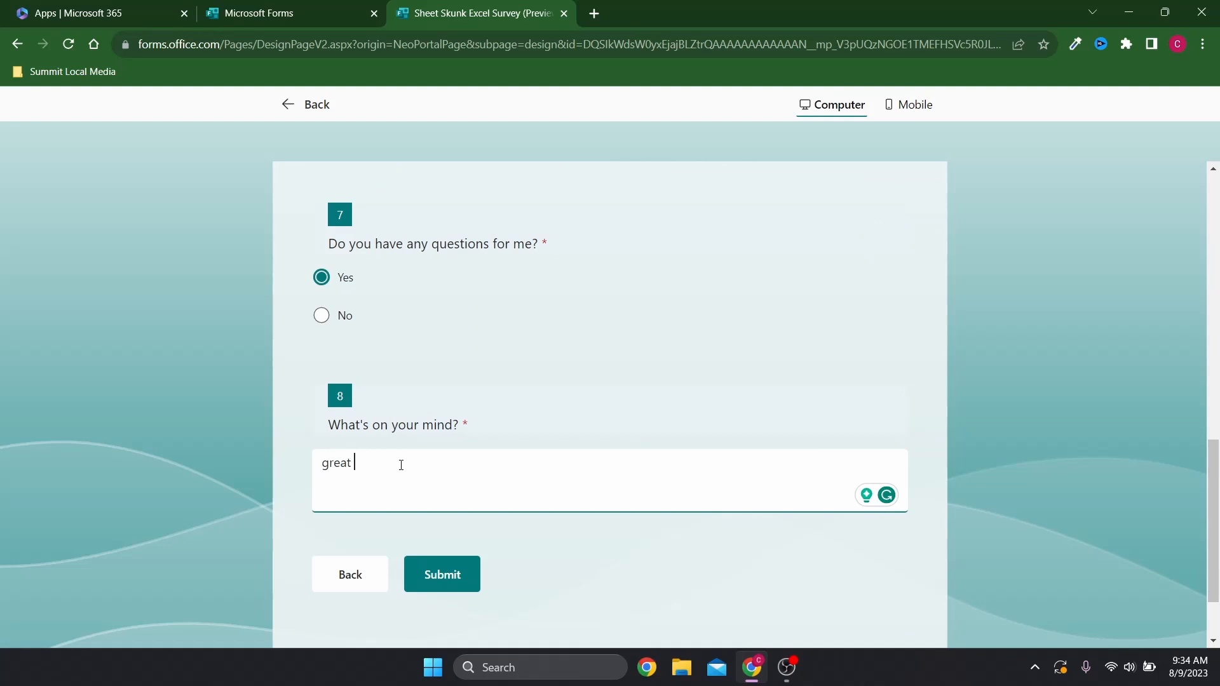
pyautogui.write('stuff!')
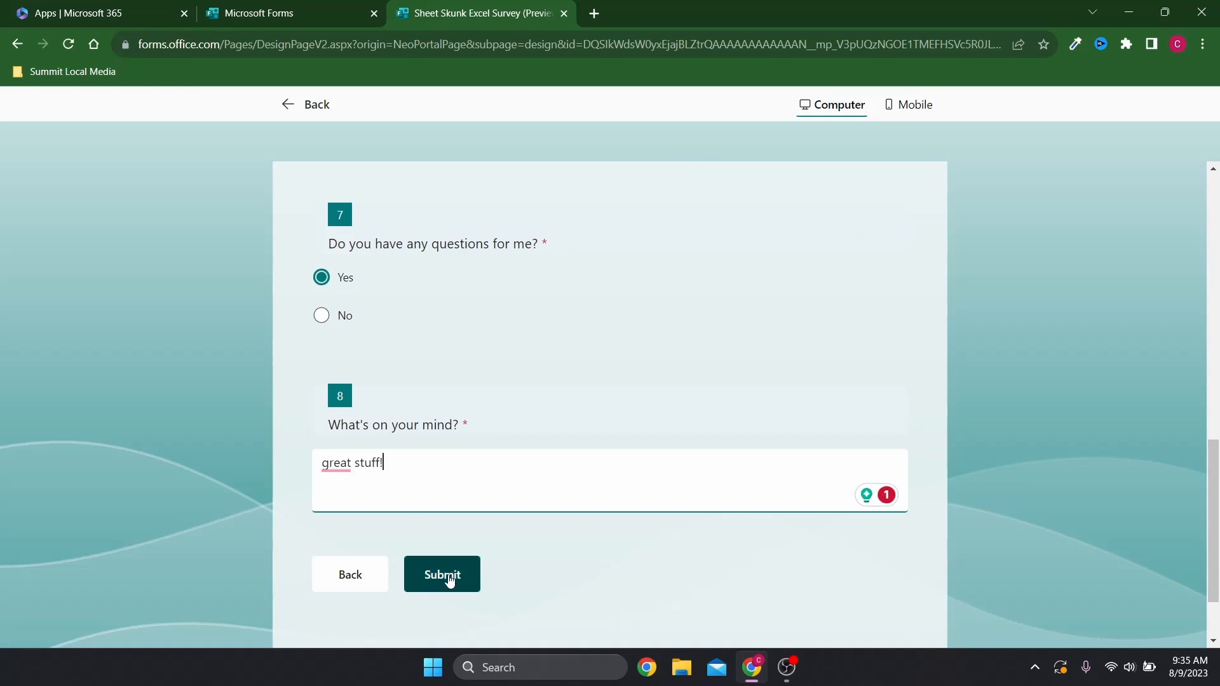
pyautogui.click(441, 575)
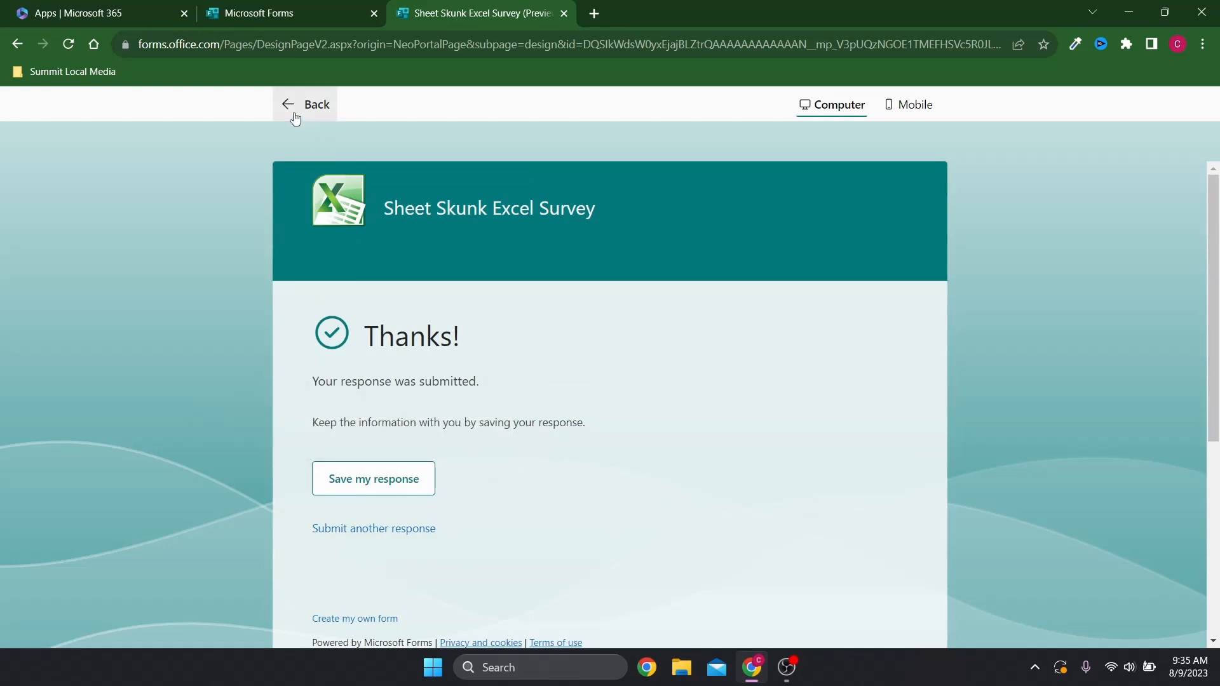
# - Exit preview and insert the Sheet Skunk logo into the Section 2 title
pyautogui.click(305, 103)
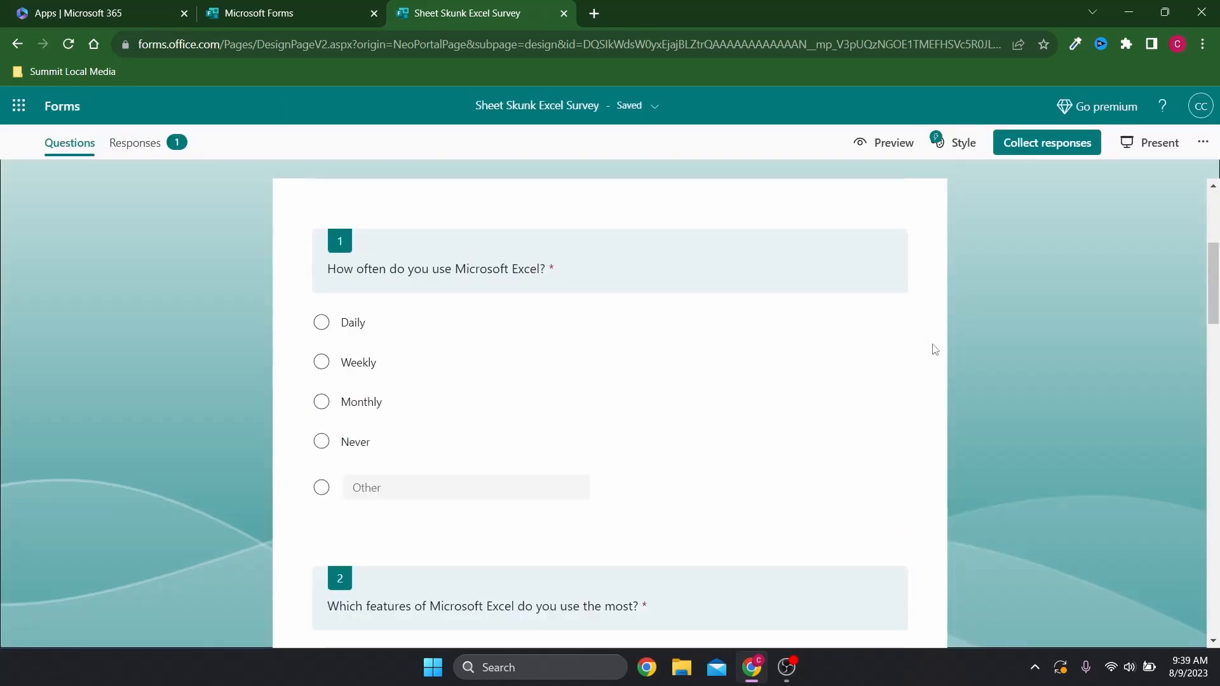
pyautogui.scroll(-3)
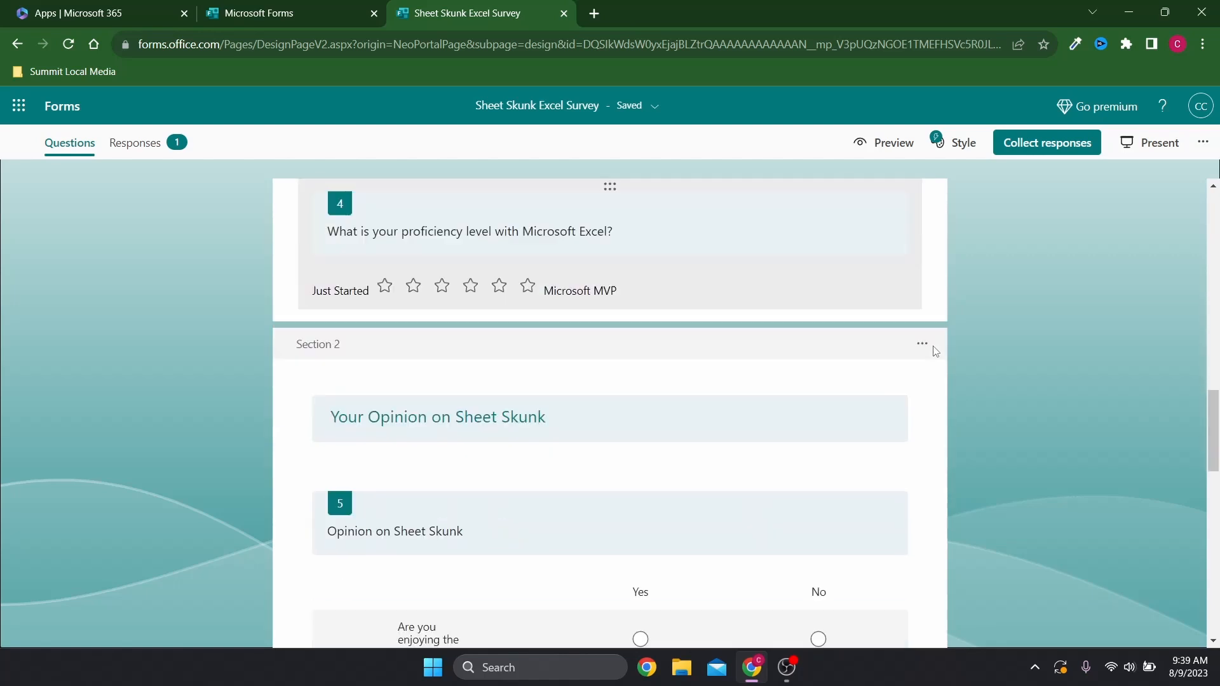
pyautogui.click(654, 357)
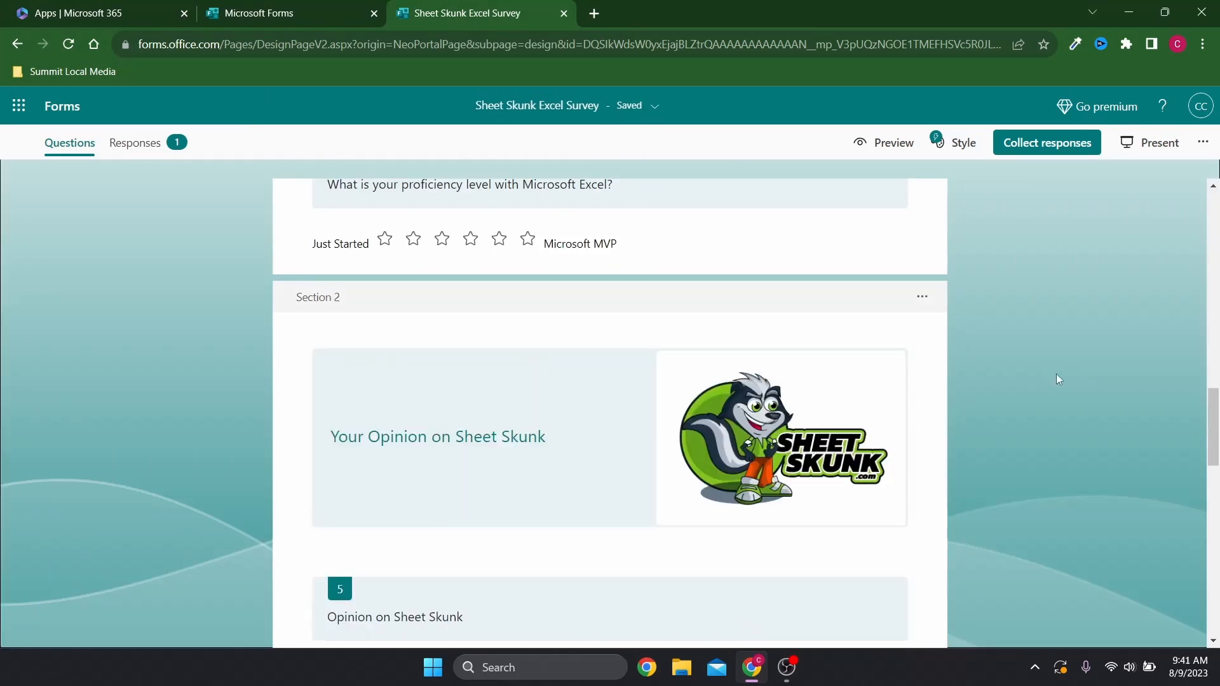
pyautogui.click(964, 142)
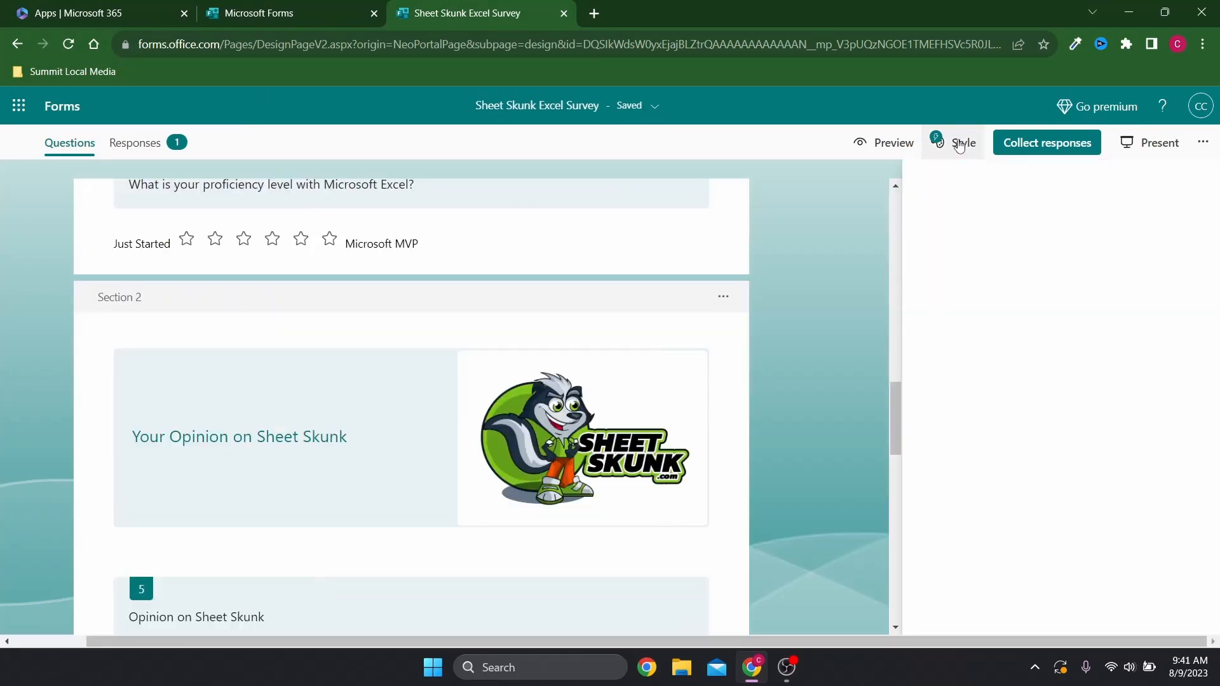
# - From the full theme list, apply the blue sky and clouds theme to the survey
pyautogui.click(963, 142)
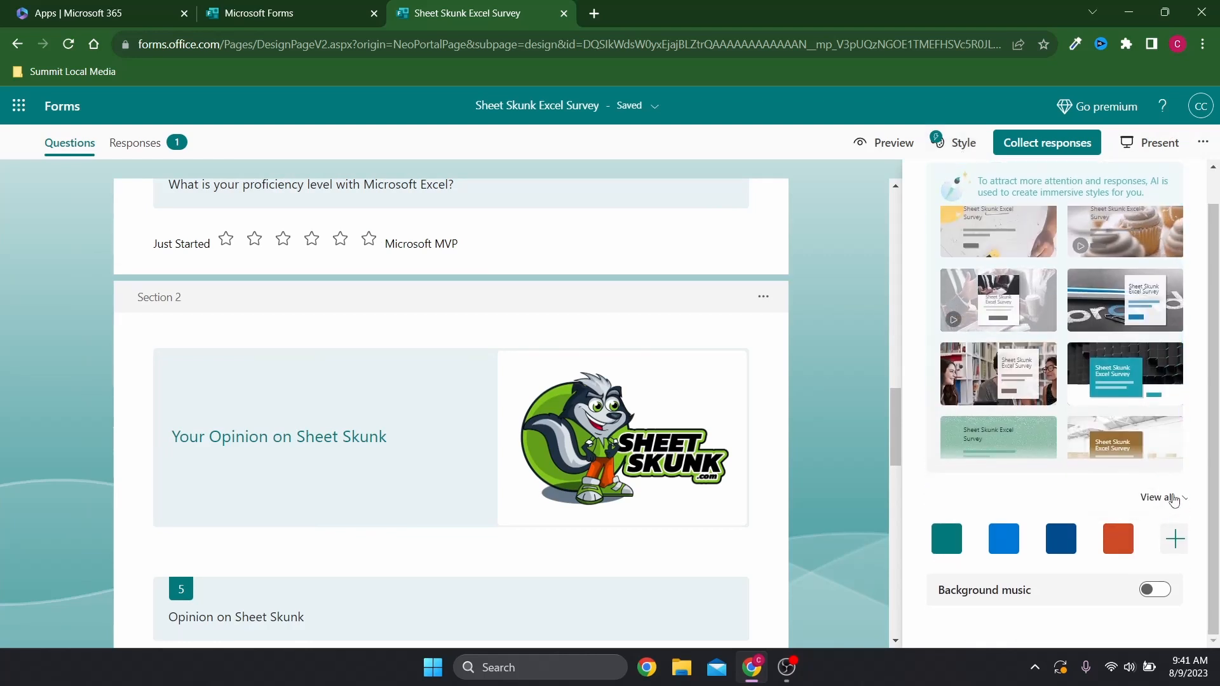
pyautogui.click(1165, 498)
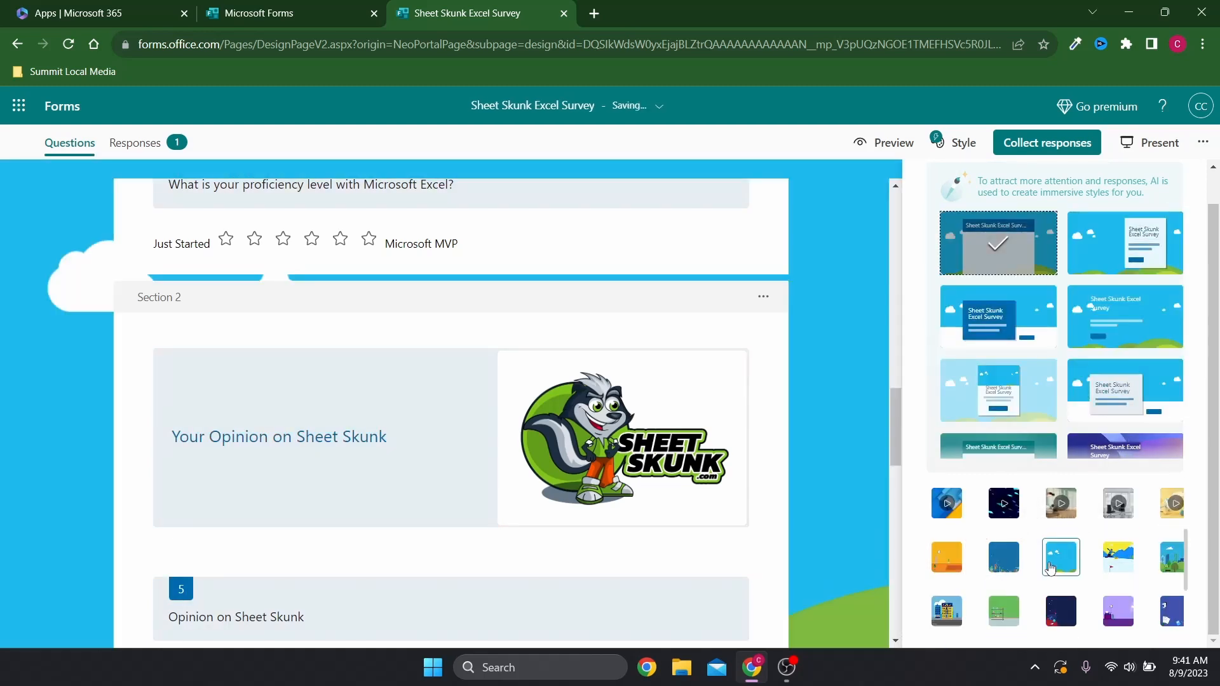
pyautogui.click(892, 142)
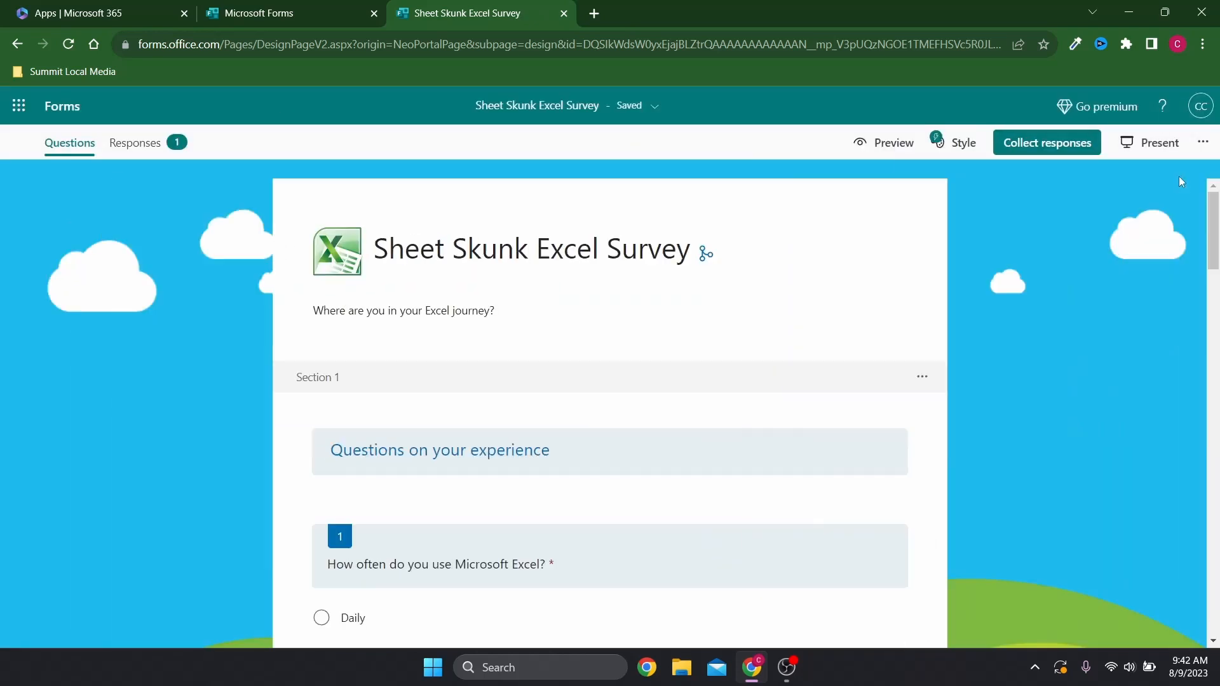
pyautogui.click(1201, 142)
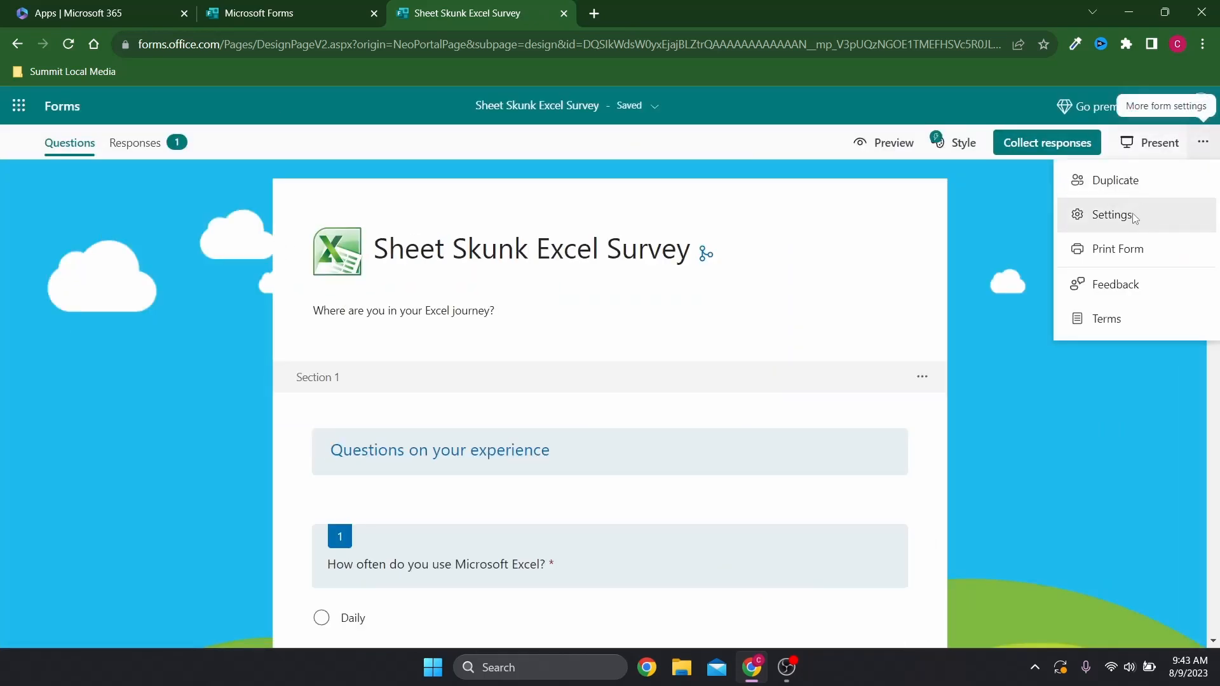
# - Enable the progress bar, per-response email notifications and hiding Submit another response, then close settings
pyautogui.click(1114, 215)
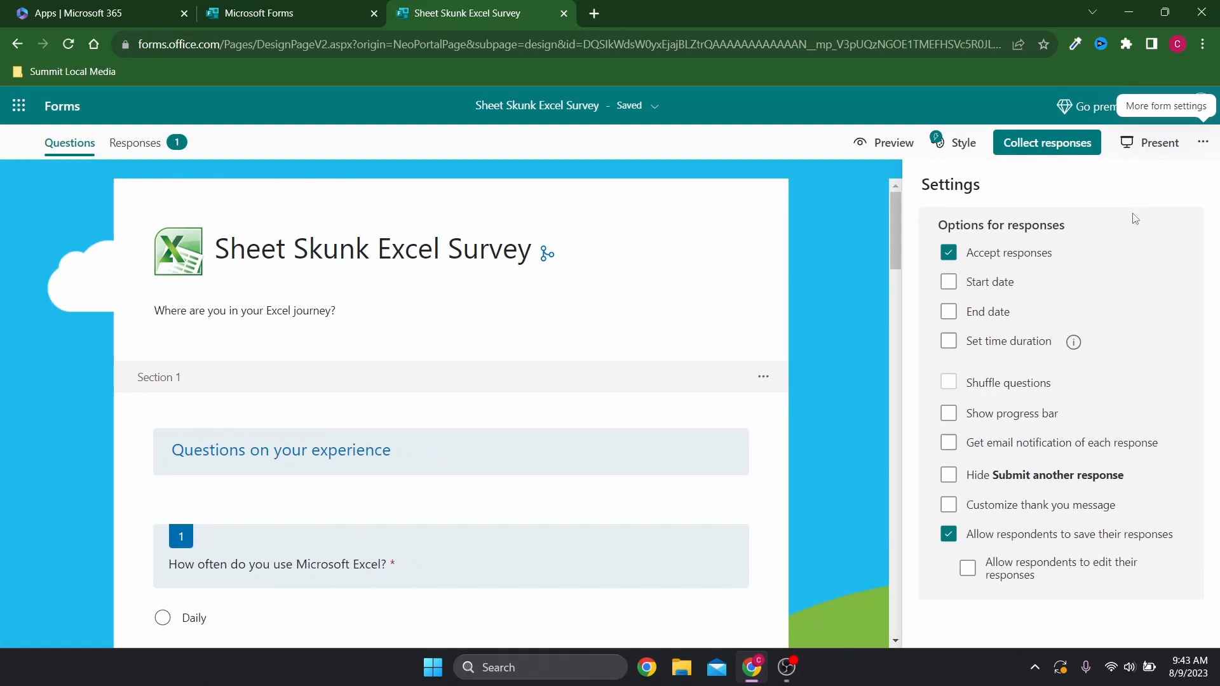
pyautogui.moveTo(1095, 238)
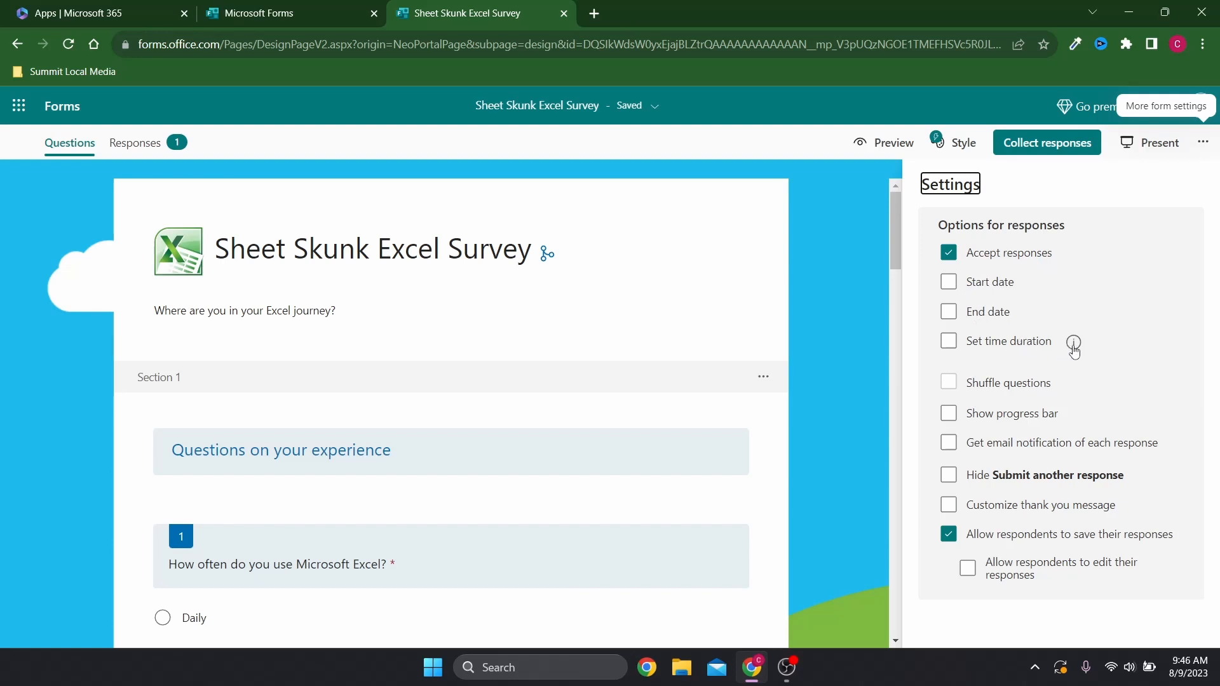
pyautogui.moveTo(1052, 322)
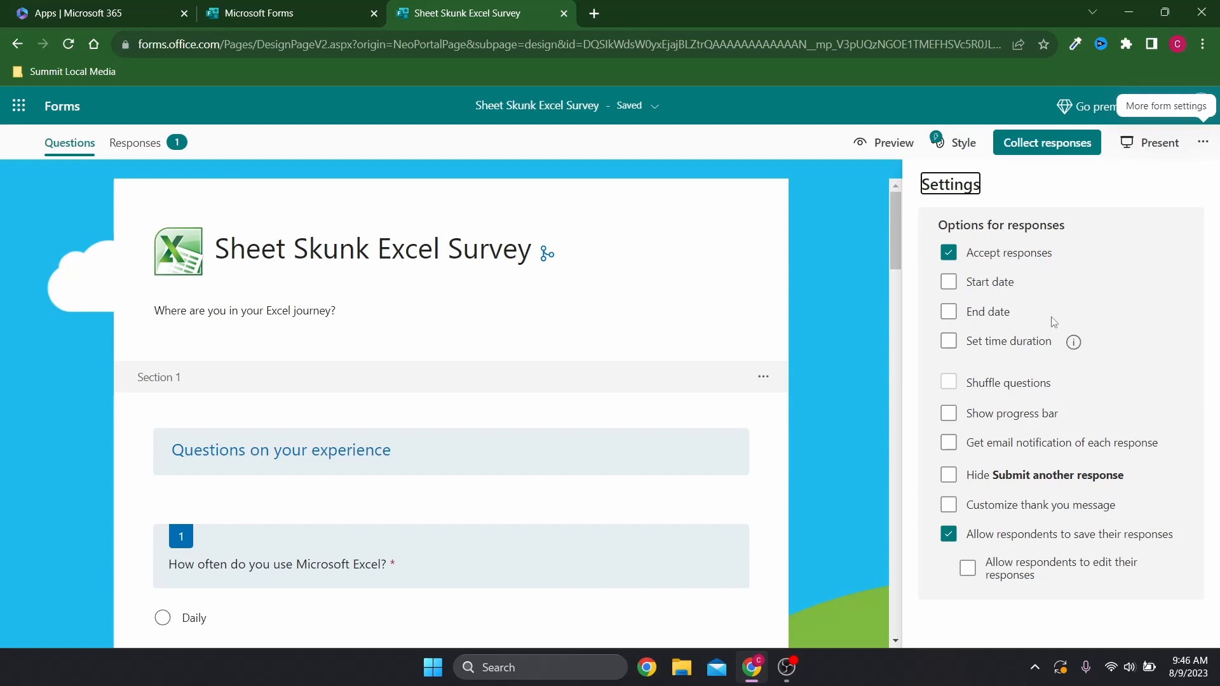
pyautogui.moveTo(980, 352)
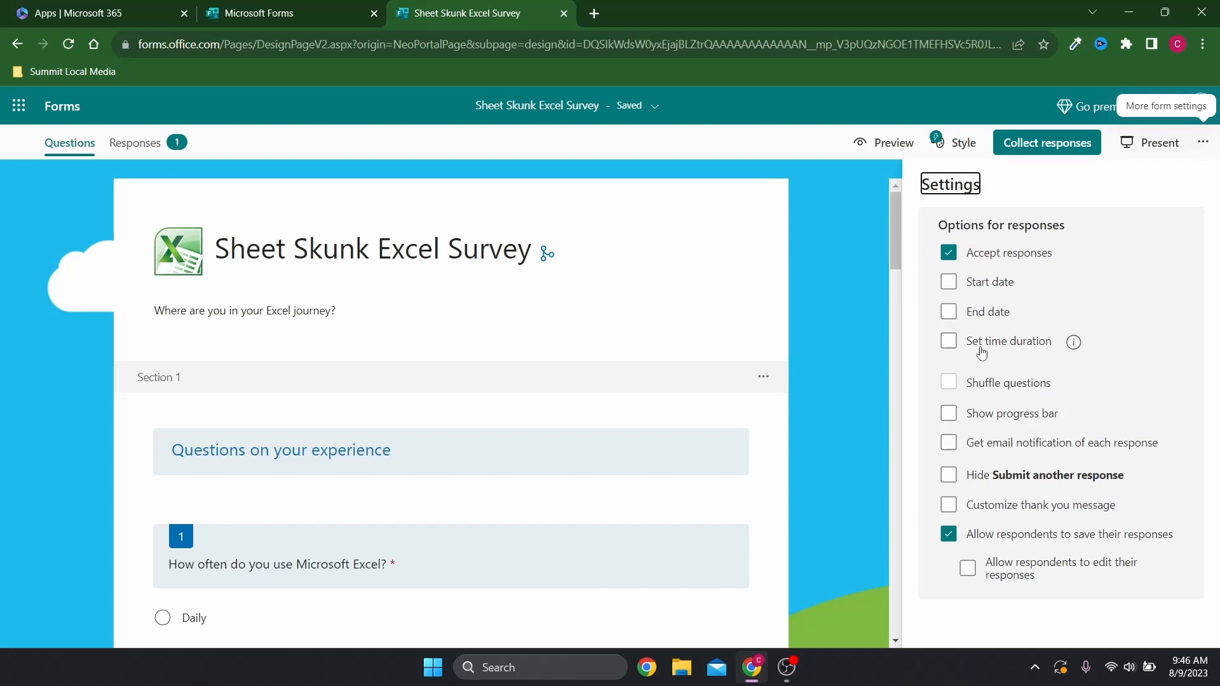
pyautogui.click(949, 413)
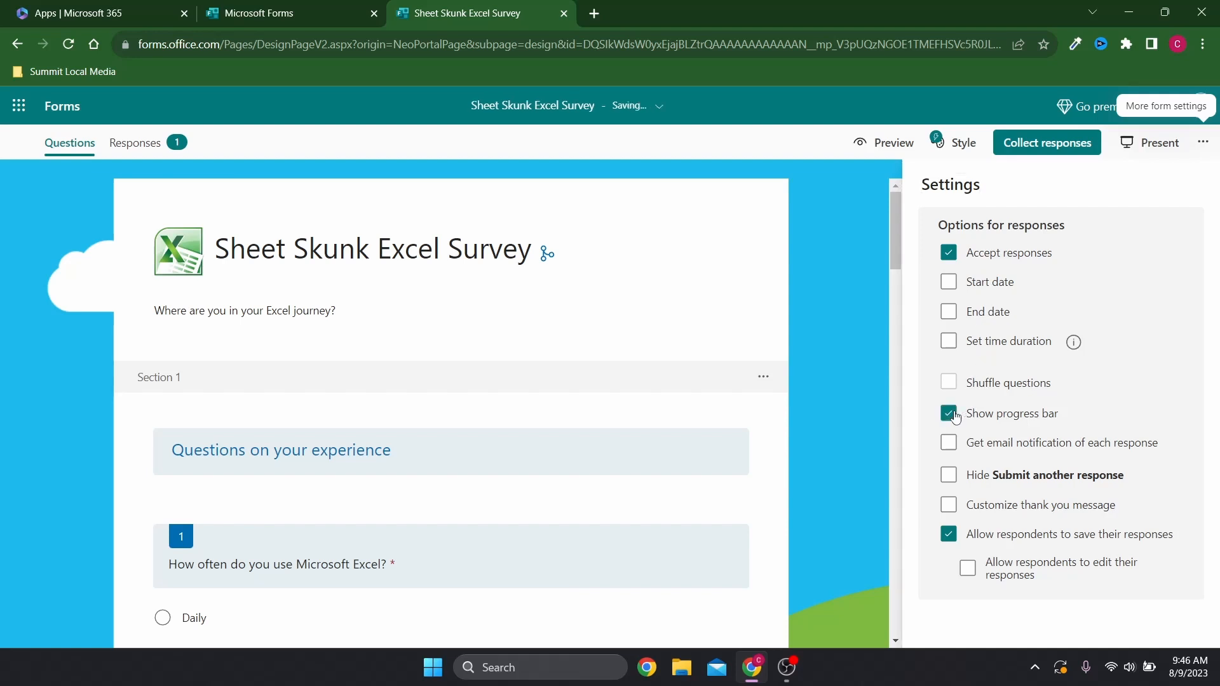
pyautogui.moveTo(997, 422)
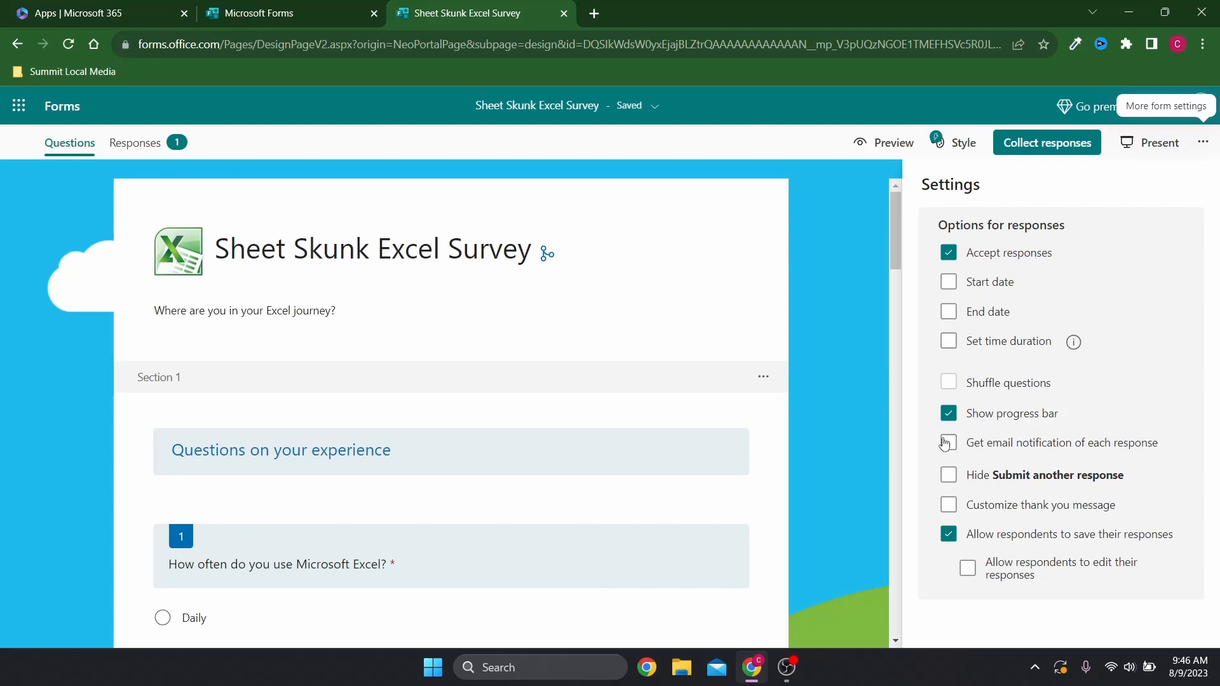
pyautogui.click(949, 443)
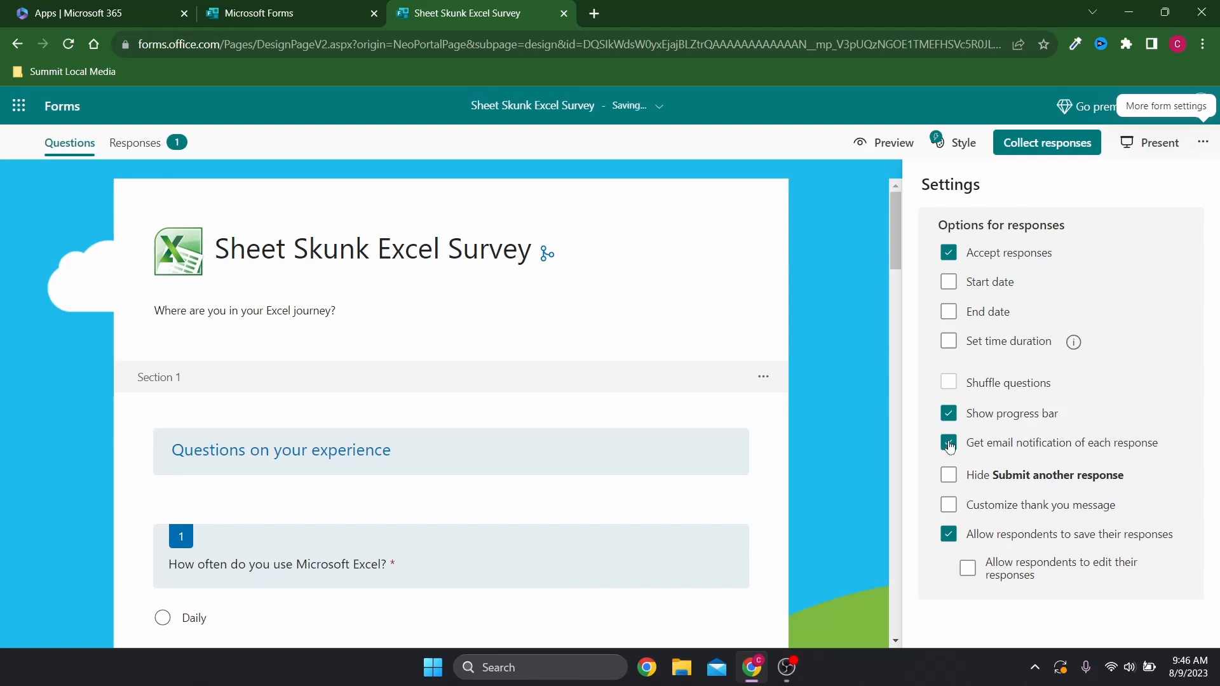
pyautogui.click(949, 442)
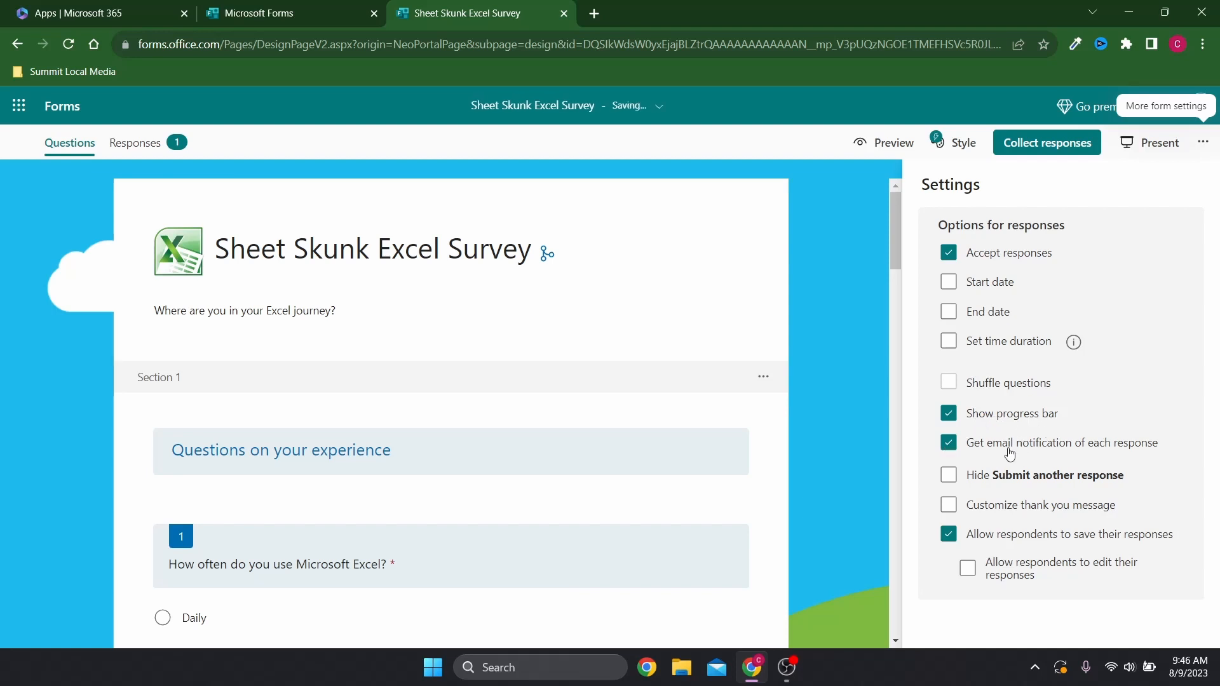
pyautogui.click(948, 474)
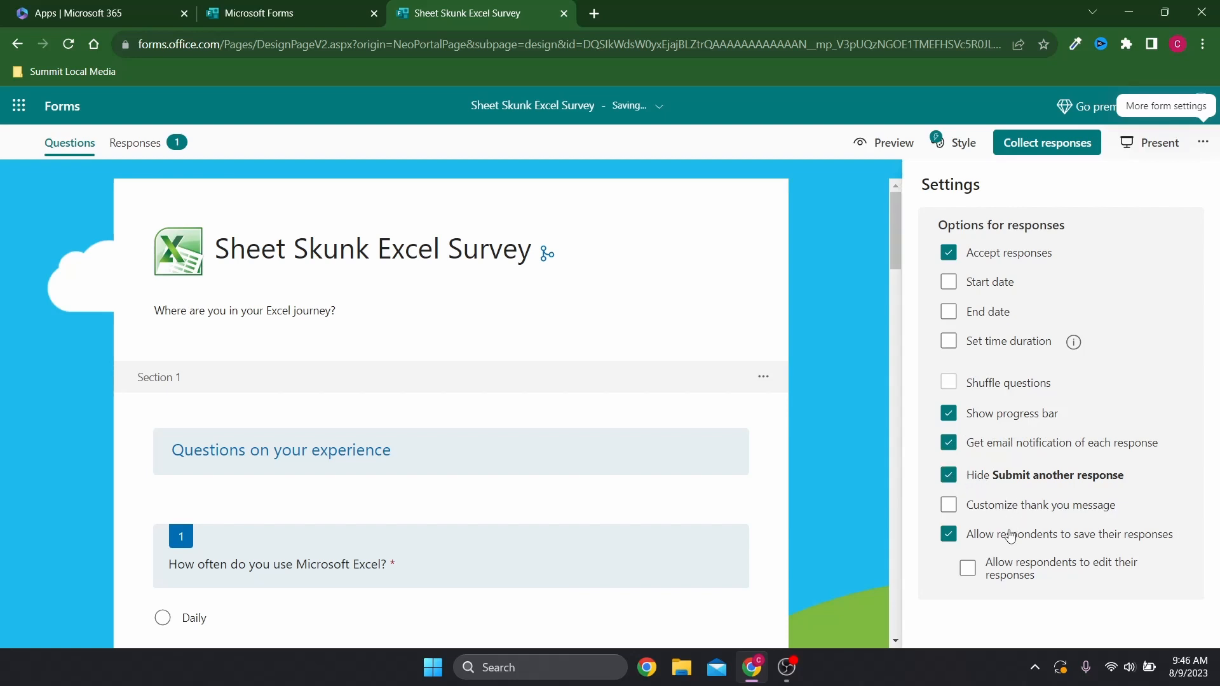
pyautogui.click(949, 534)
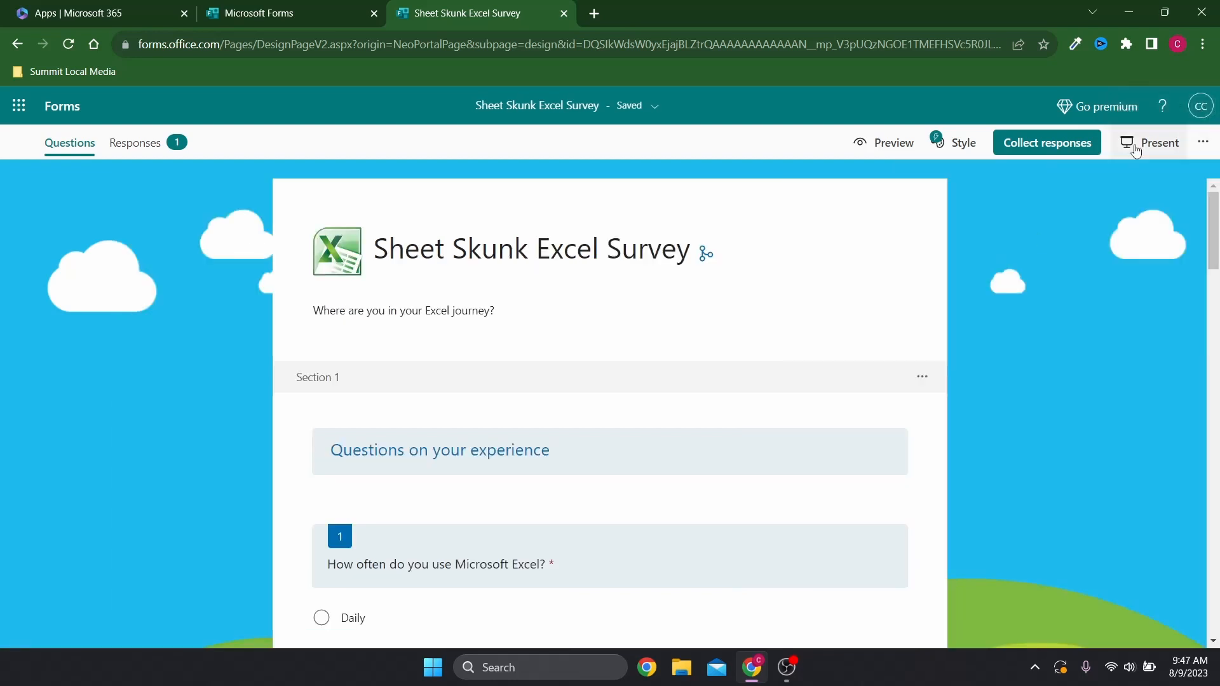
pyautogui.click(1160, 142)
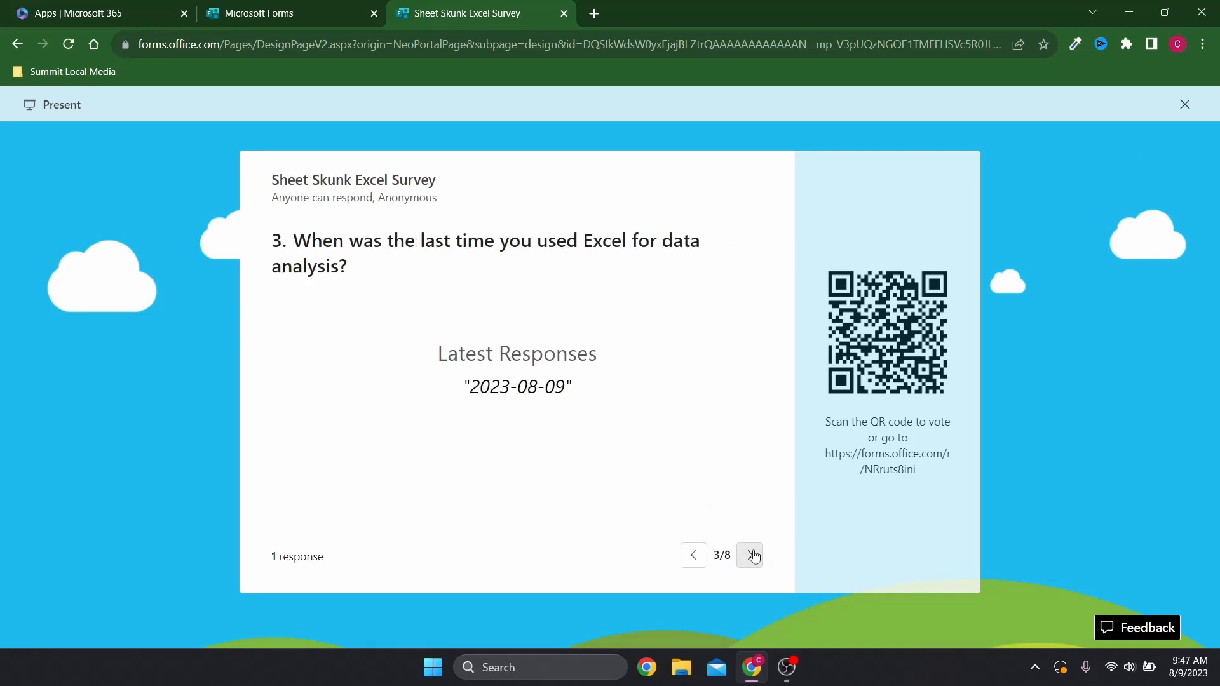
pyautogui.click(750, 555)
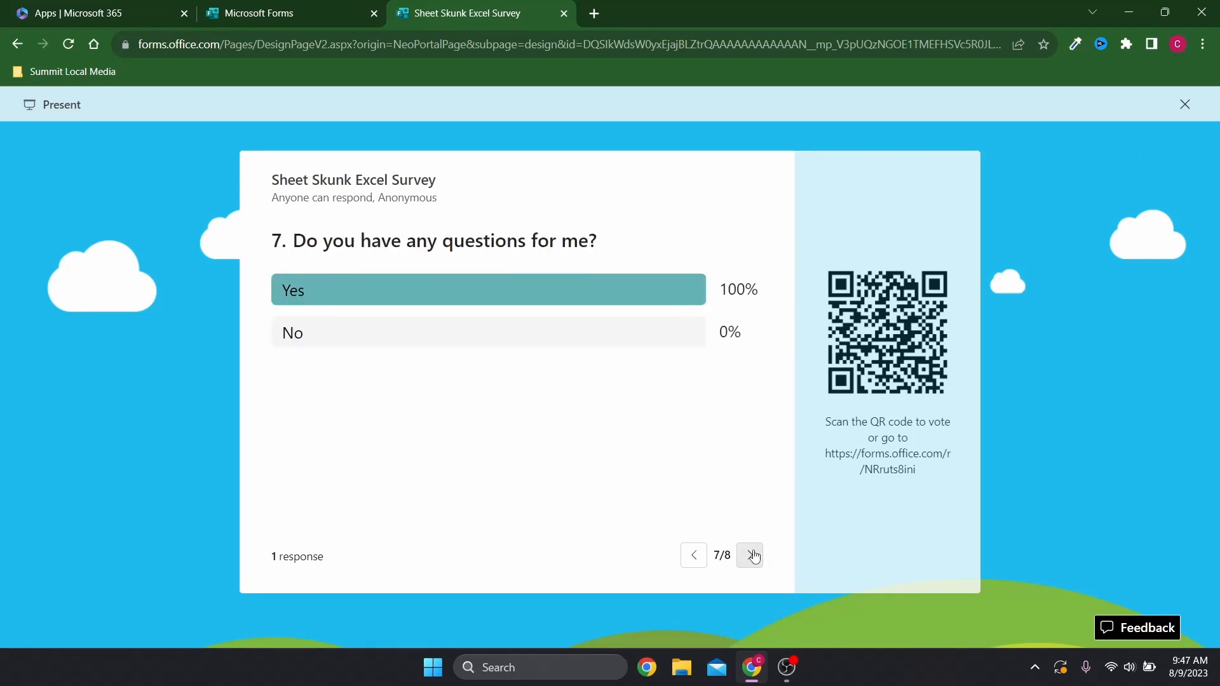
pyautogui.click(1183, 104)
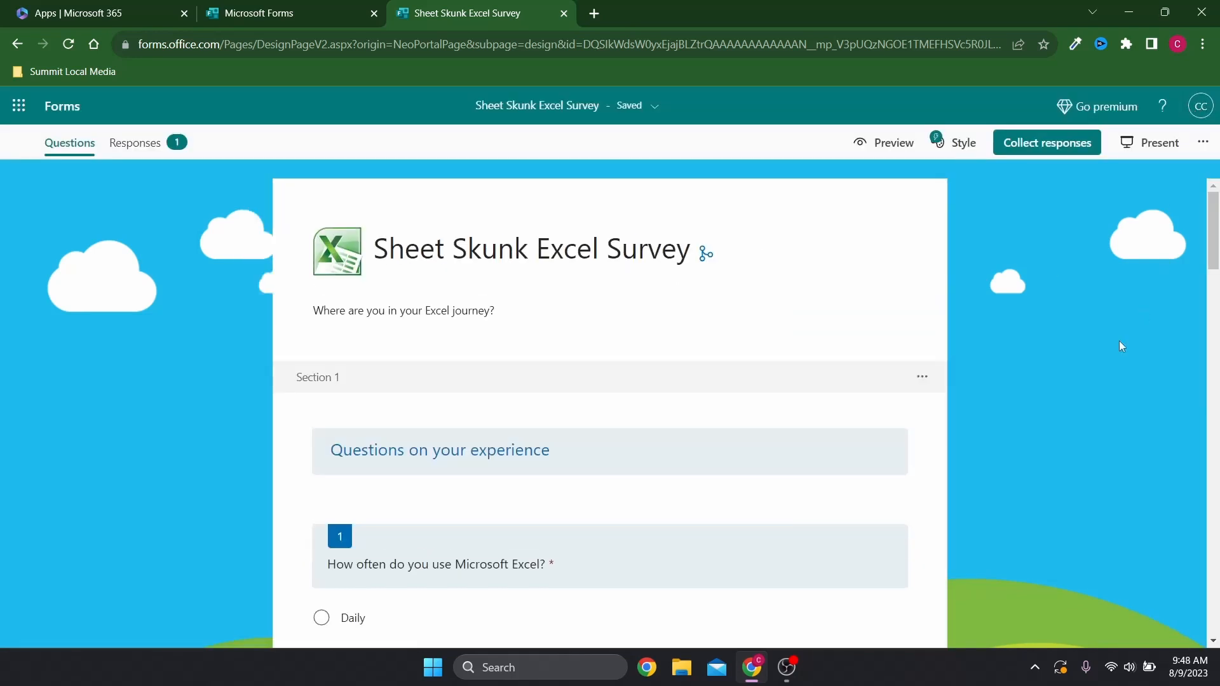
pyautogui.click(135, 143)
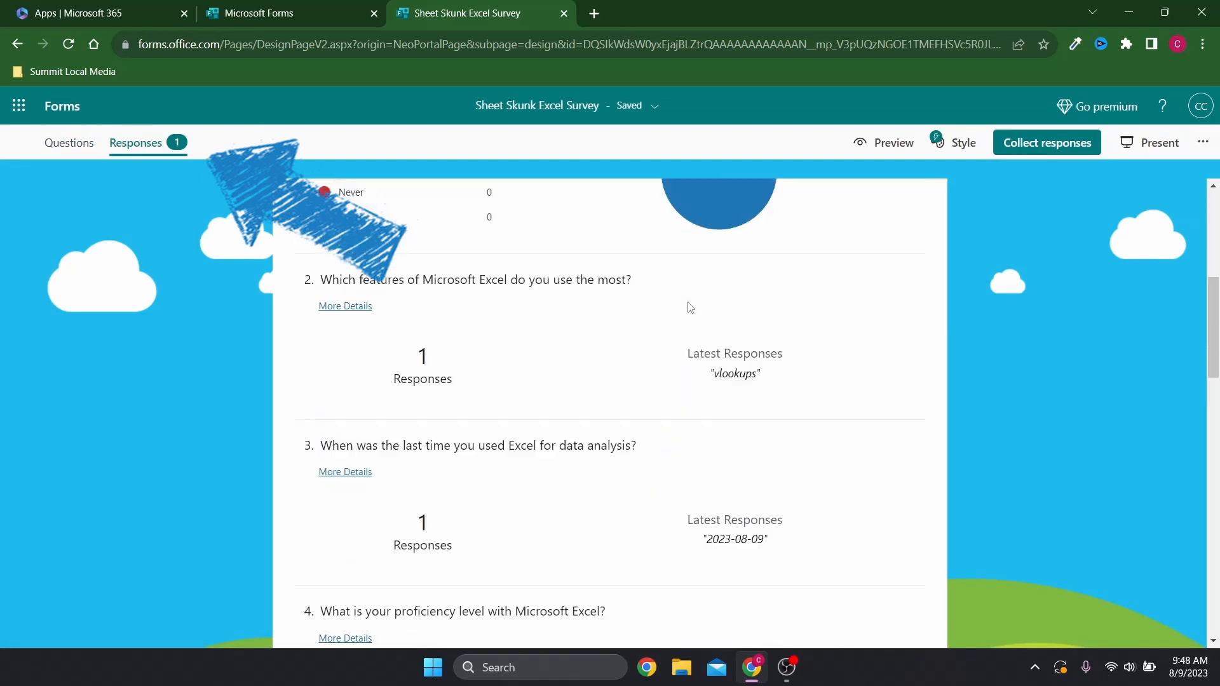
pyautogui.scroll(-3)
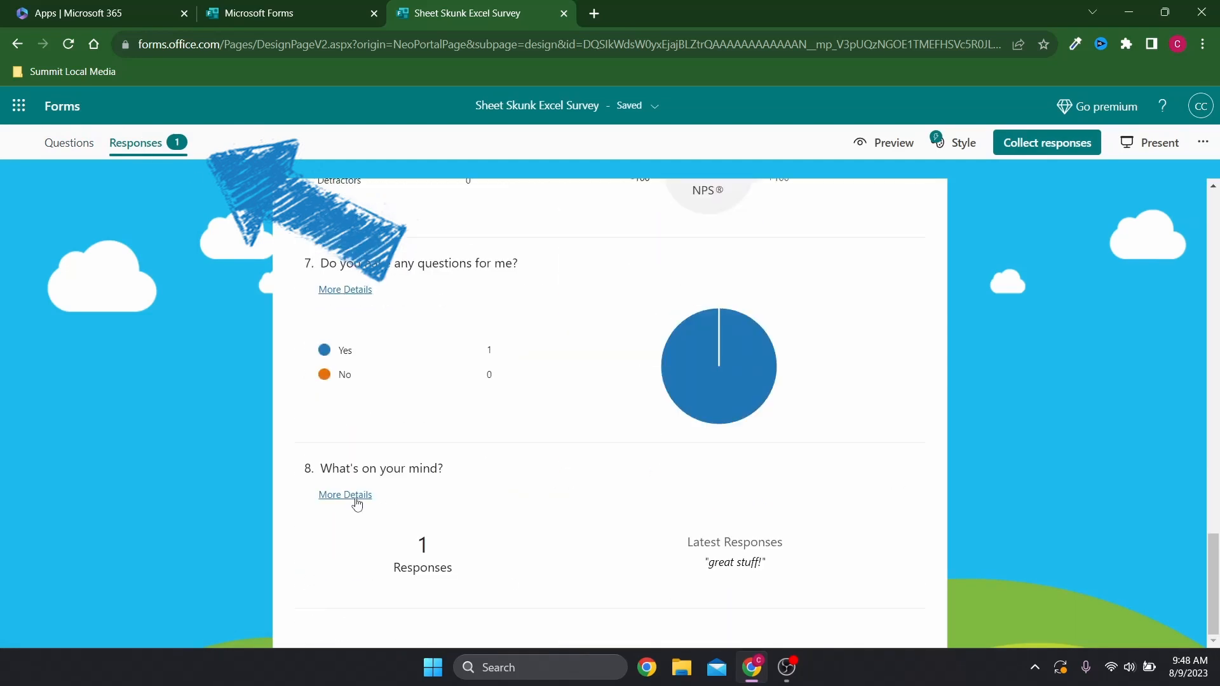
pyautogui.click(68, 143)
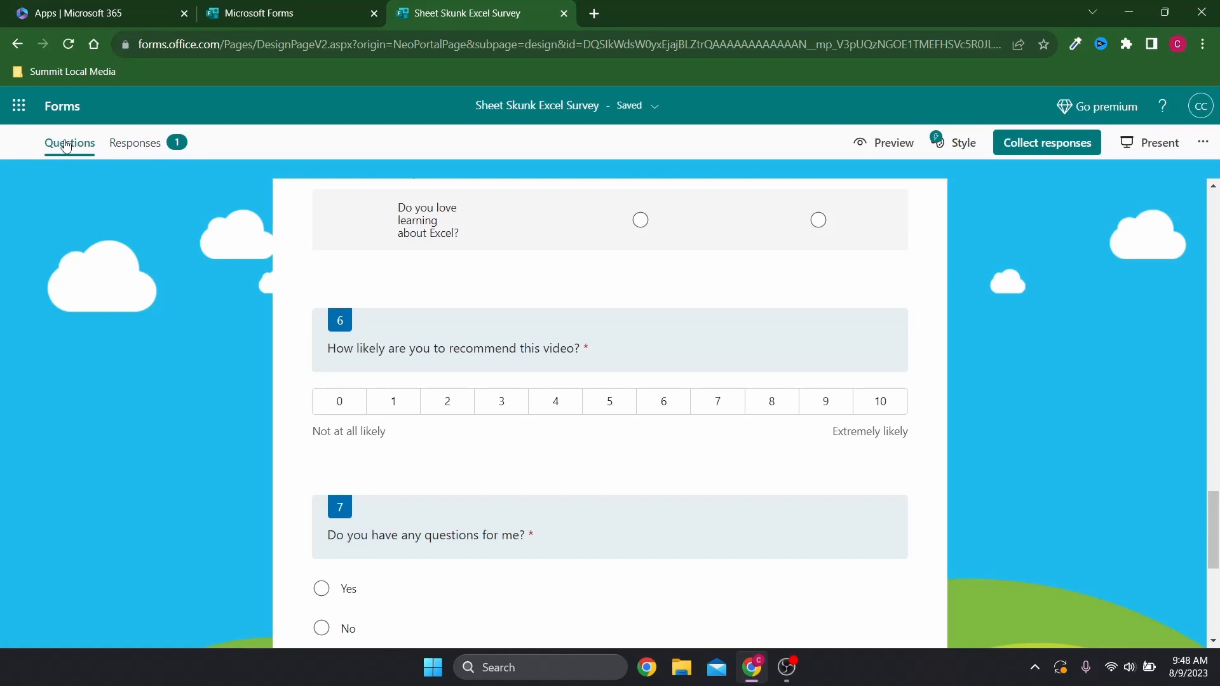
pyautogui.scroll(3)
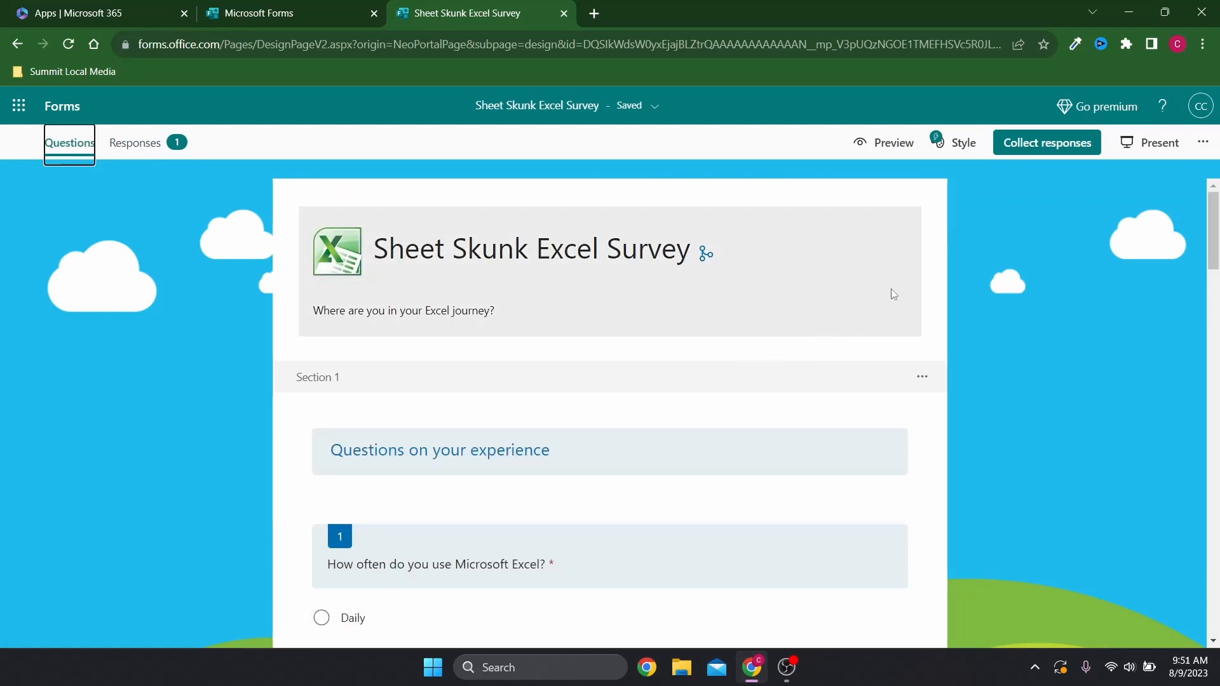
# - Review the survey's sharing options: email invitation, QR code, embed code, Facebook and Twitter previews
pyautogui.click(1046, 142)
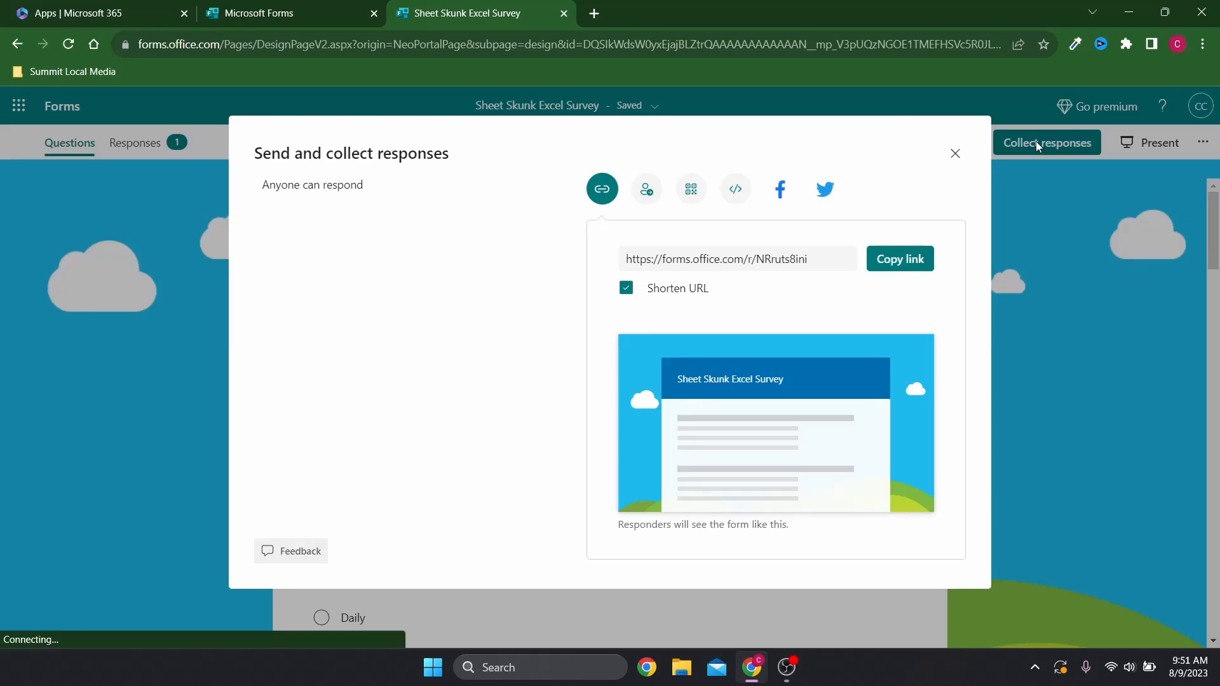
pyautogui.moveTo(900, 259)
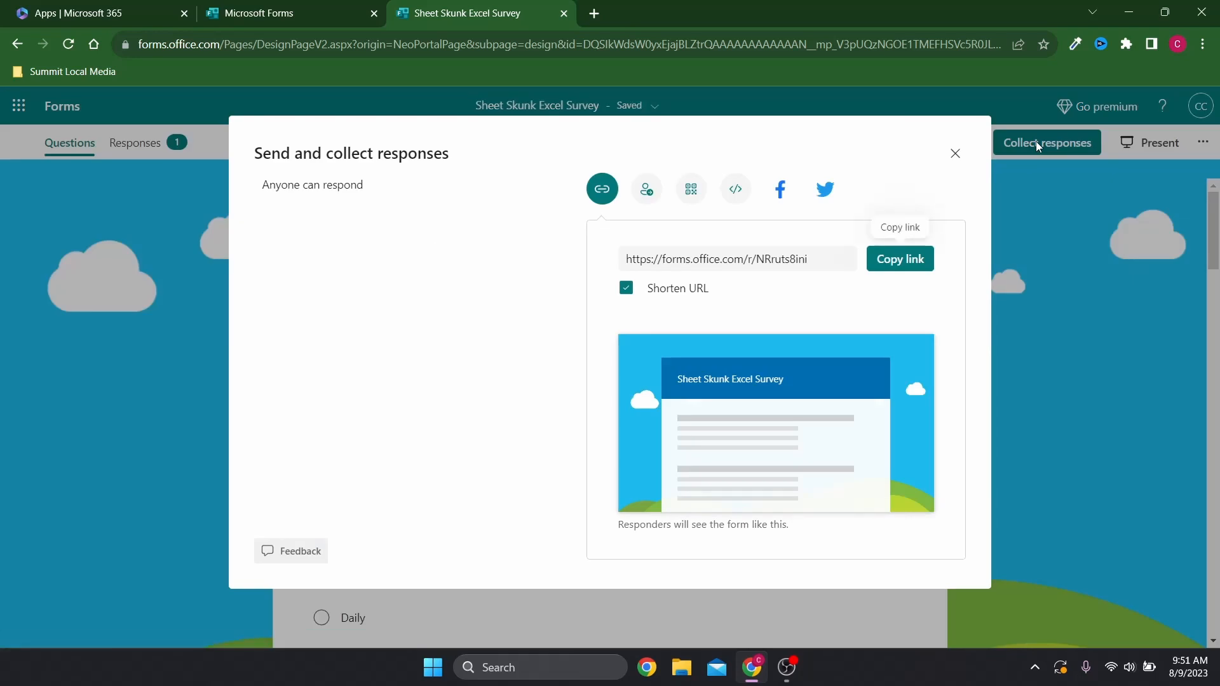
pyautogui.moveTo(1019, 148)
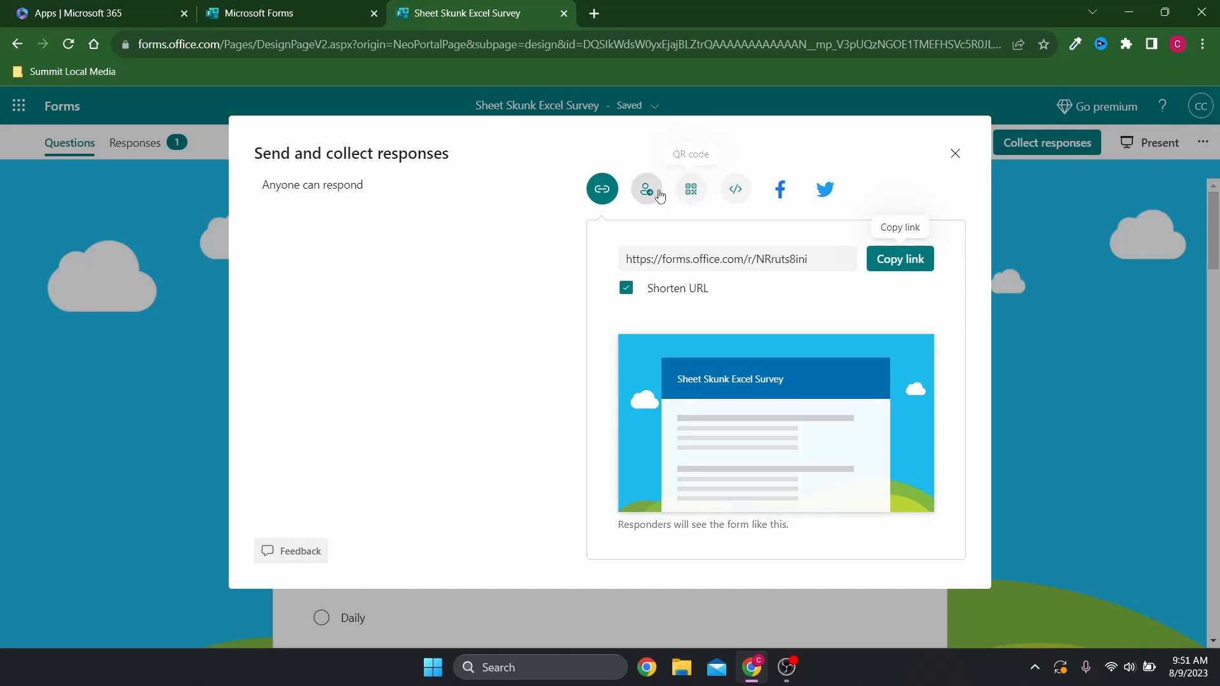
pyautogui.click(646, 188)
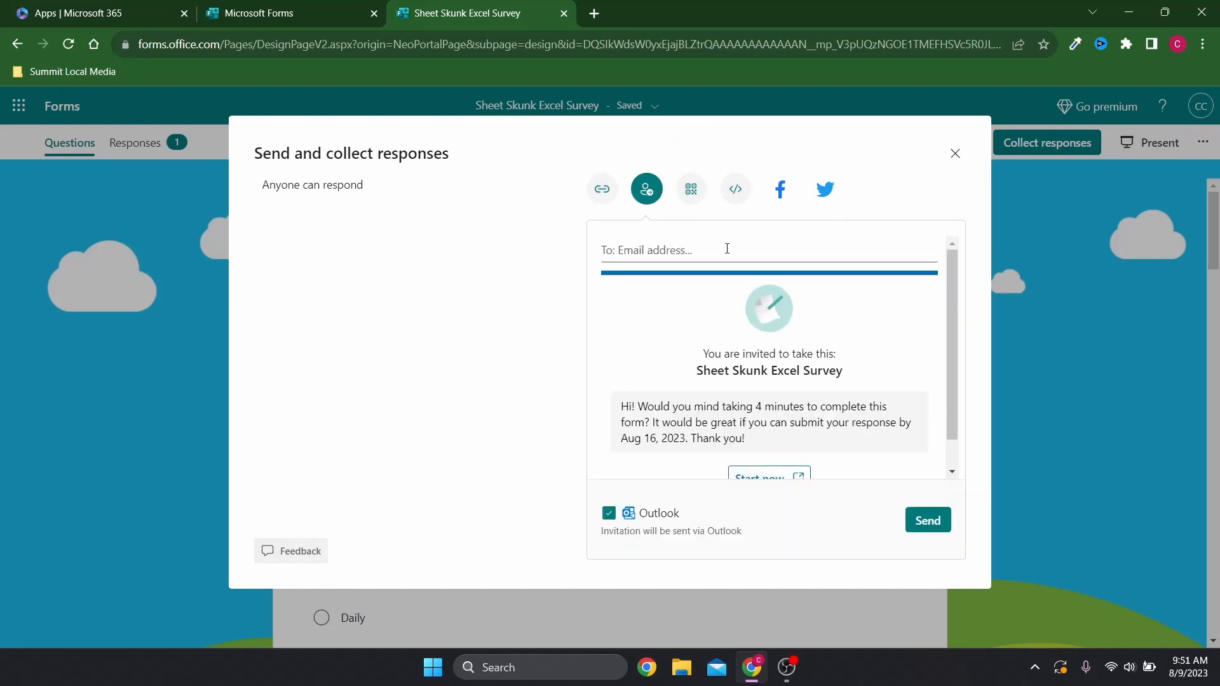
pyautogui.click(689, 189)
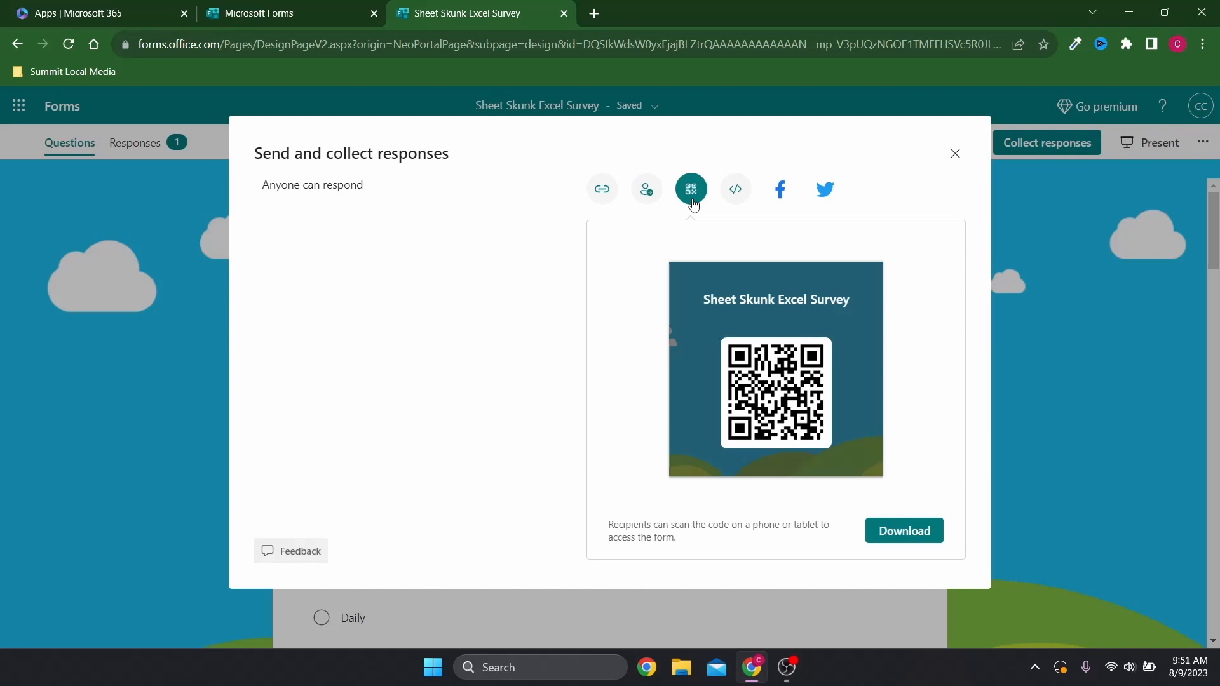
pyautogui.click(734, 189)
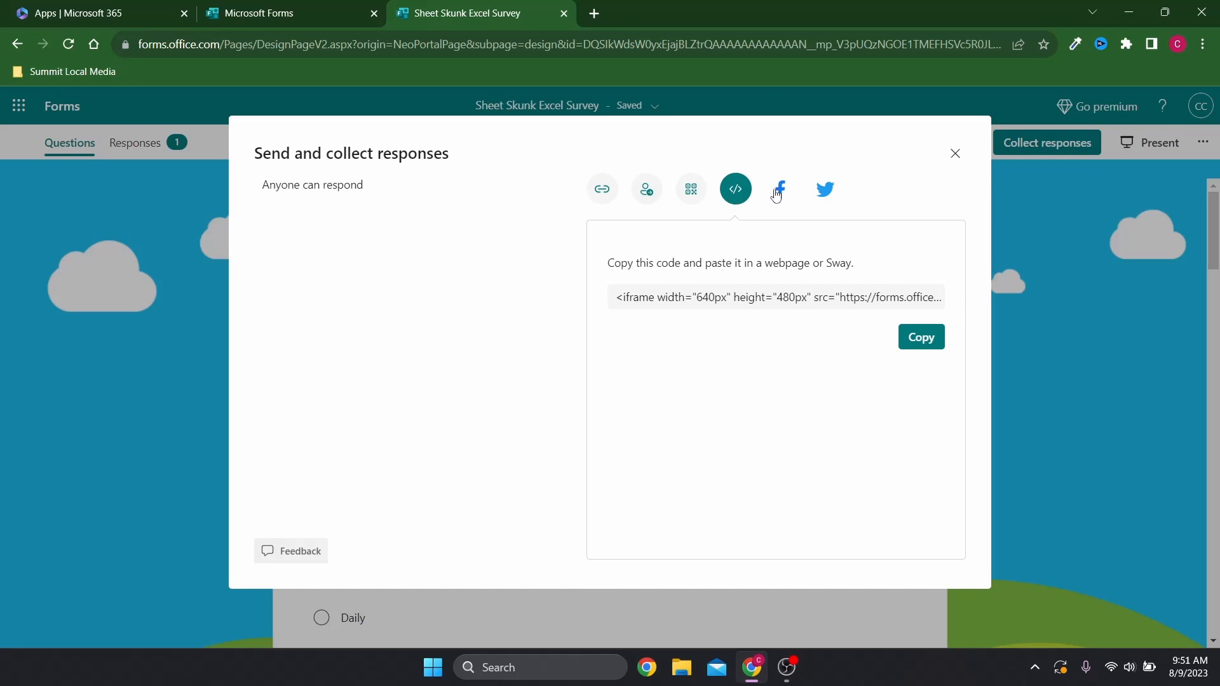
pyautogui.click(780, 188)
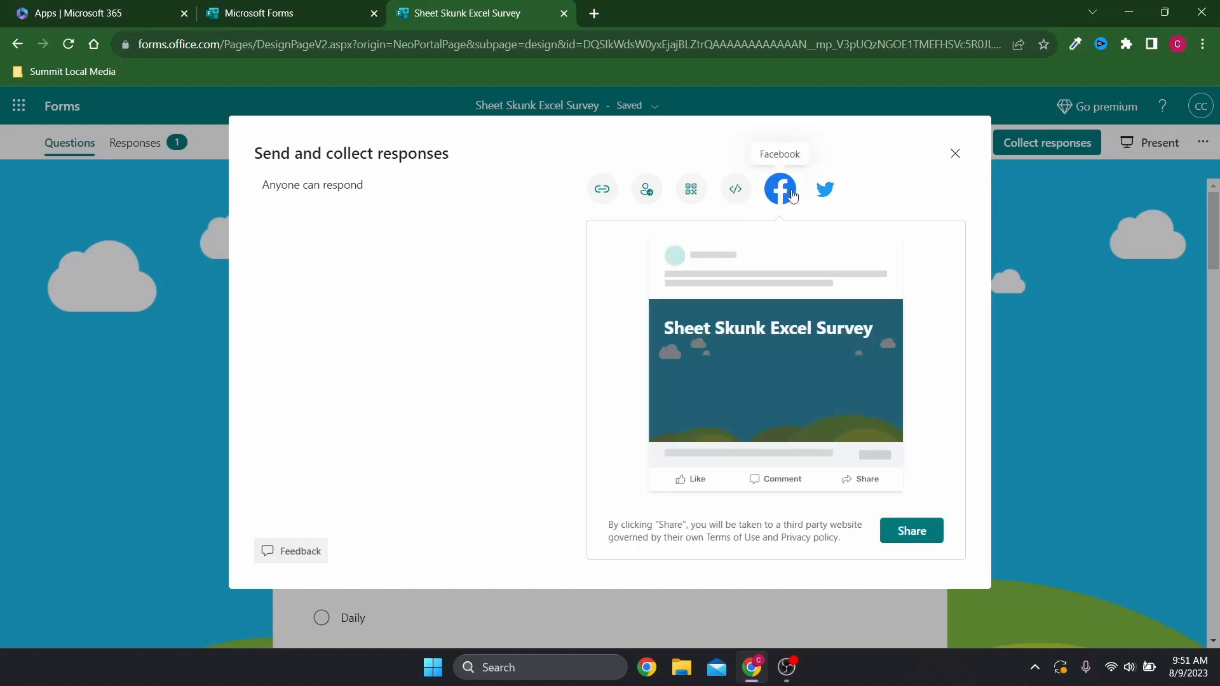
pyautogui.click(824, 188)
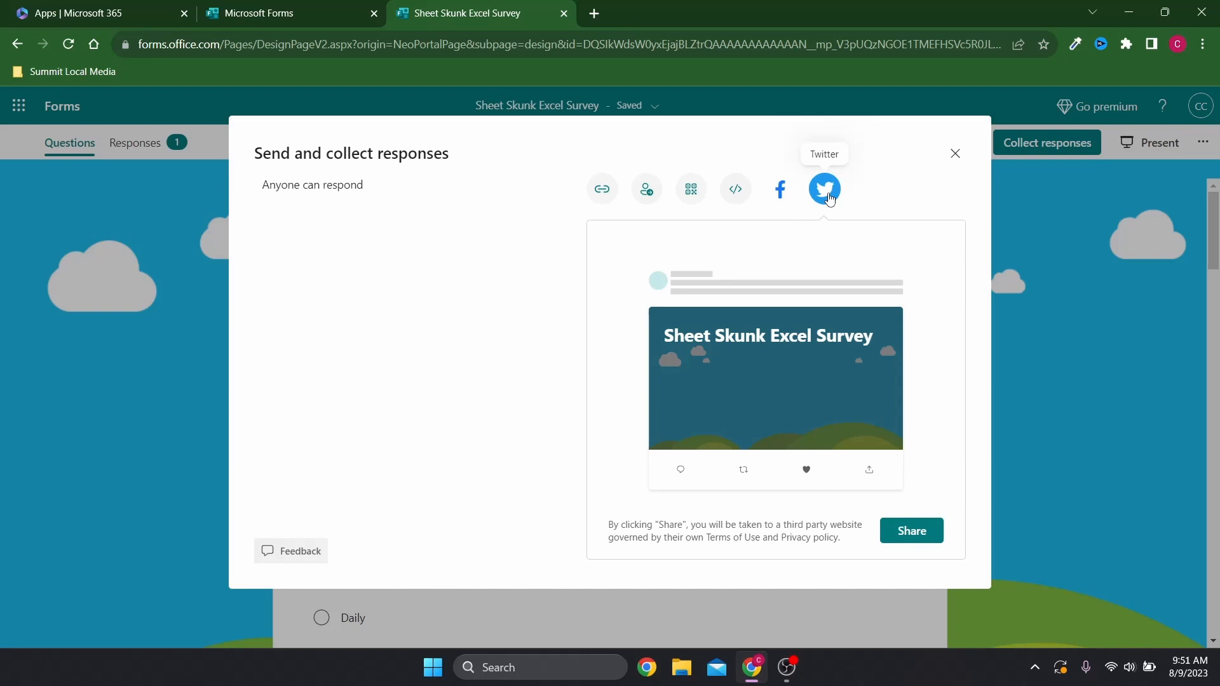
pyautogui.moveTo(891, 190)
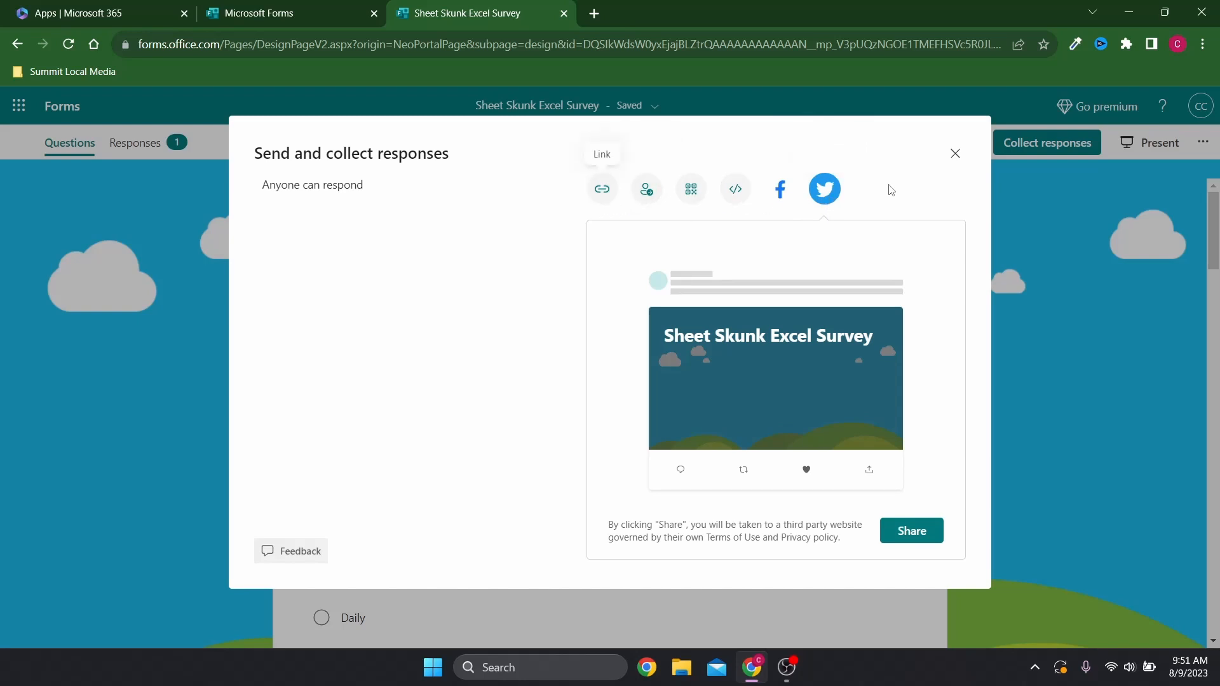
pyautogui.moveTo(955, 154)
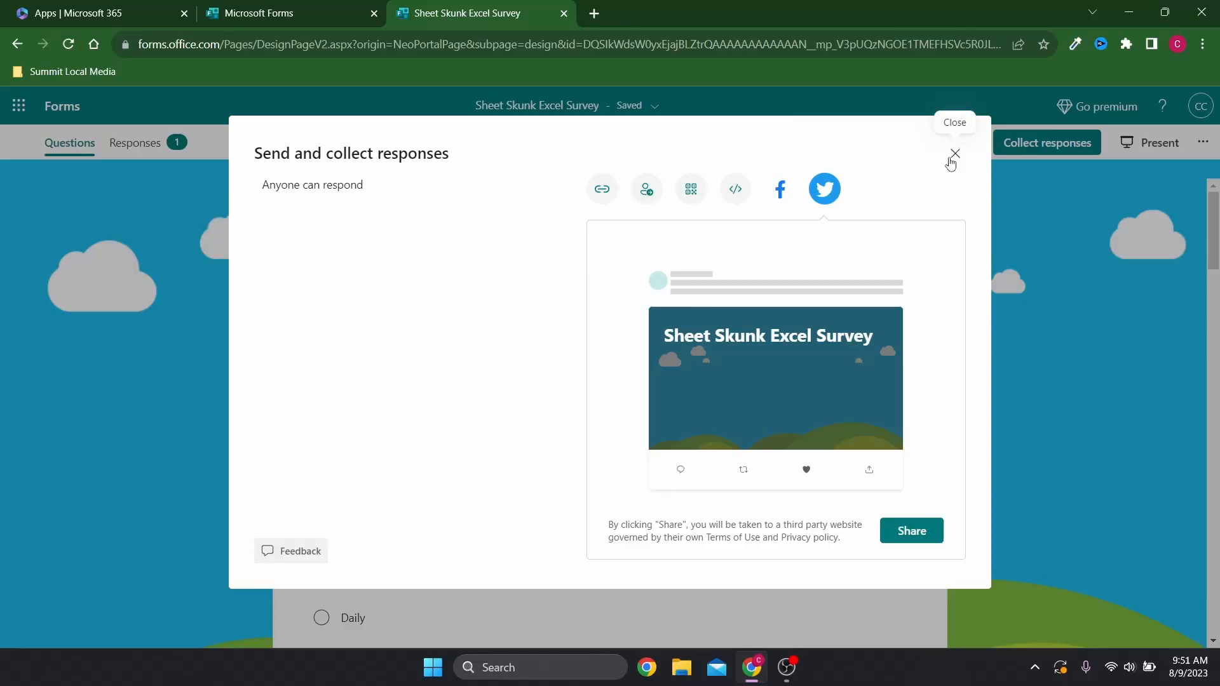